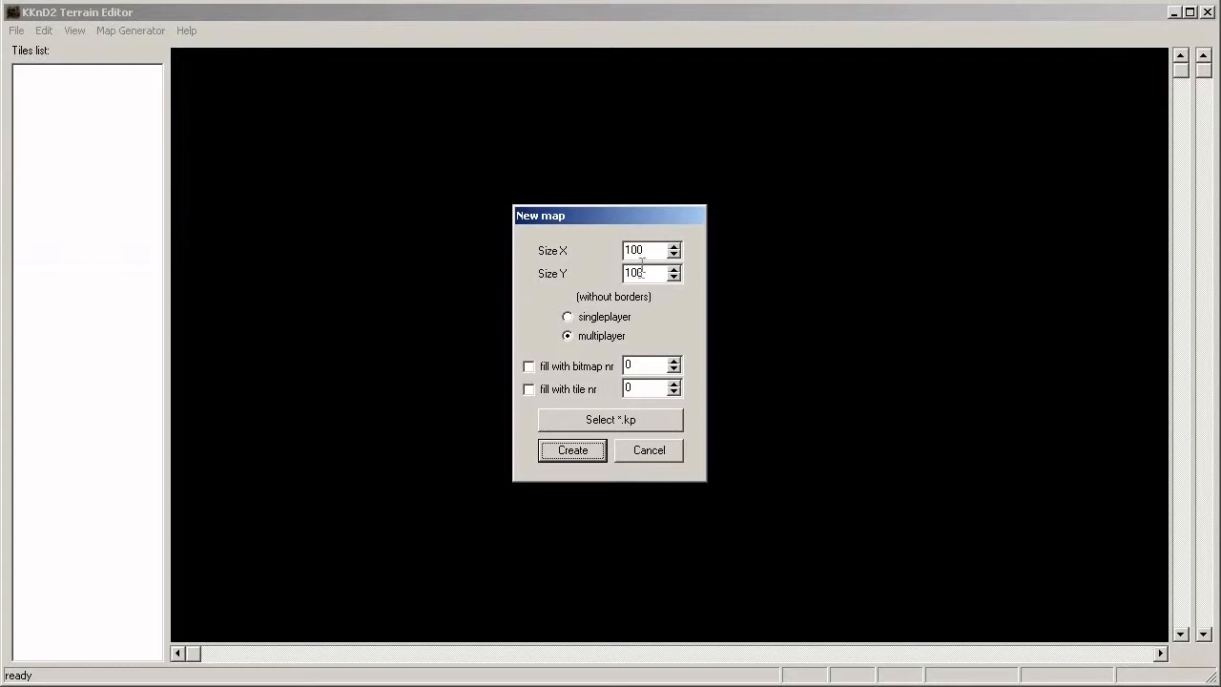
mouse_move(656, 323)
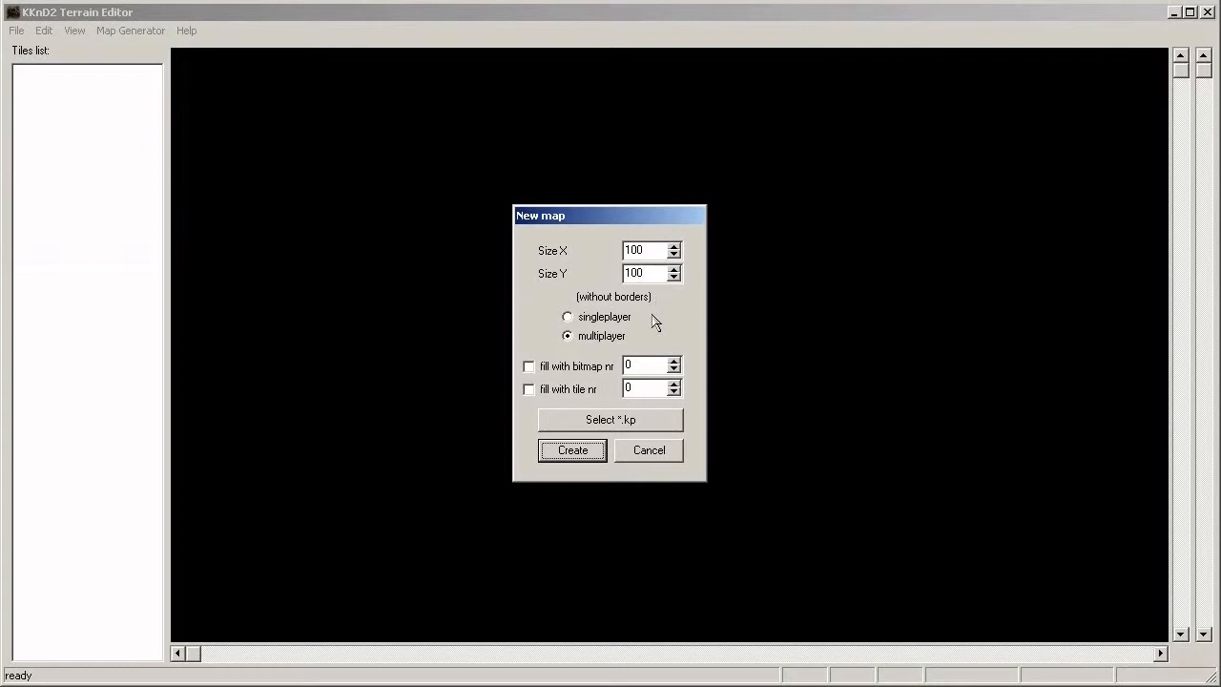
mouse_move(635, 340)
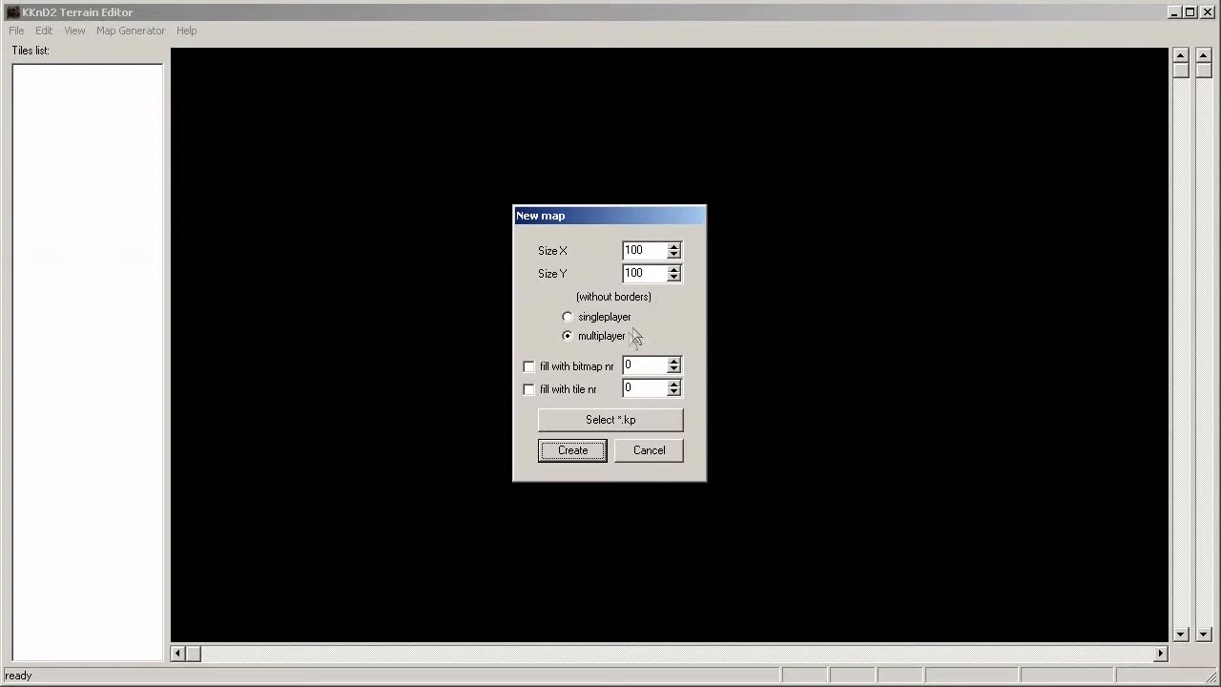
mouse_move(667, 343)
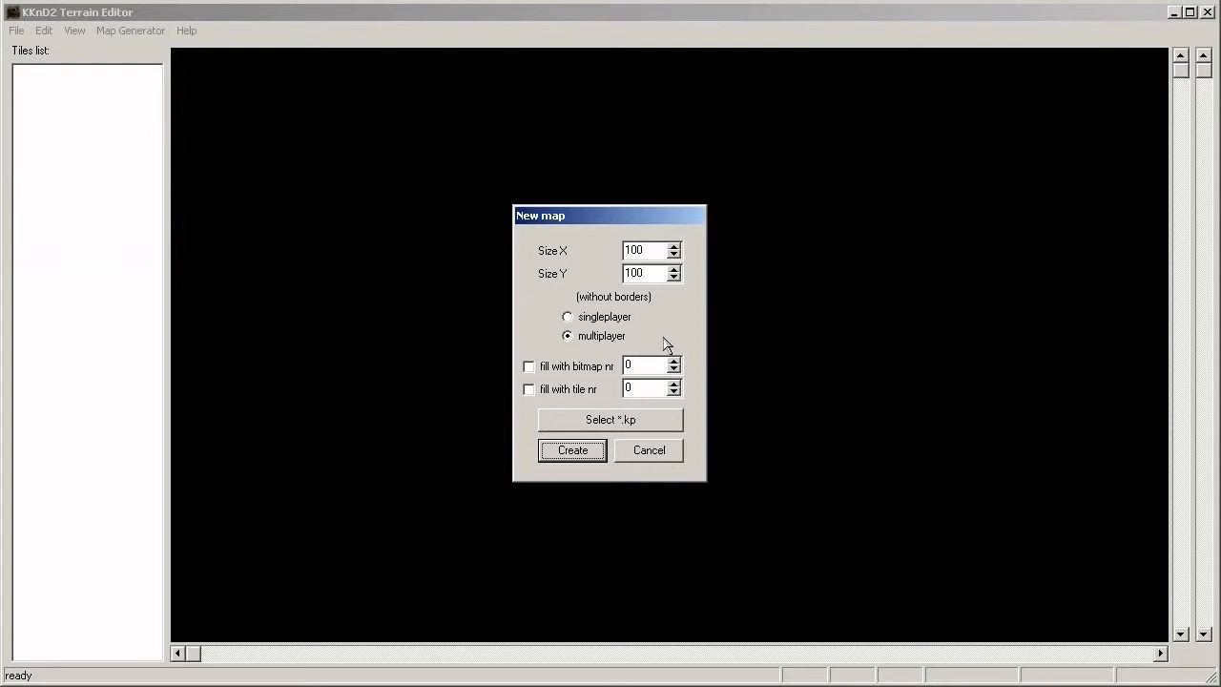
mouse_move(675, 339)
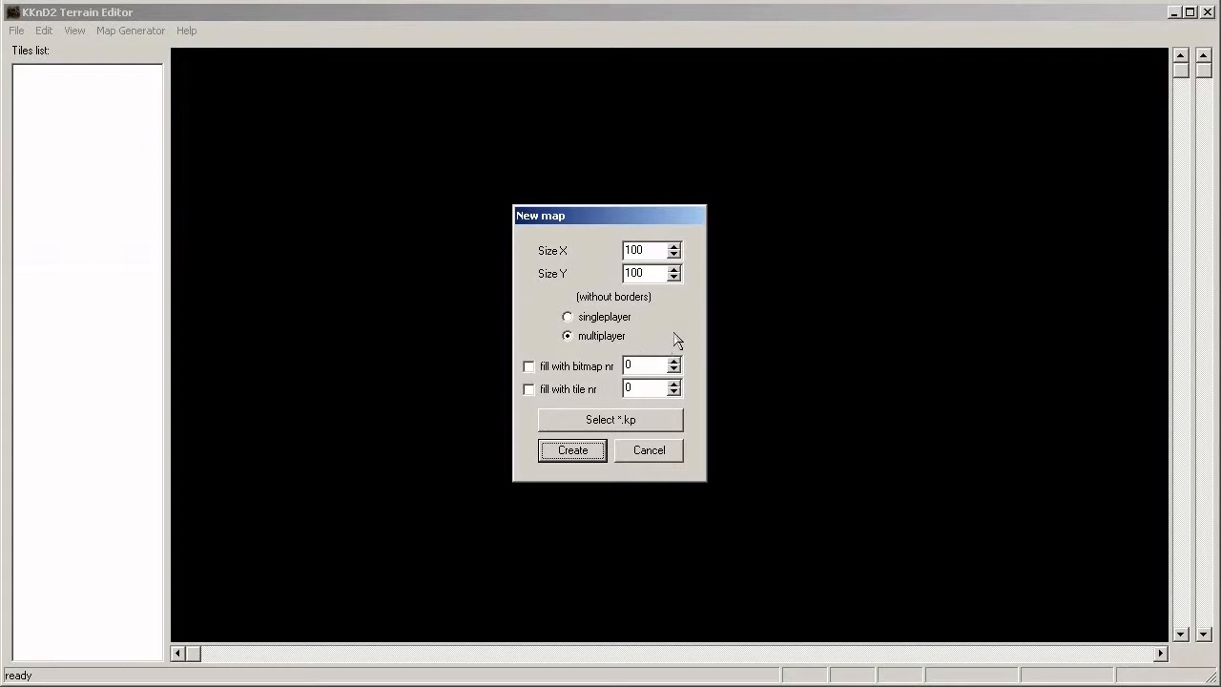
mouse_move(694, 325)
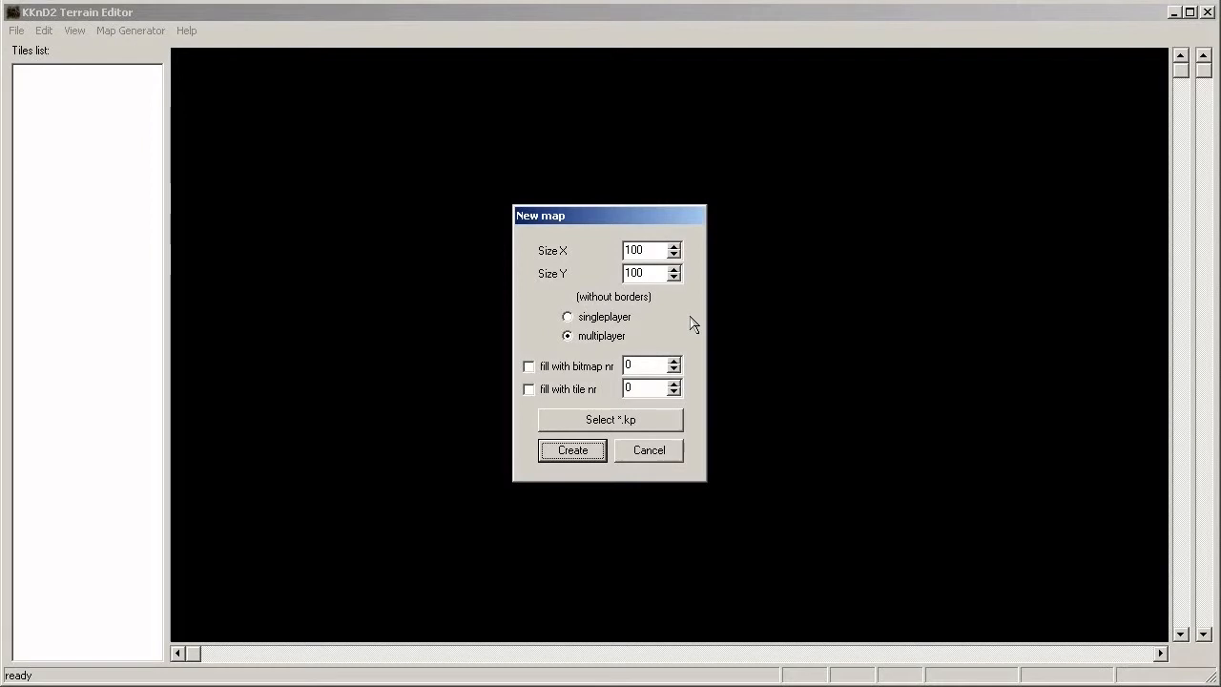
mouse_move(649, 420)
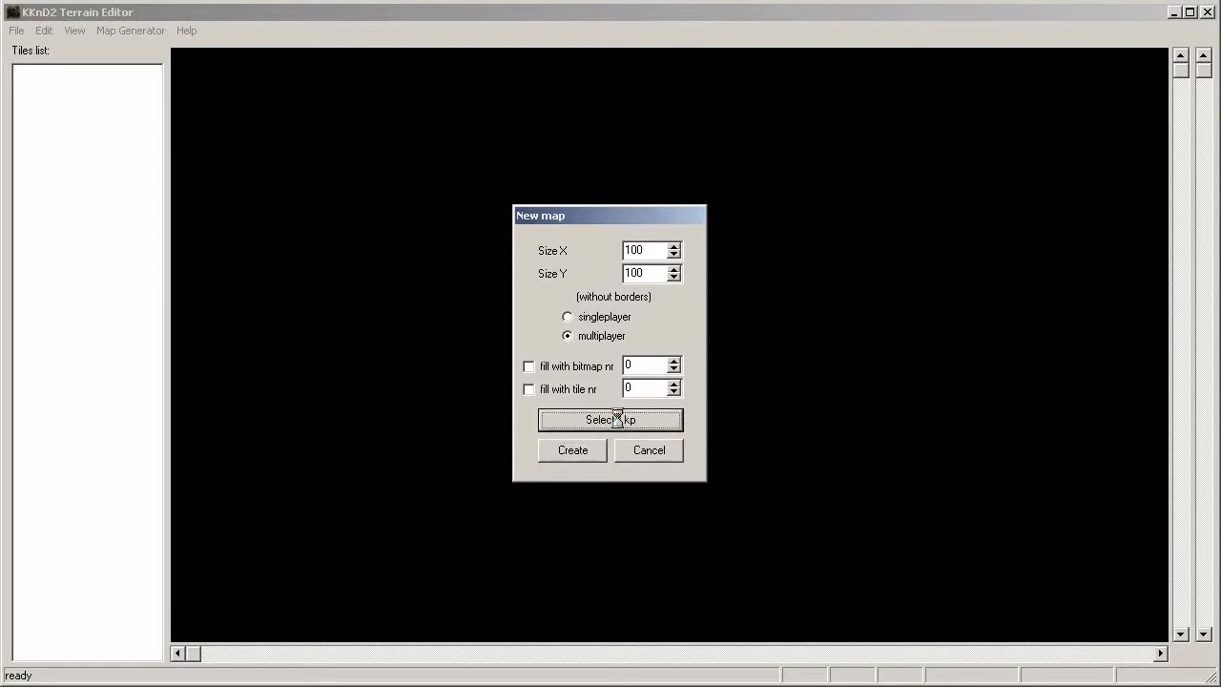
Step: Choose Desert_02_kmpe.kp from the kknd2_kme folder as the new map's tile set
click(610, 420)
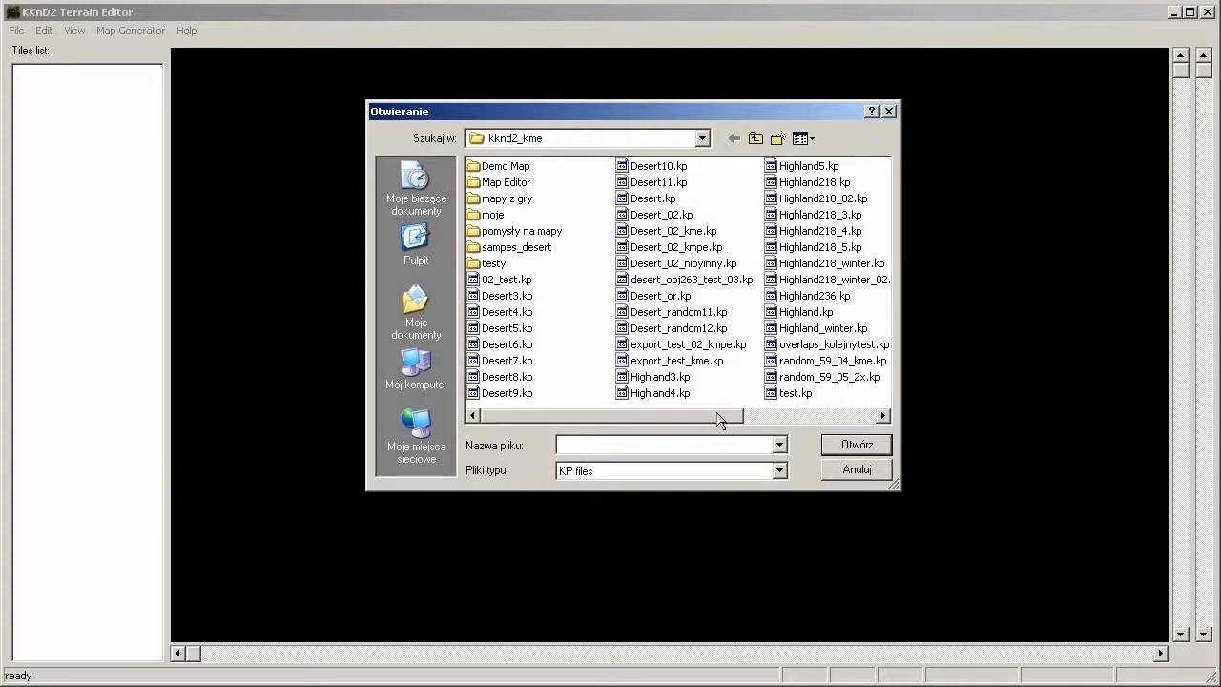
mouse_move(687, 248)
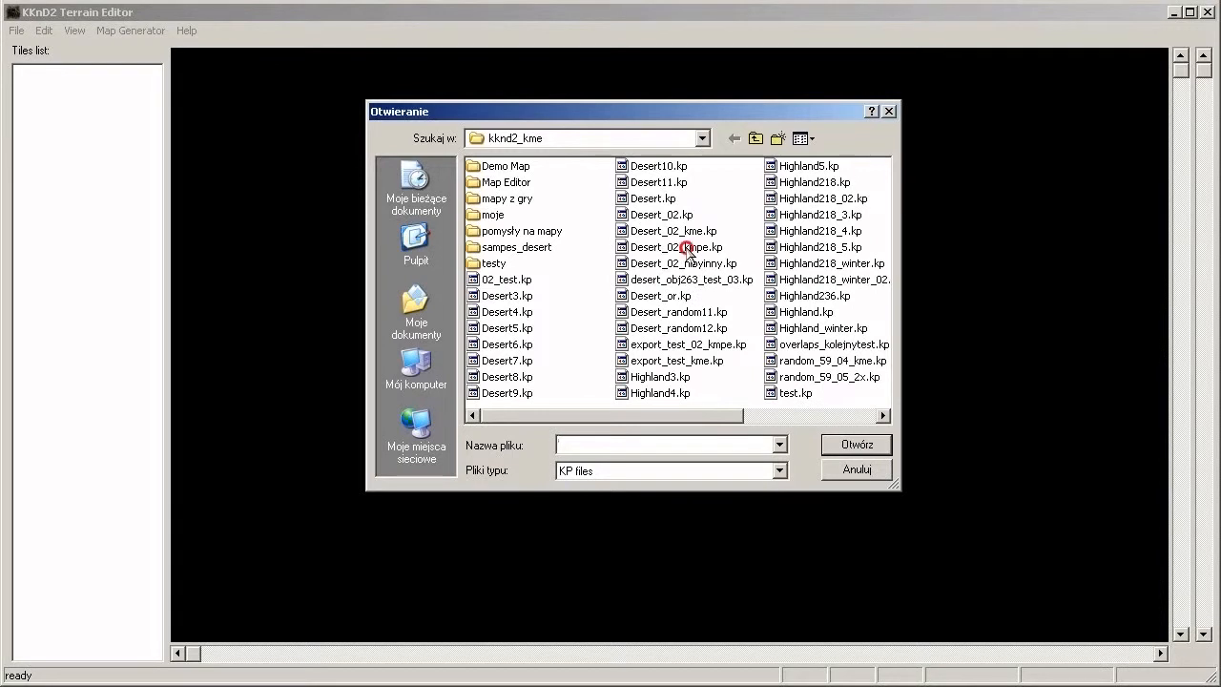
double_click(677, 248)
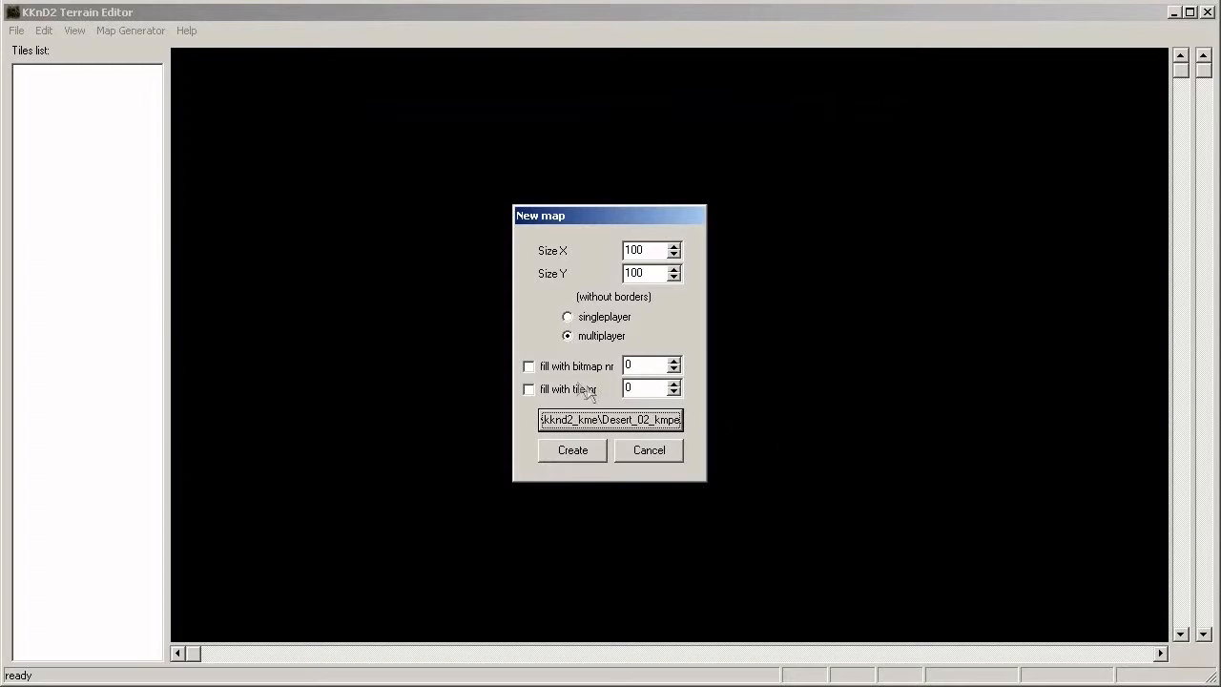
mouse_move(543, 399)
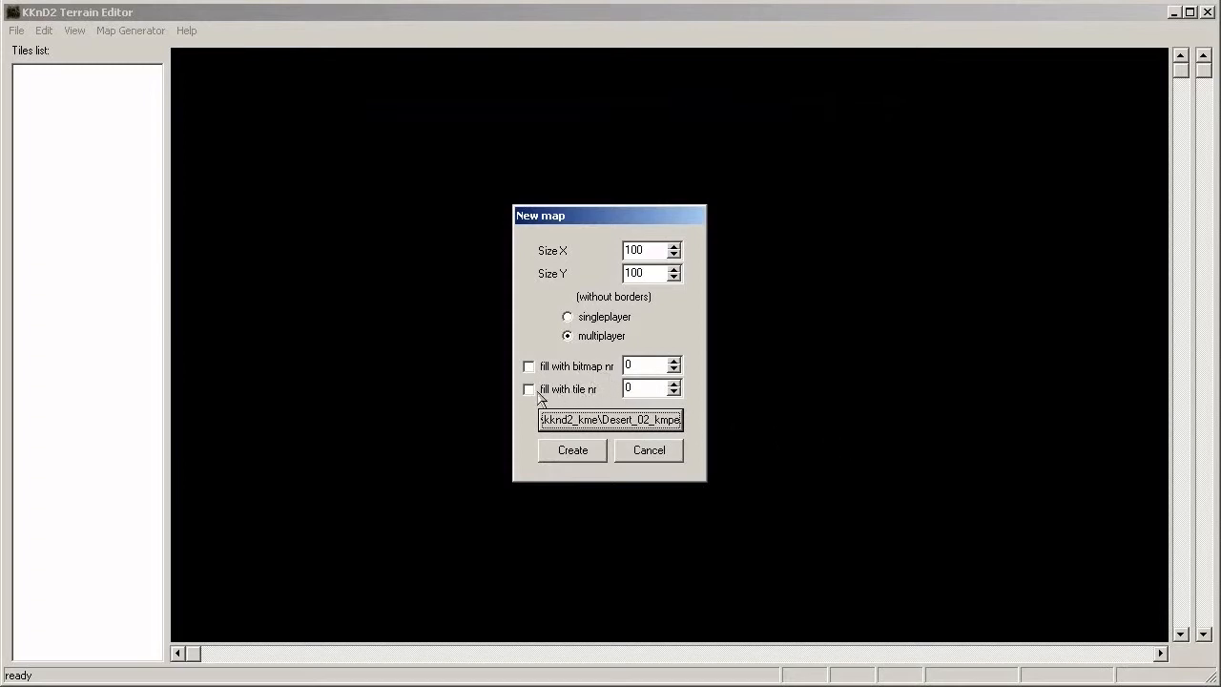
mouse_move(603, 399)
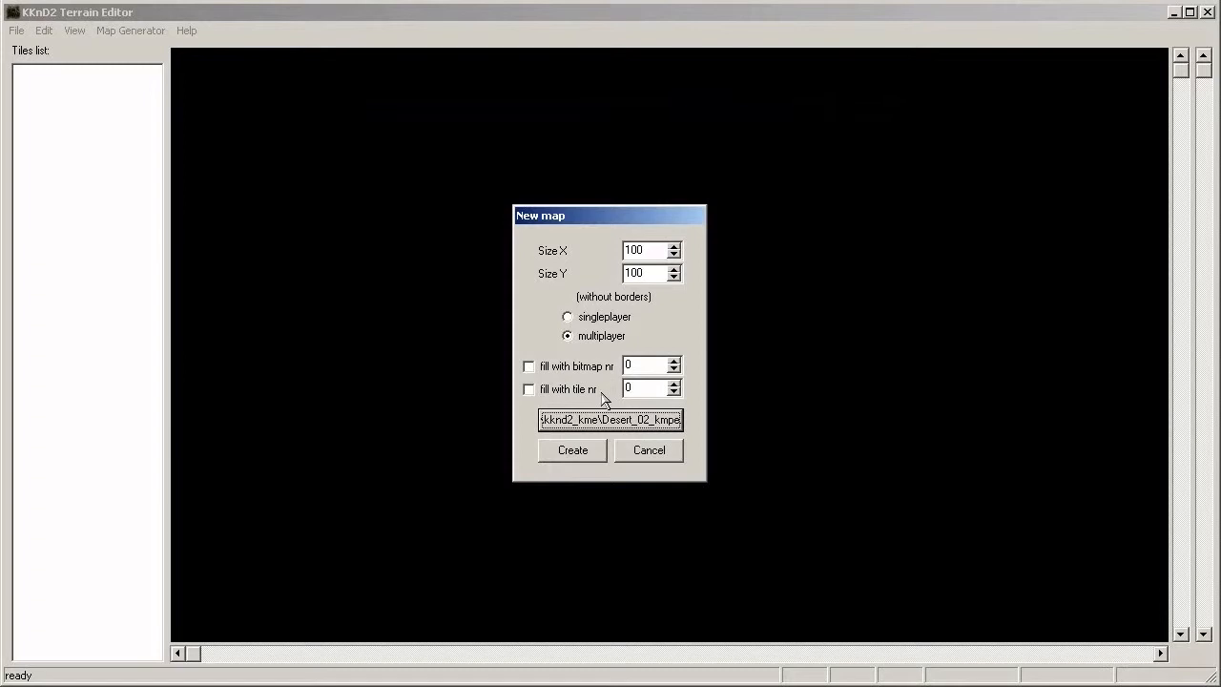
Step: Create the 100 by 100 multiplayer map filled with bitmap number 1
click(528, 366)
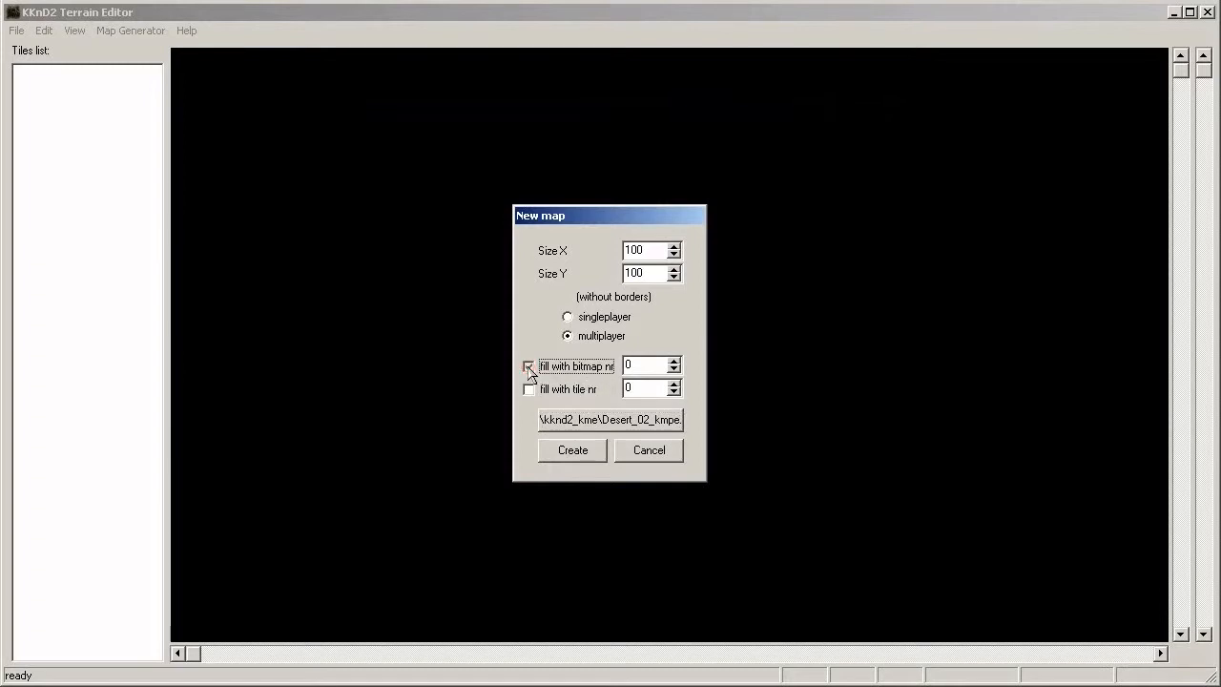
click(528, 366)
text(1)
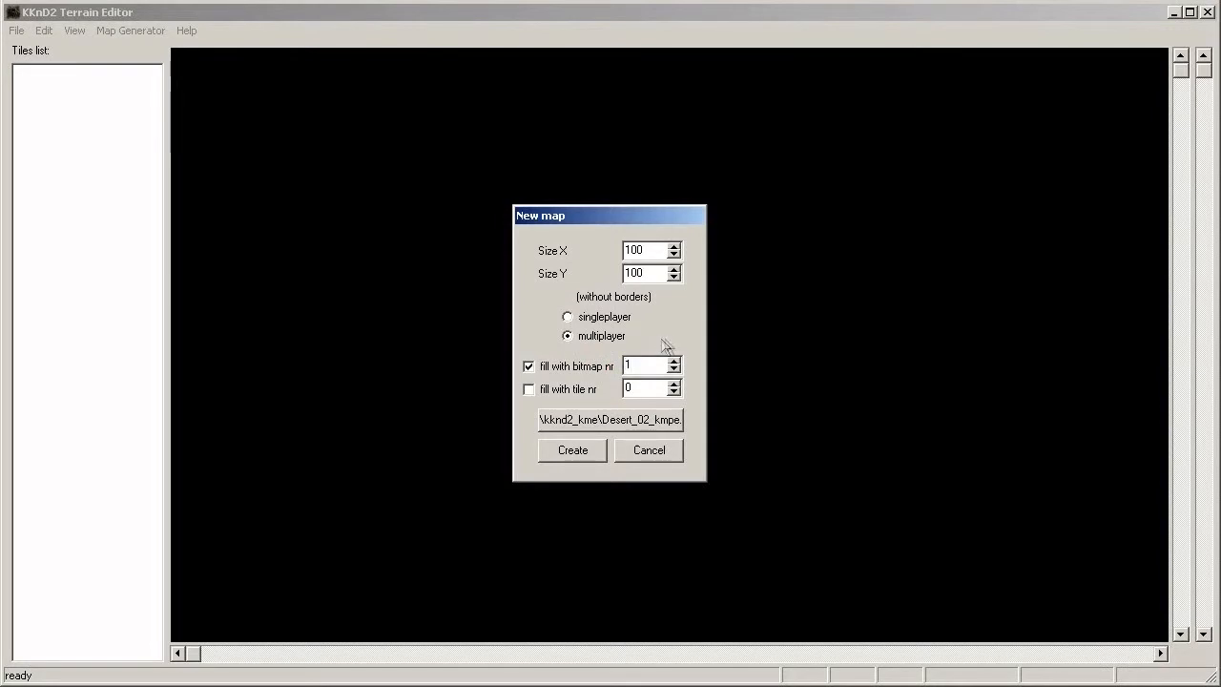
click(572, 450)
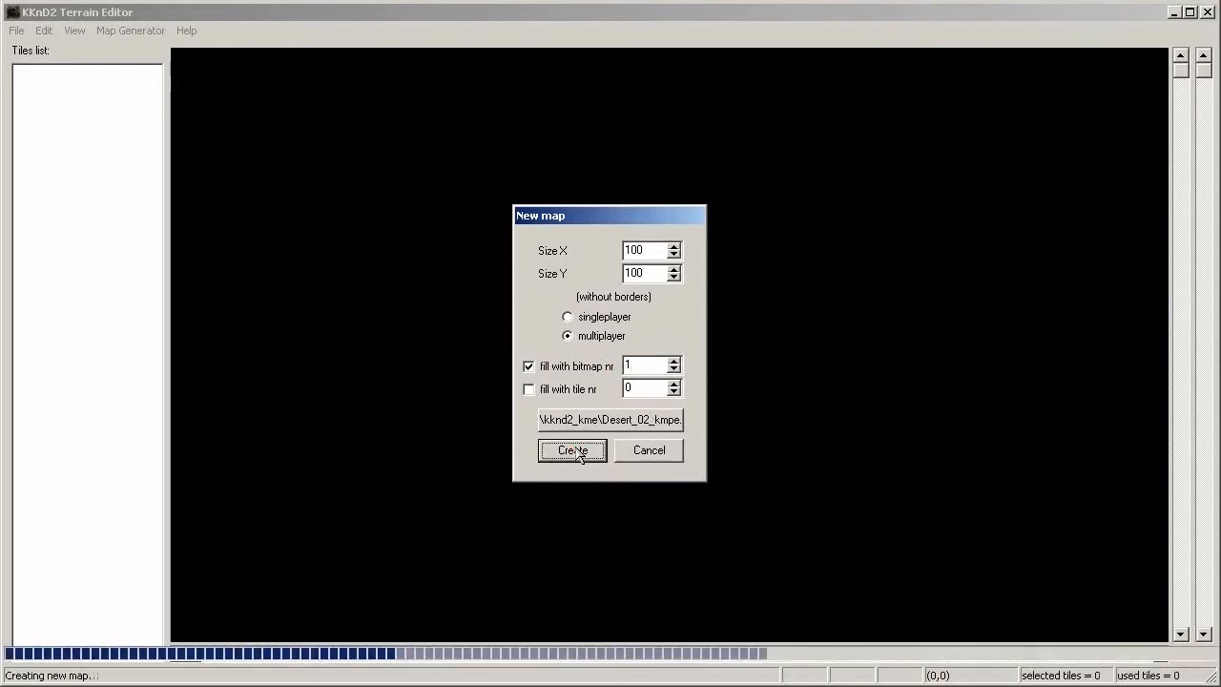
click(572, 450)
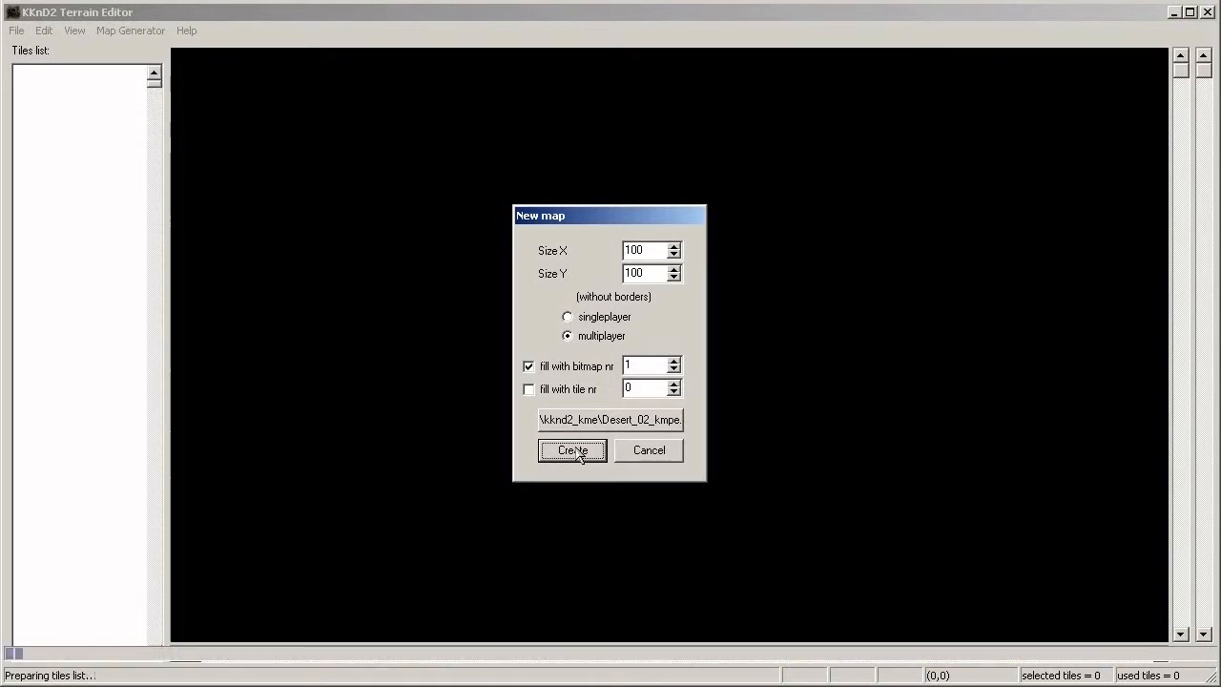
click(572, 450)
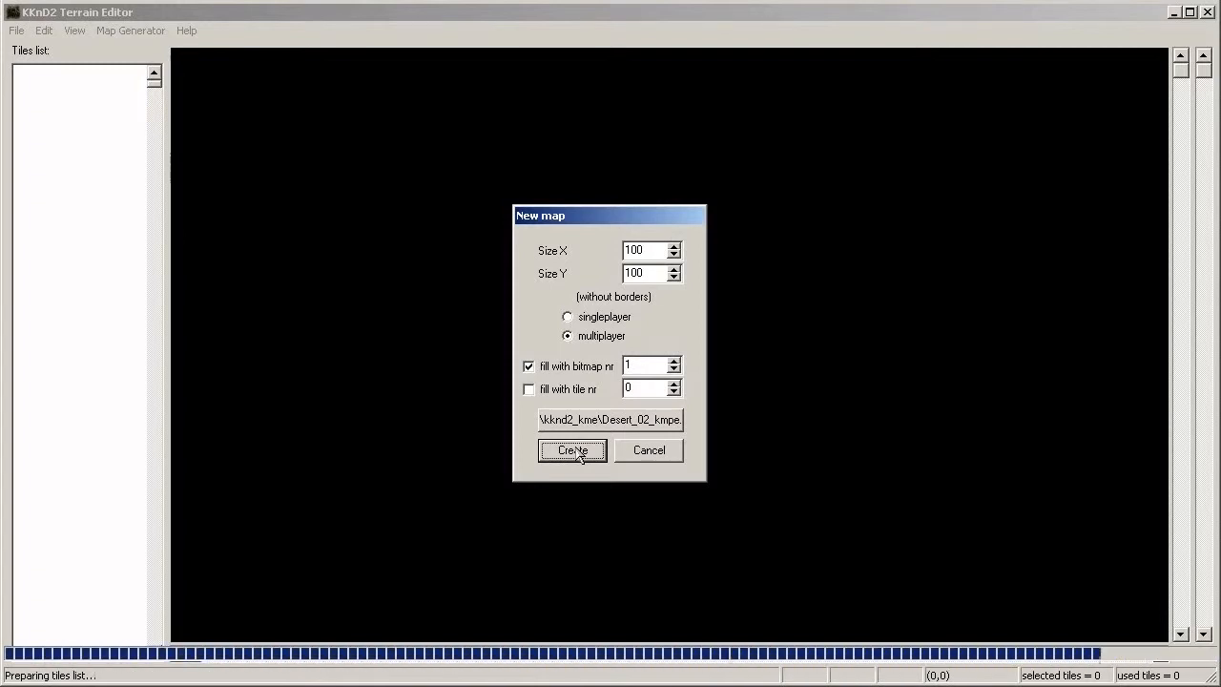
Step: Let map creation finish so the dotted sand map and desert Tiles list appear
click(572, 450)
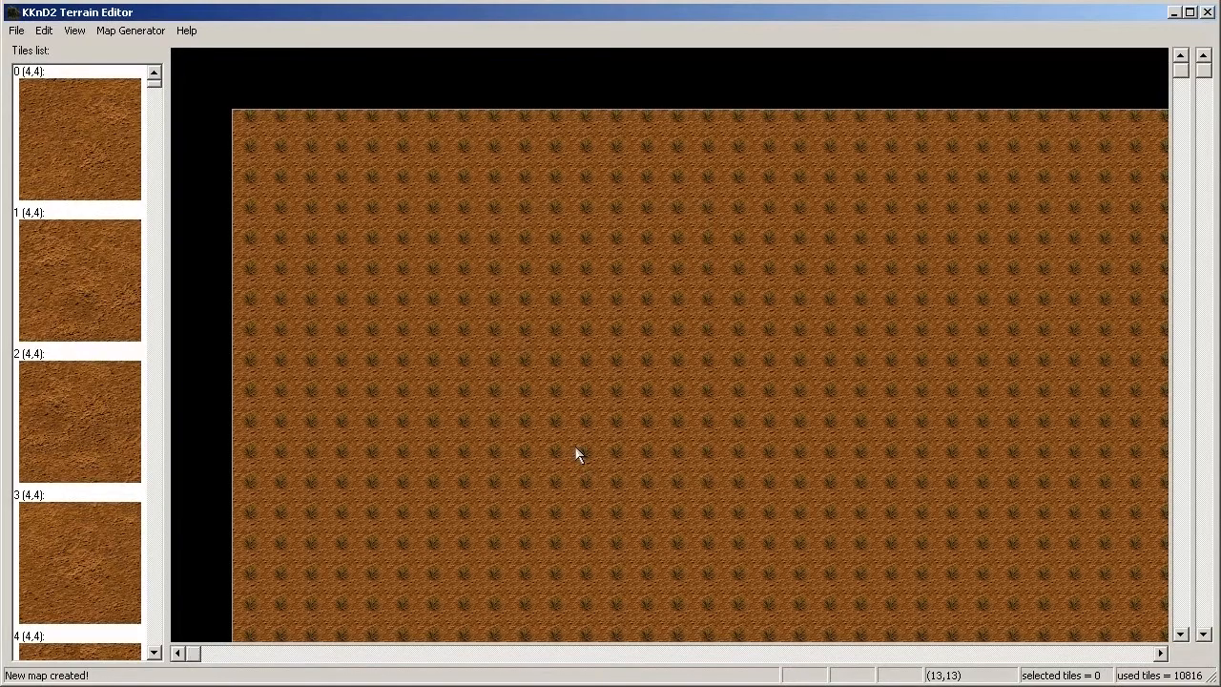
mouse_move(454, 307)
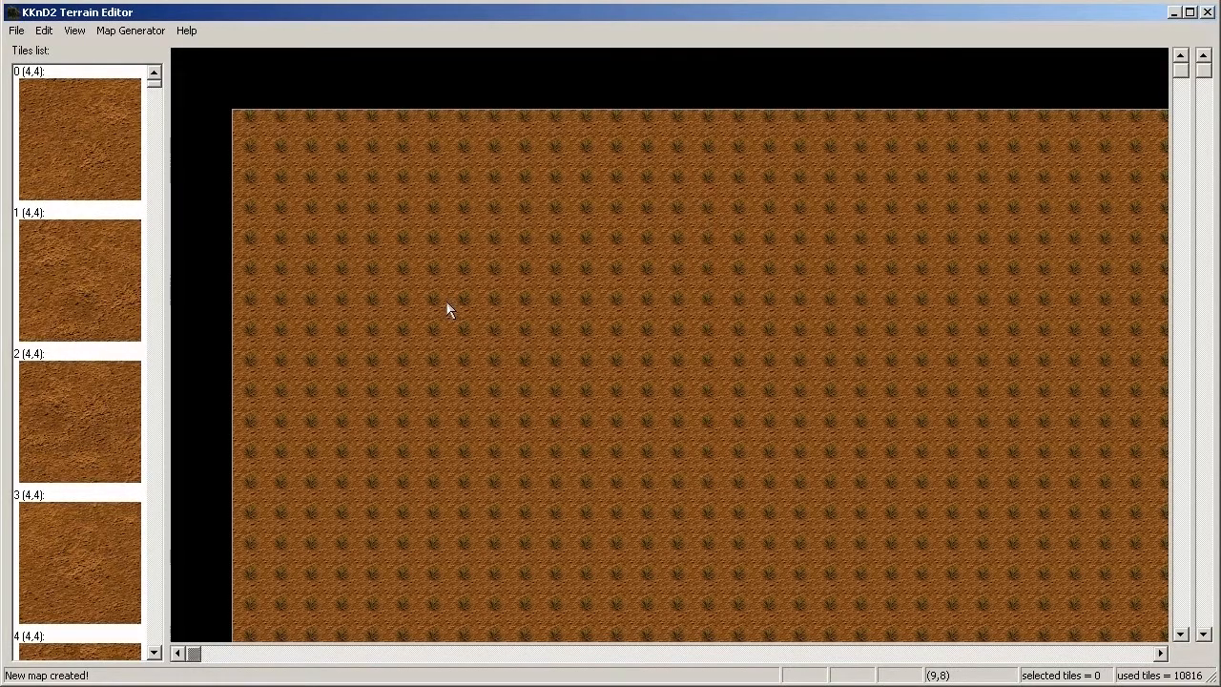
mouse_move(500, 271)
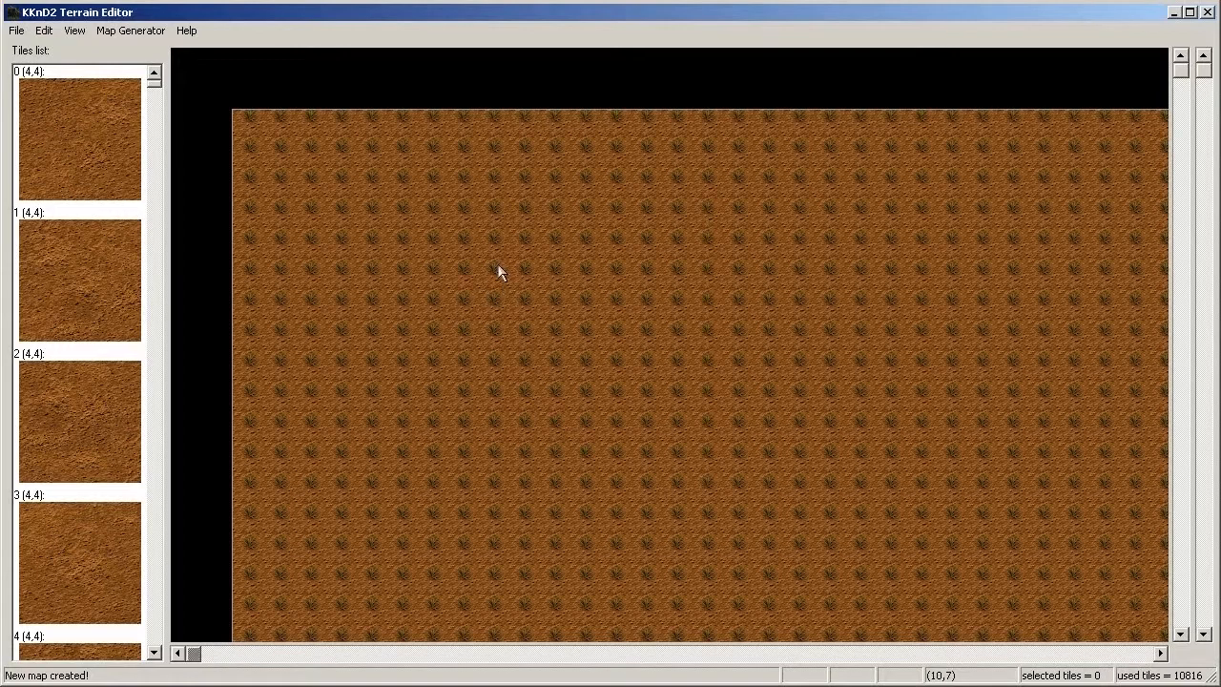
Step: Recreate the map via File > New map, filled with tile number 0 for smooth sand
click(15, 31)
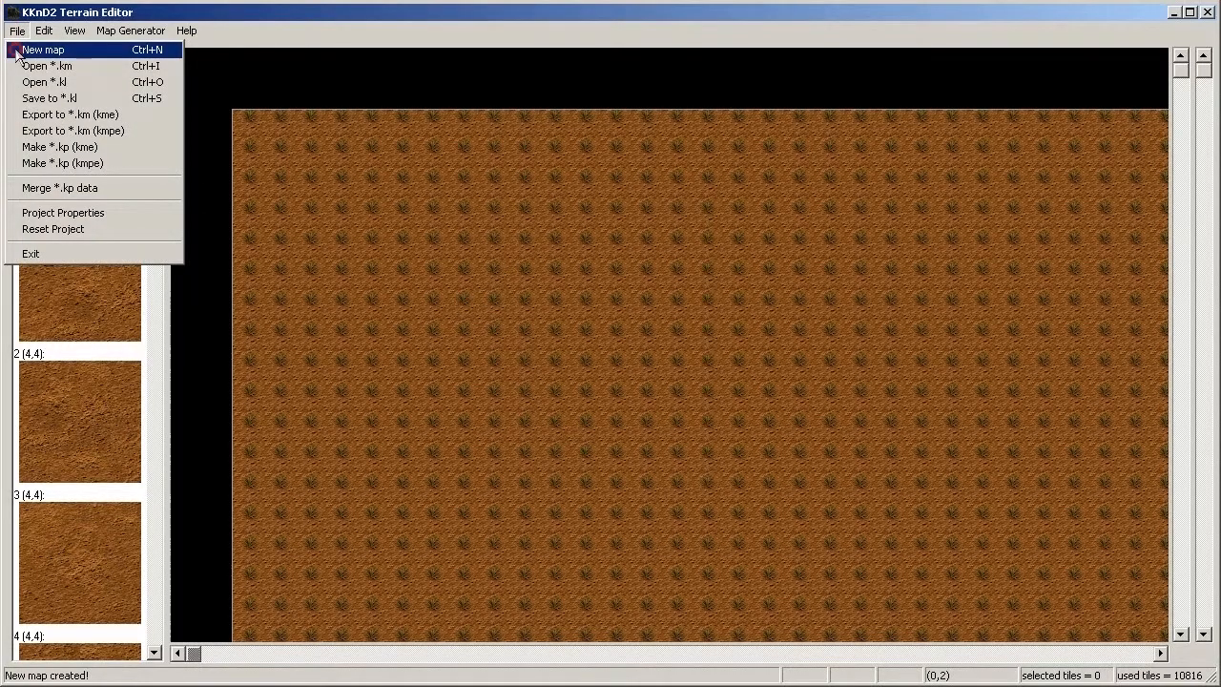
click(42, 49)
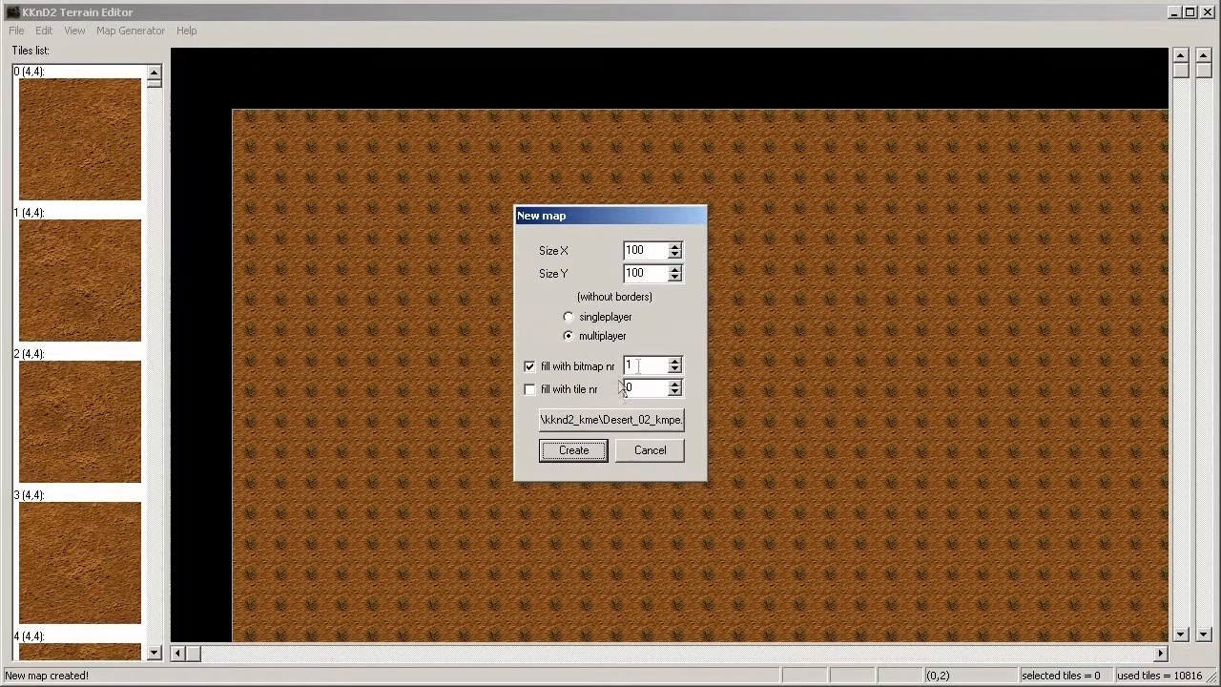
mouse_move(683, 329)
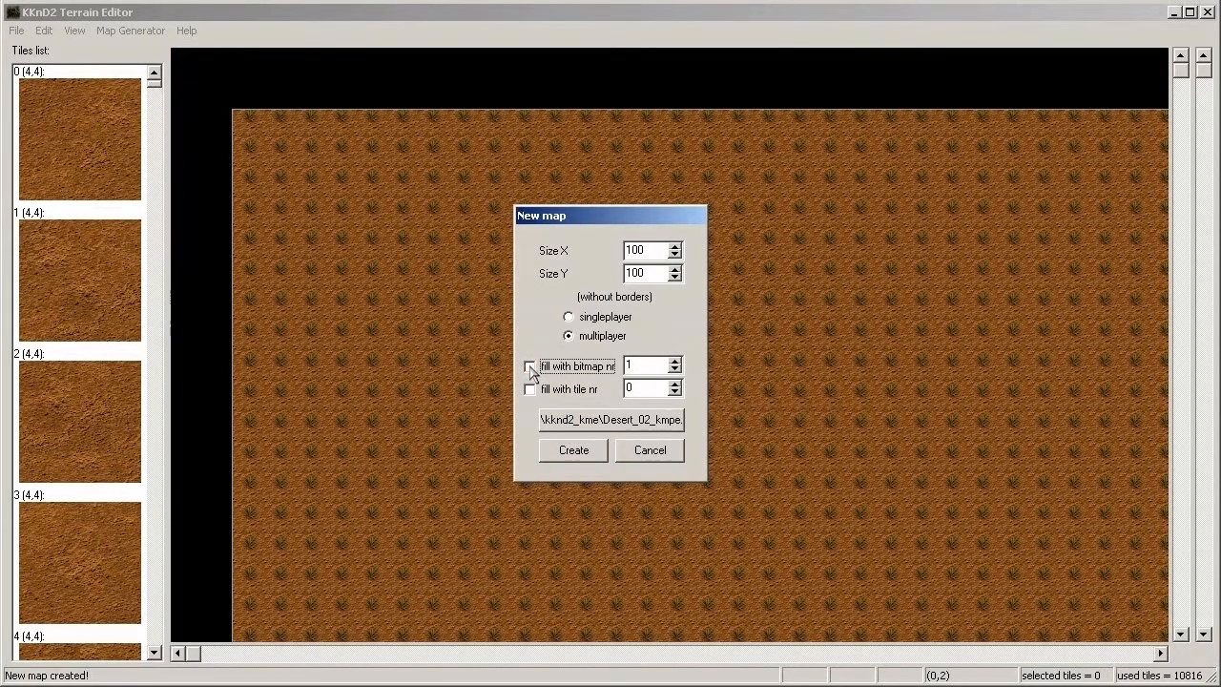
click(530, 389)
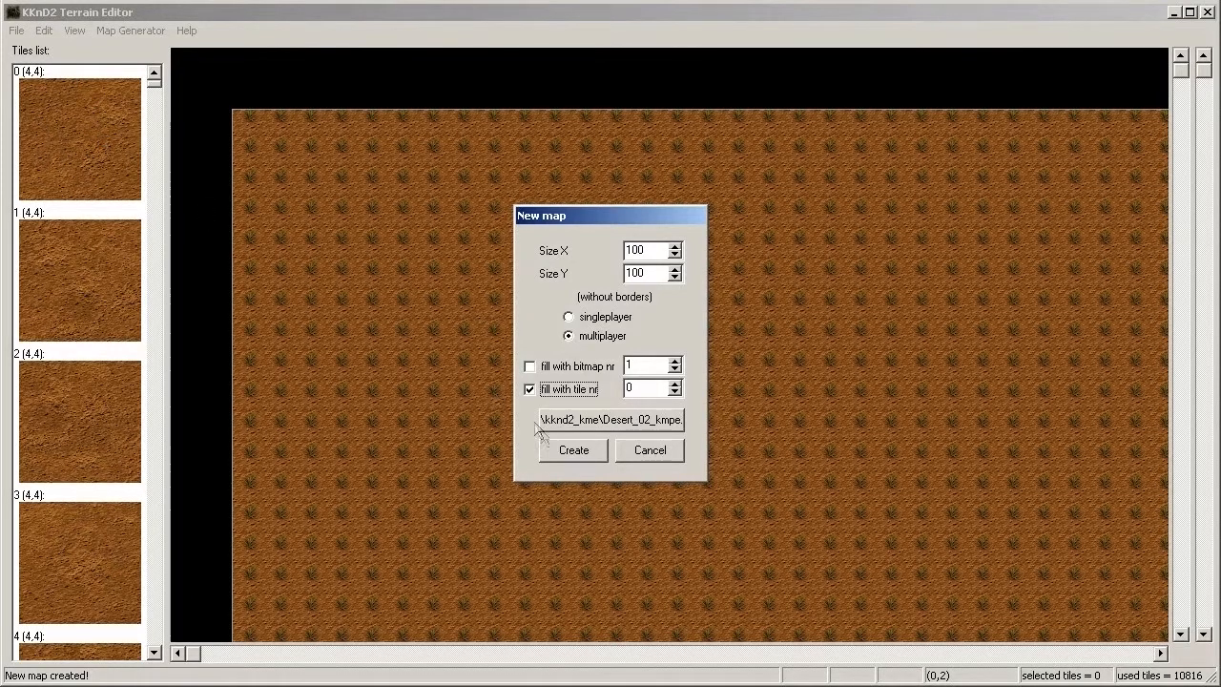
click(572, 450)
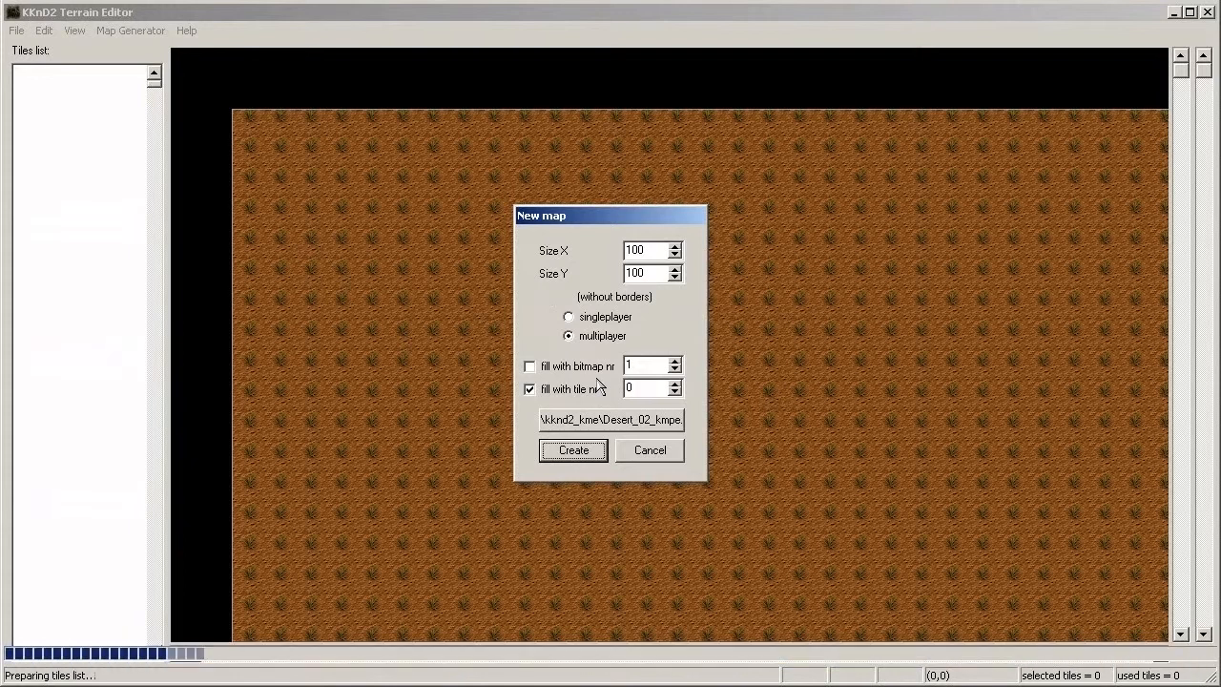
click(572, 450)
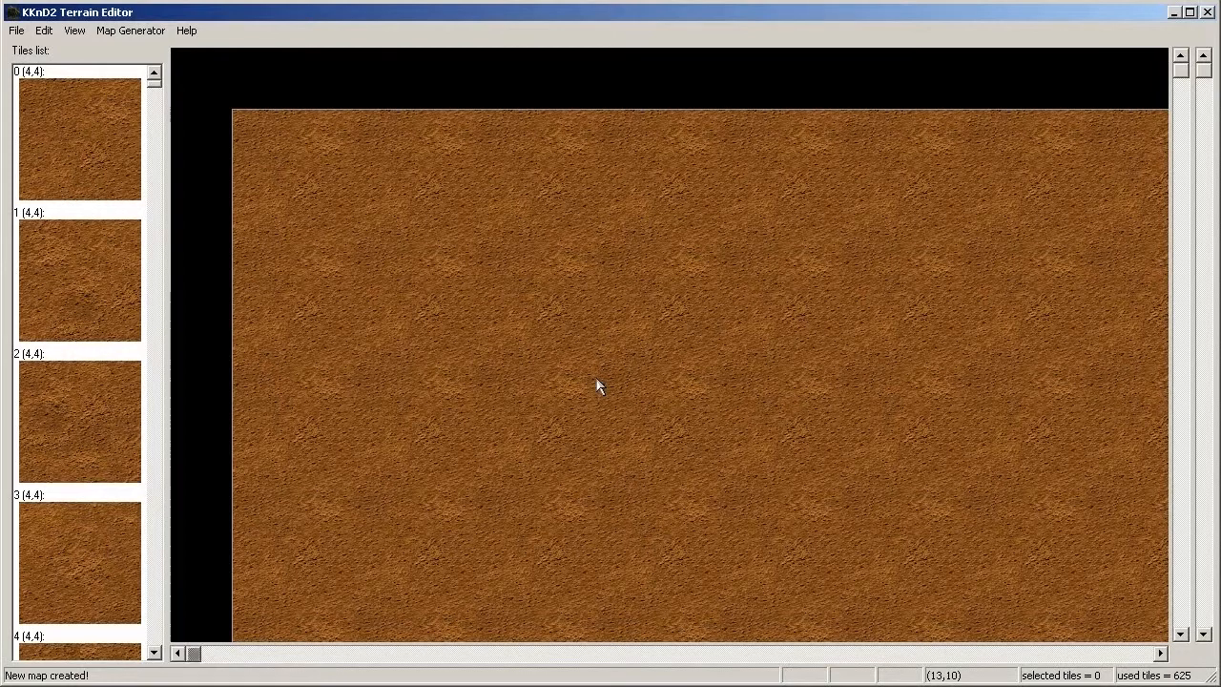
mouse_move(435, 296)
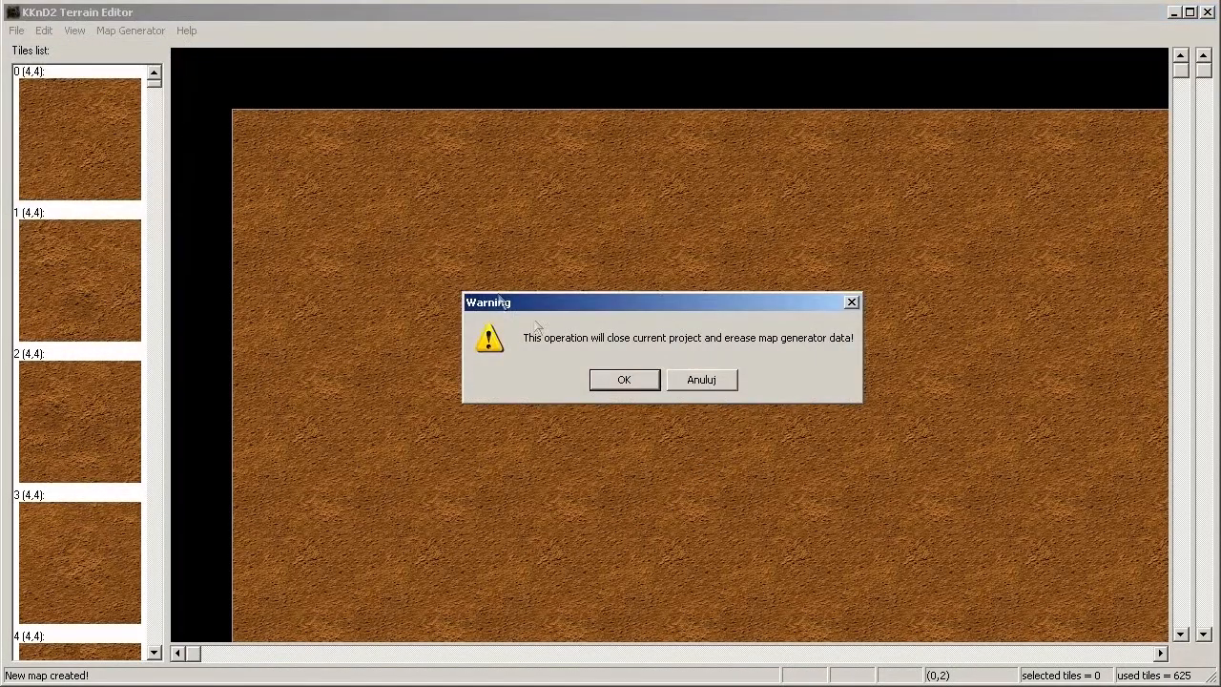
Step: Confirm closing the project and create a new map with no fill, leaving it black
click(622, 378)
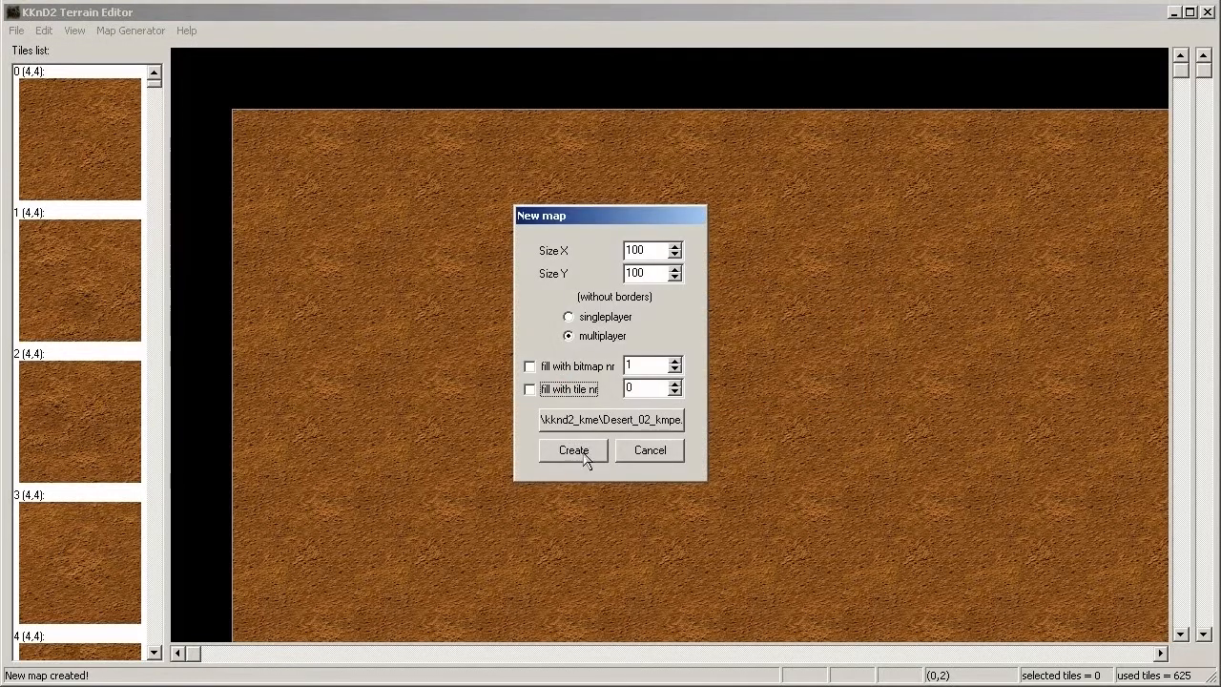
click(572, 450)
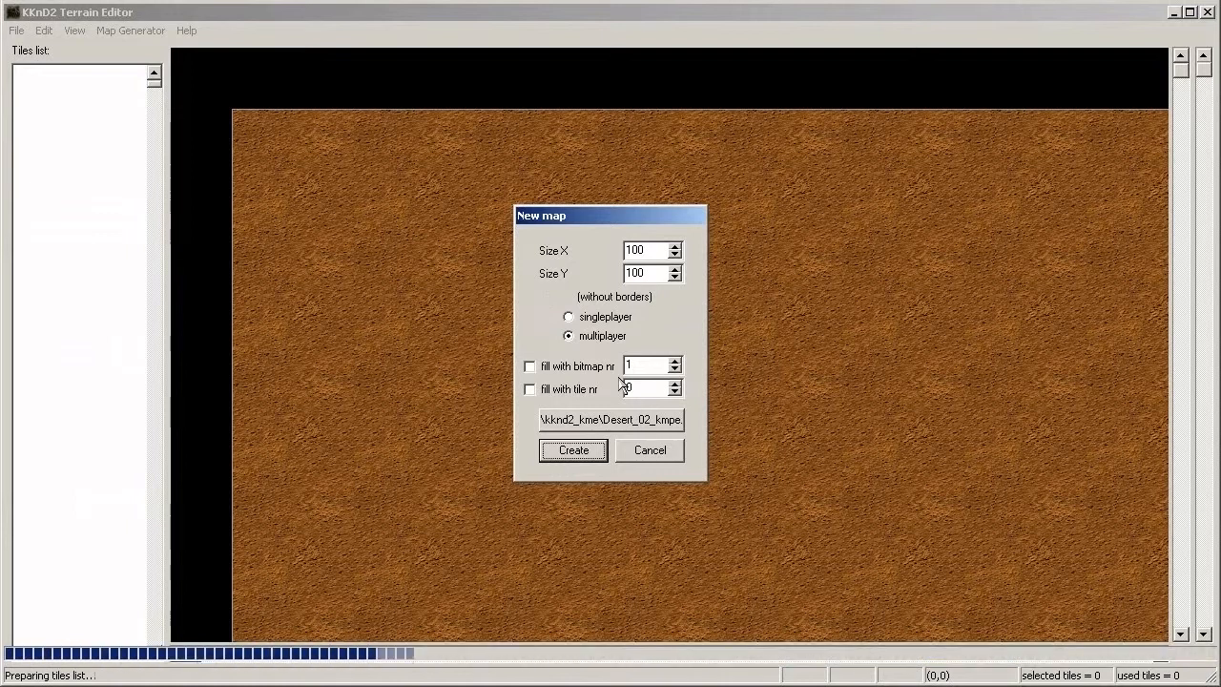
click(572, 450)
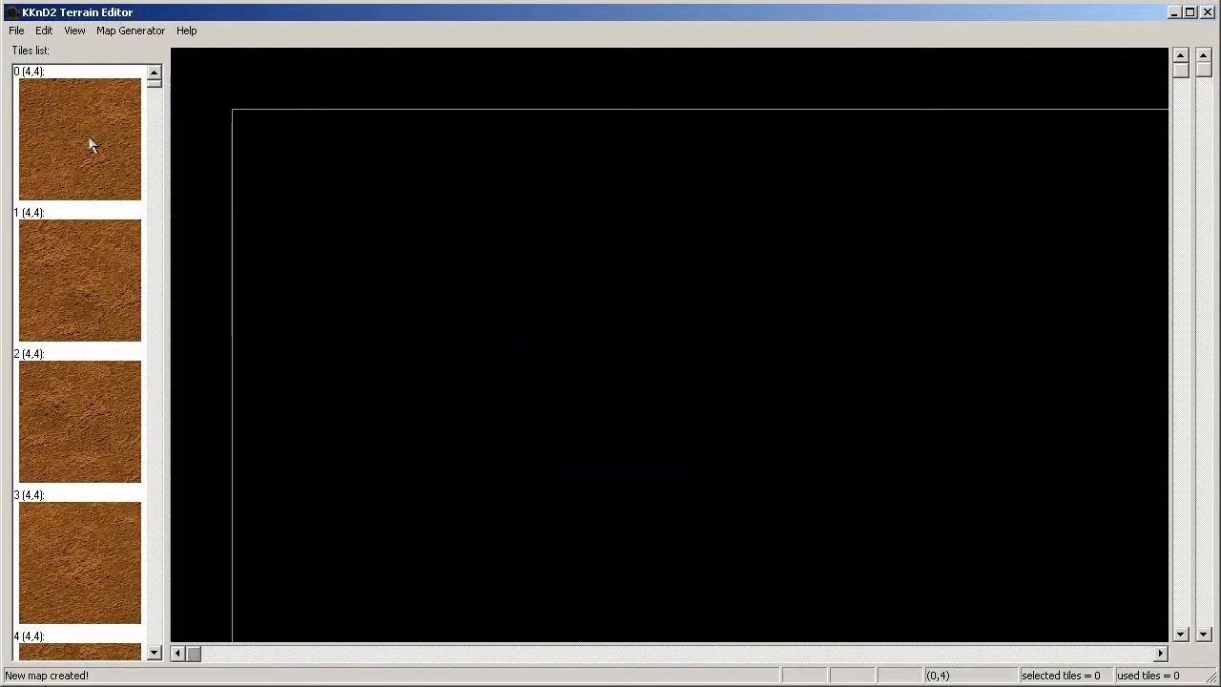
Step: Drag sand tile 0 onto the patch's lower-left corner as its fifth tile
drag(80, 133, 506, 263)
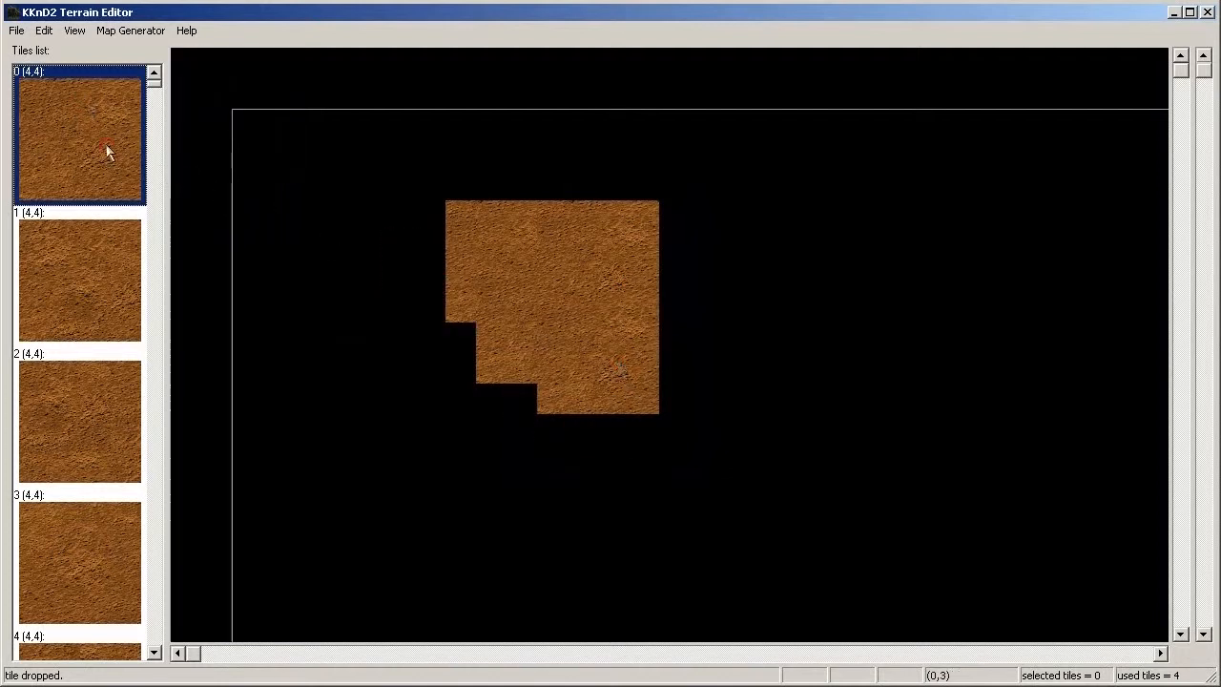
mouse_move(476, 343)
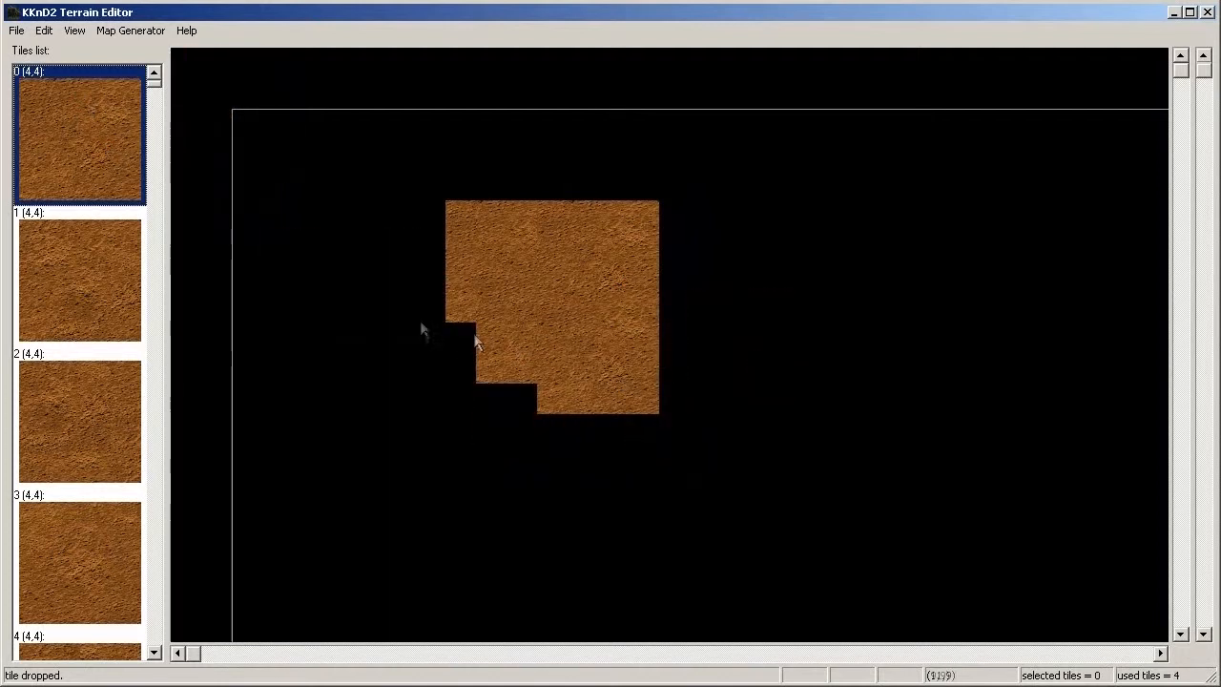
click(492, 385)
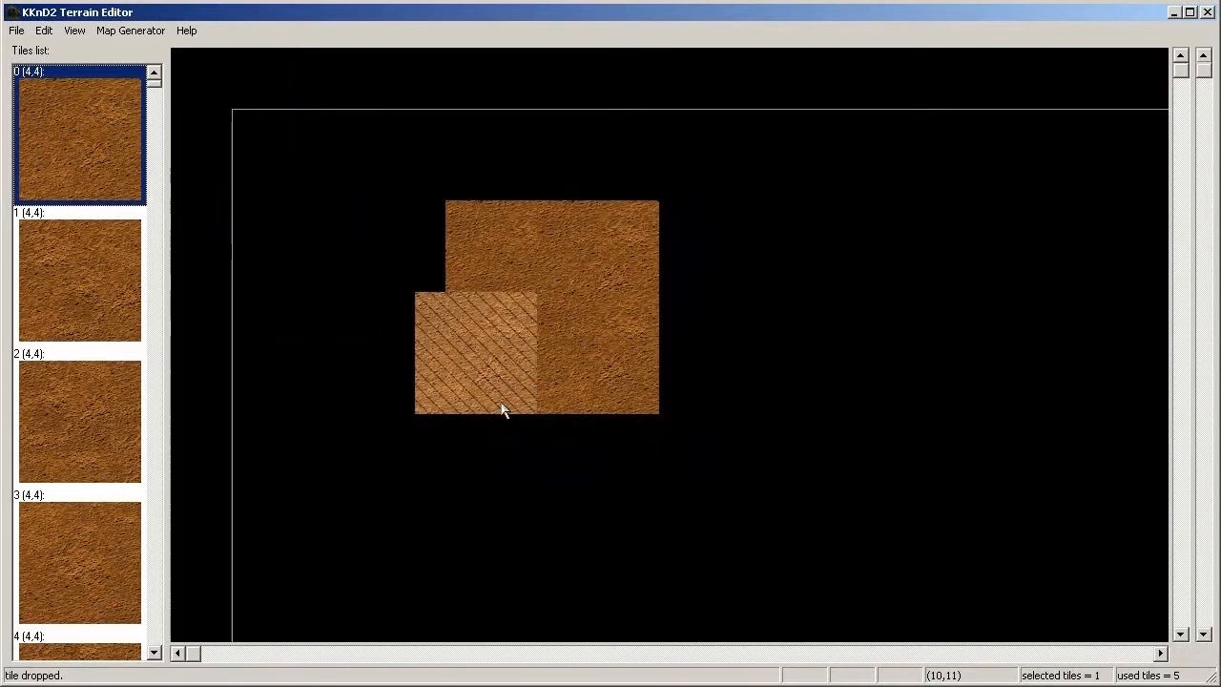
mouse_move(515, 400)
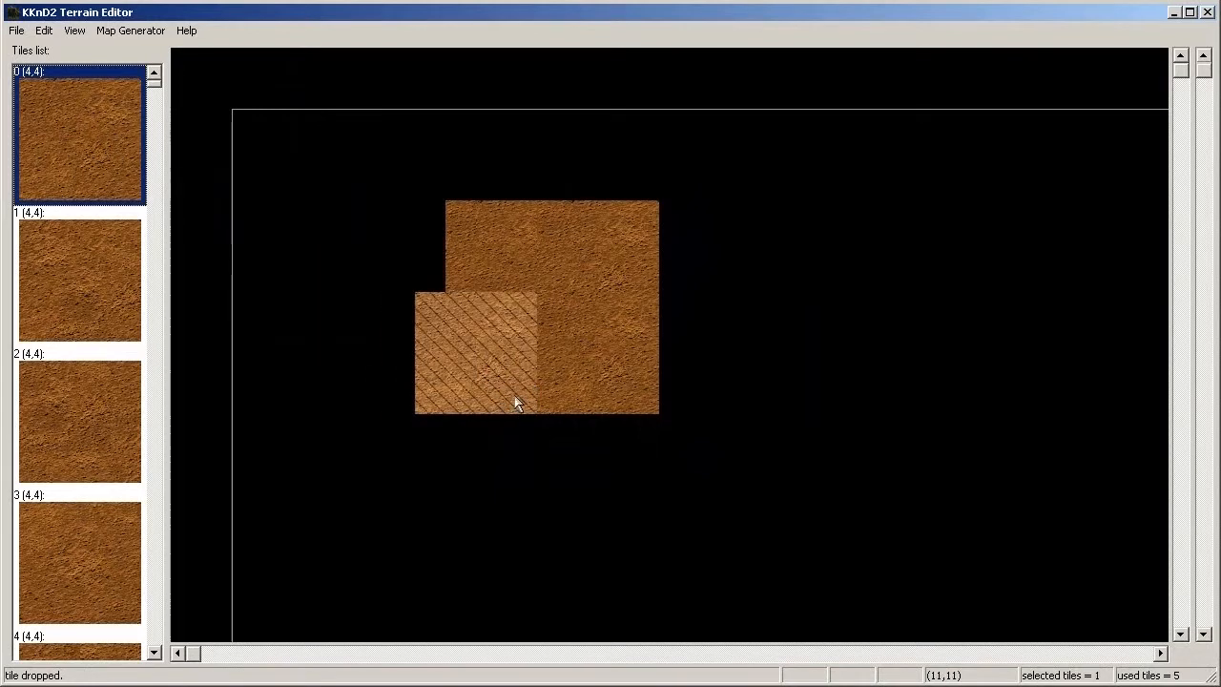
mouse_move(557, 370)
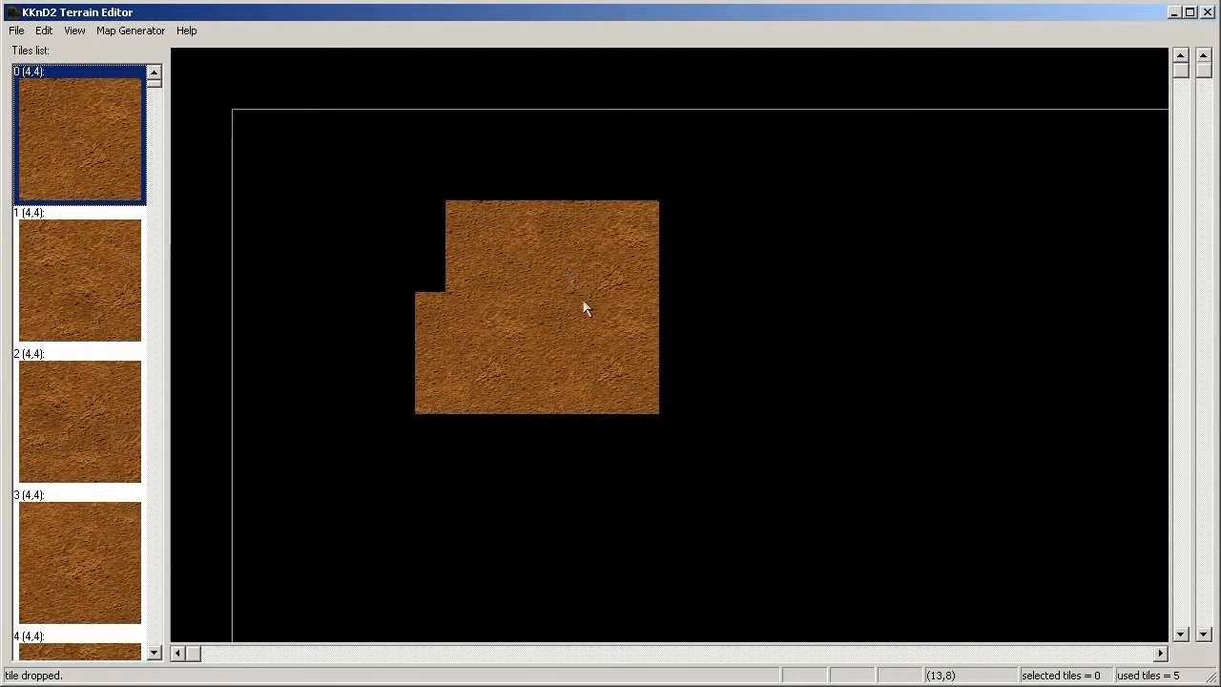
Step: Select two sand tiles of the patch and shift them one step right
click(477, 353)
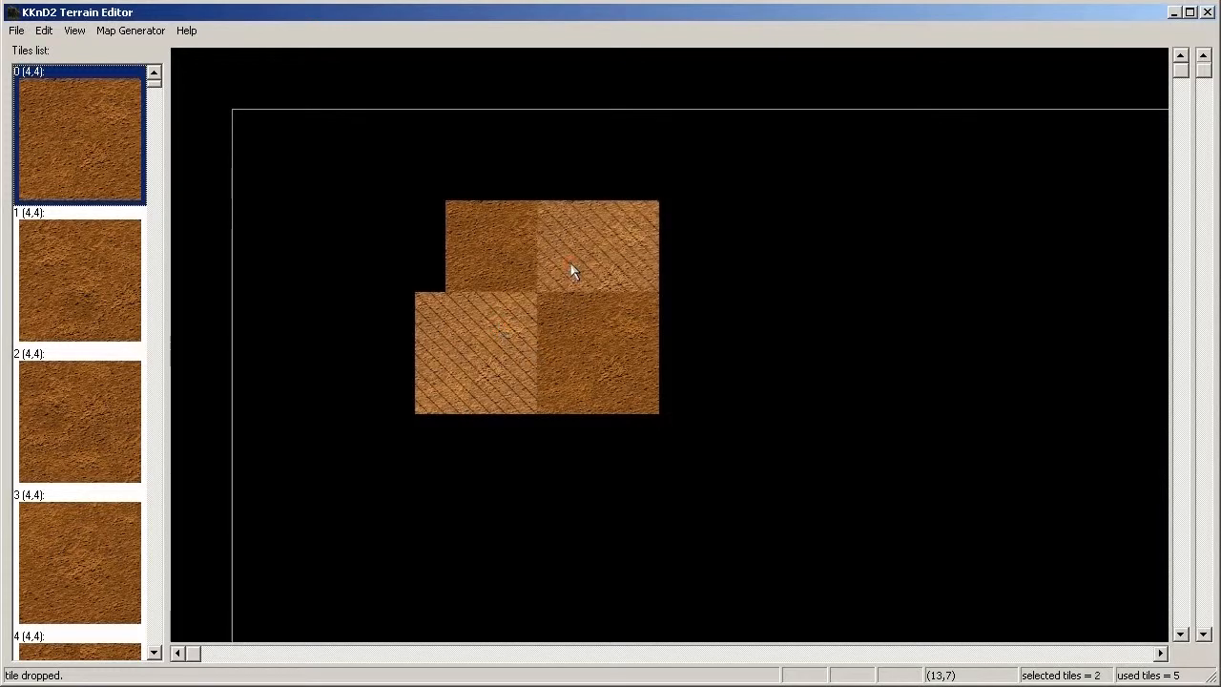
mouse_move(568, 250)
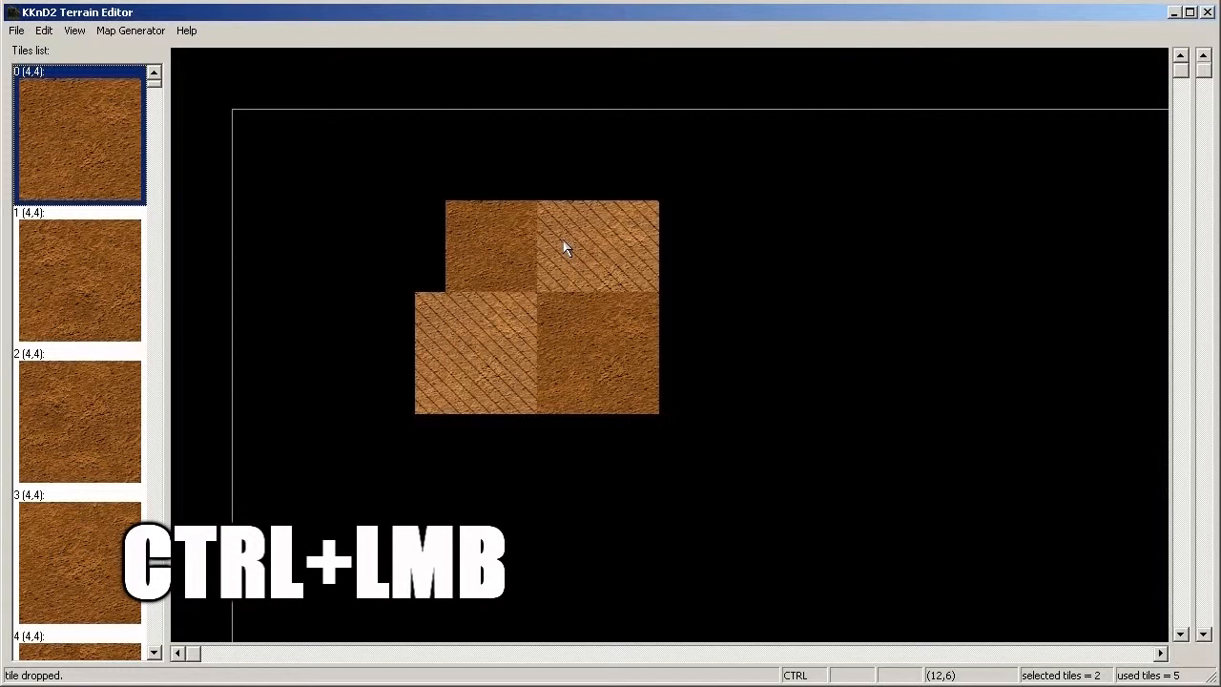
click(645, 340)
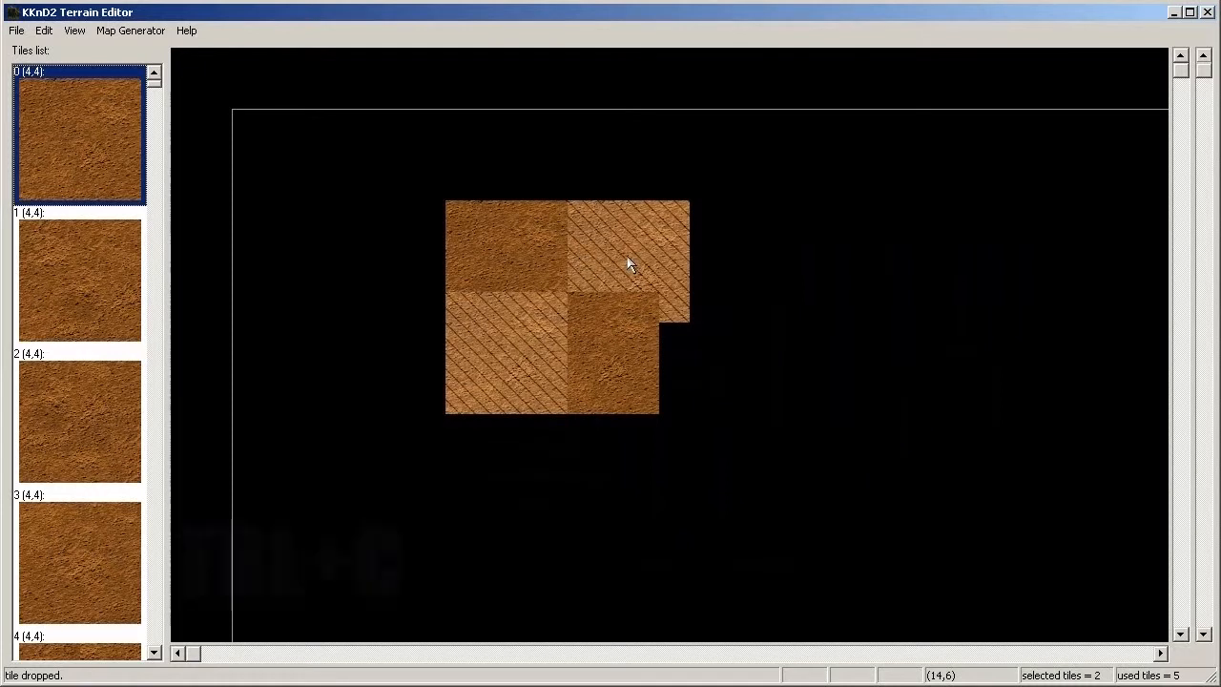
Step: Clone the two selected tiles twice as diagonal pairs right of and below the patch, then deselect
key(ctrl+c)
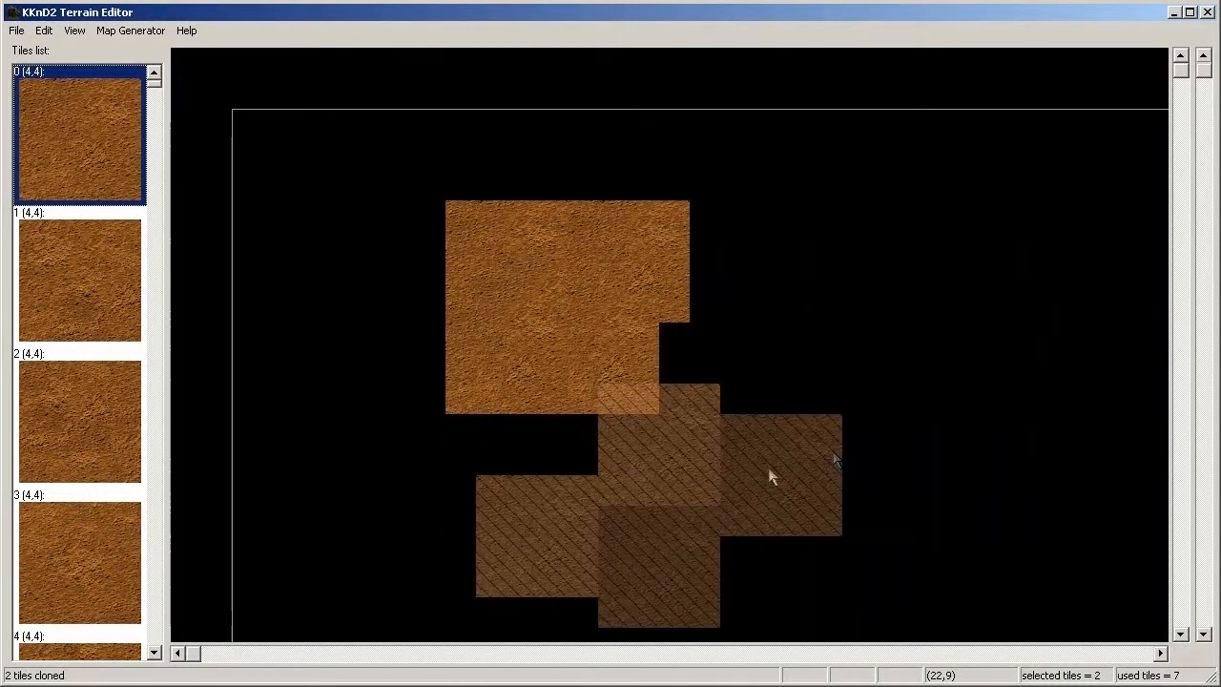
drag(773, 477, 897, 328)
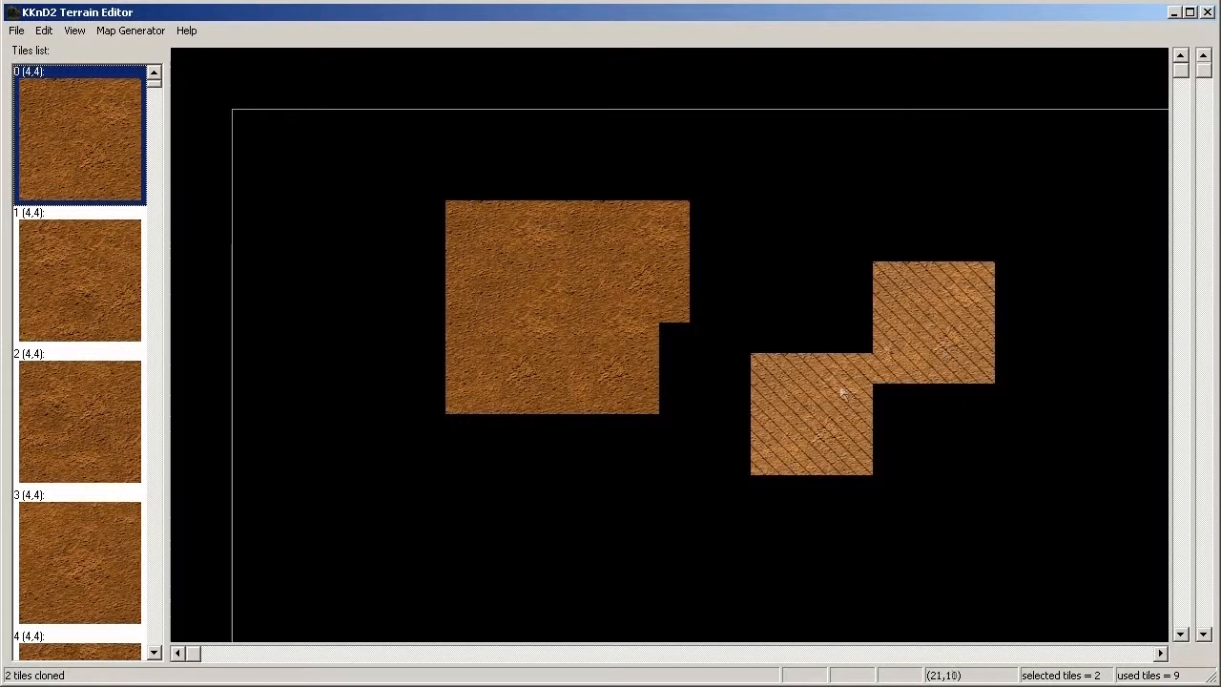
drag(868, 391, 935, 486)
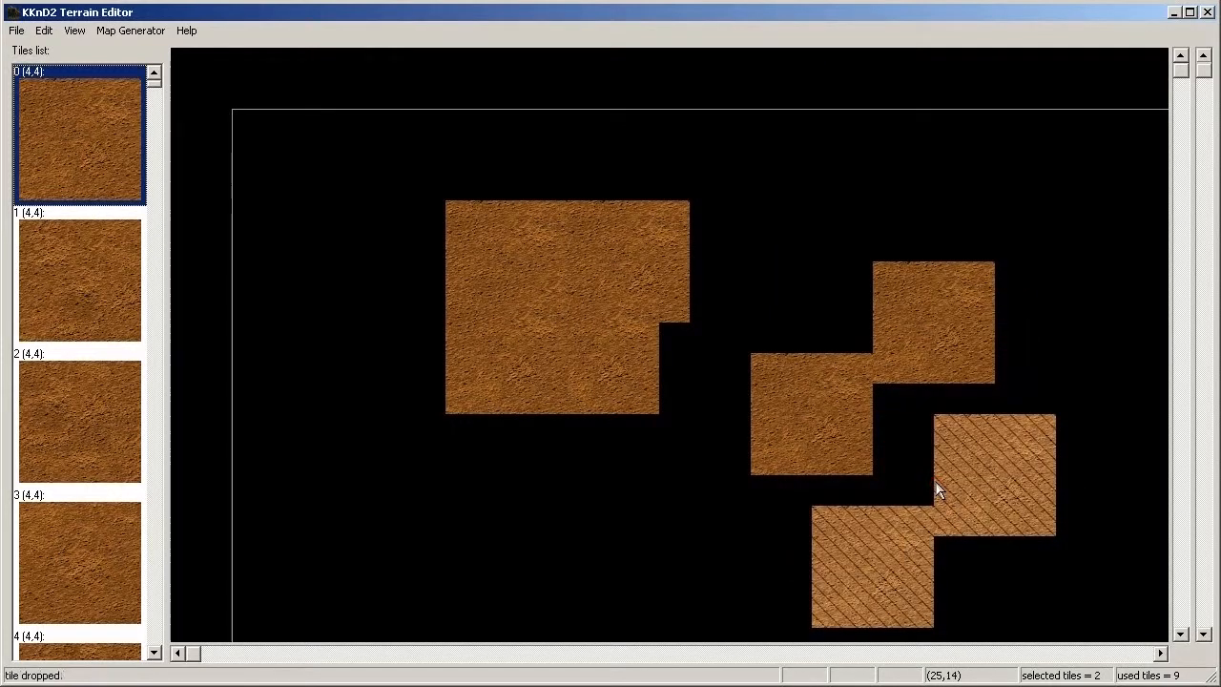
click(911, 519)
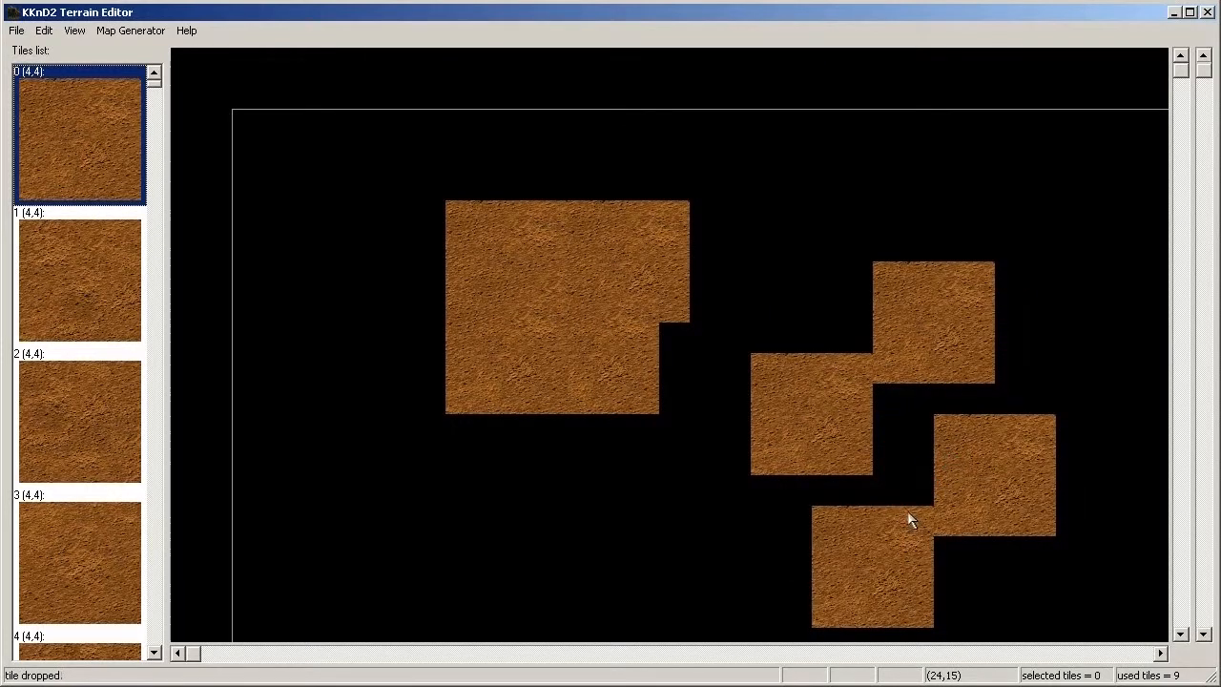
mouse_move(748, 409)
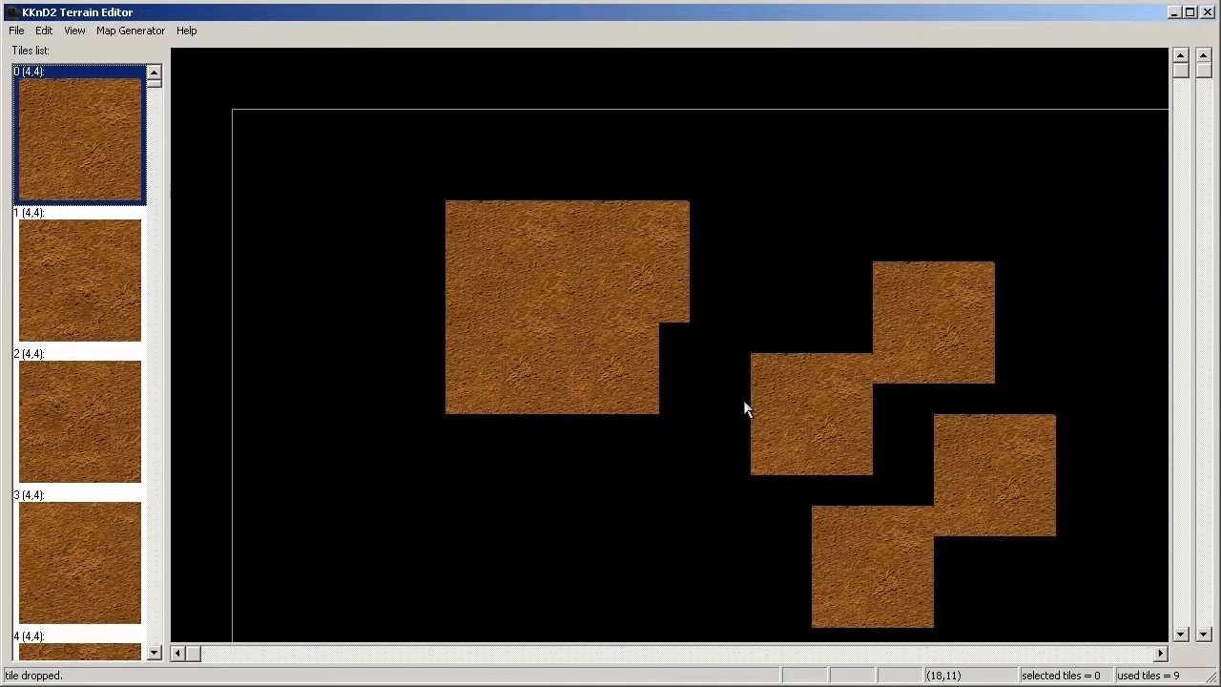
mouse_move(500, 298)
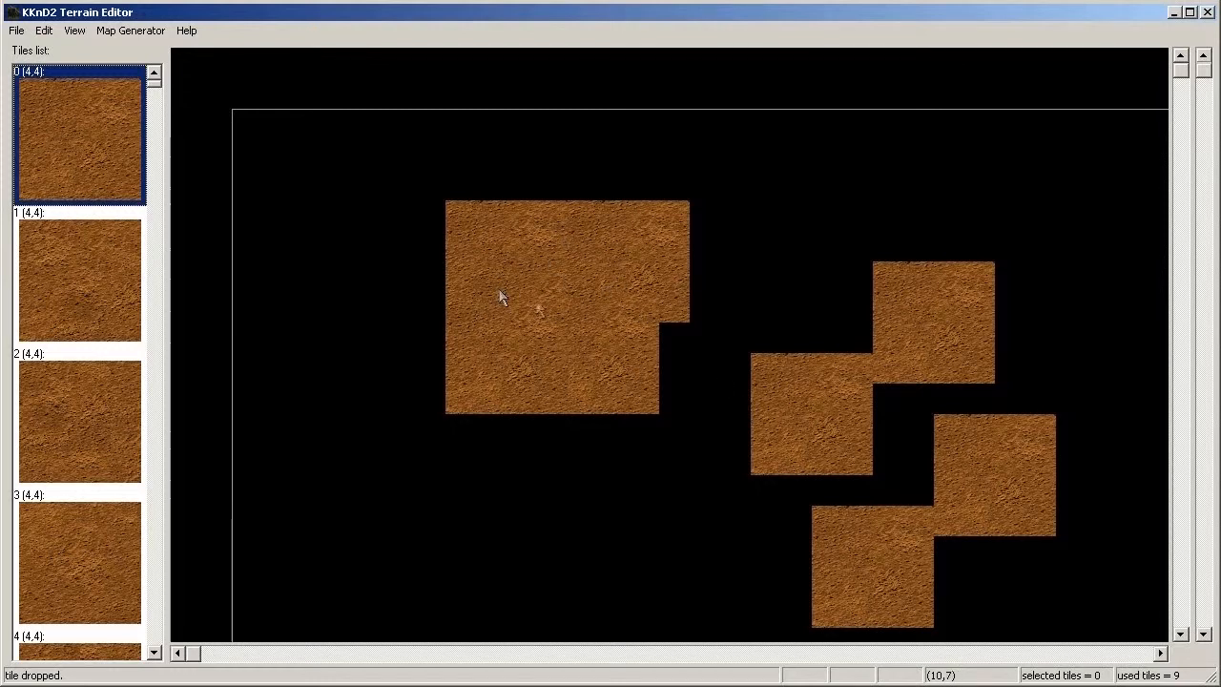
mouse_move(563, 313)
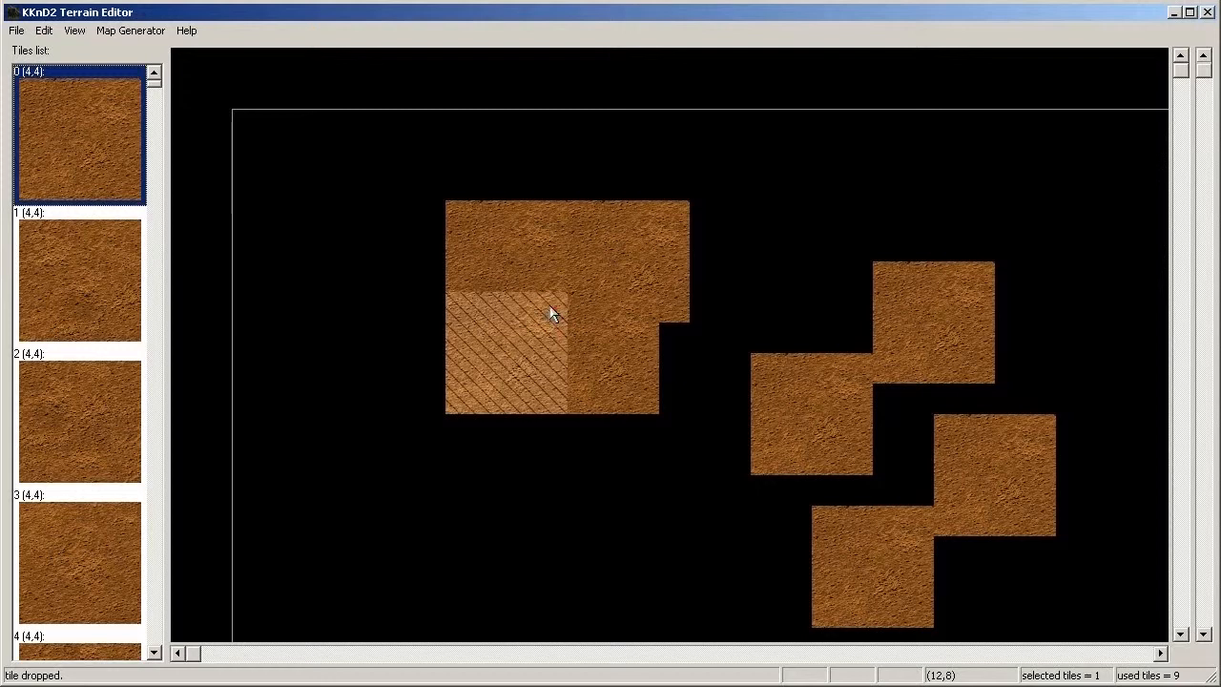
key(alt)
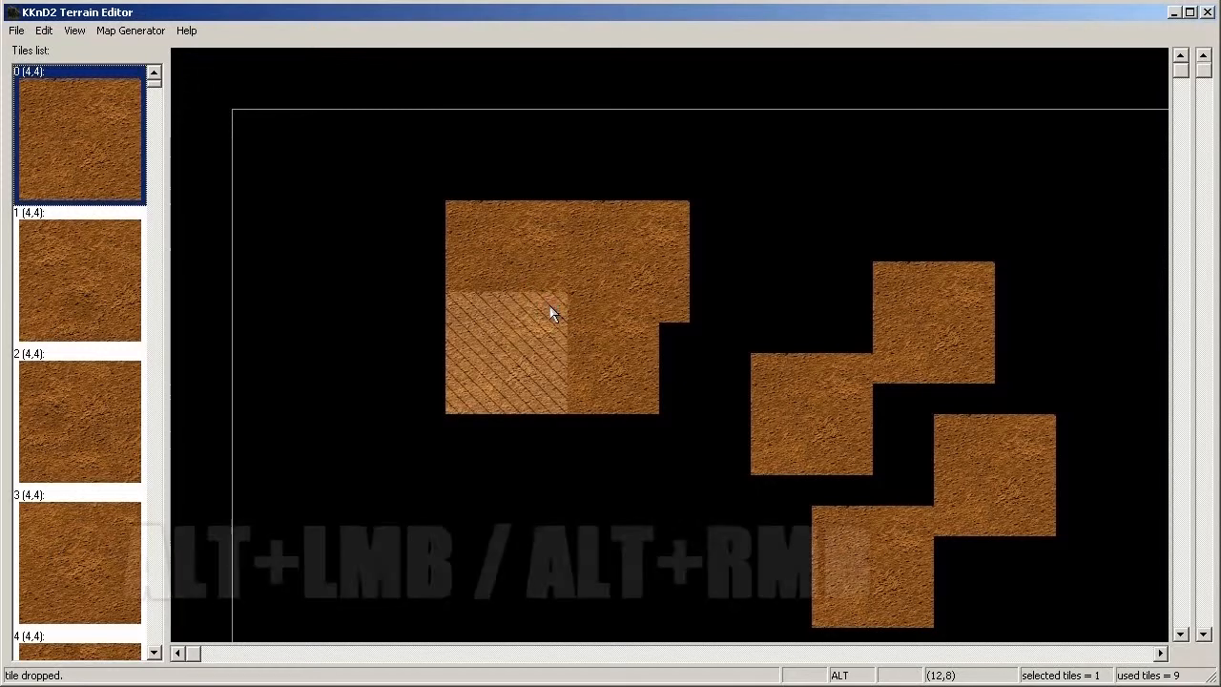
click(550, 313)
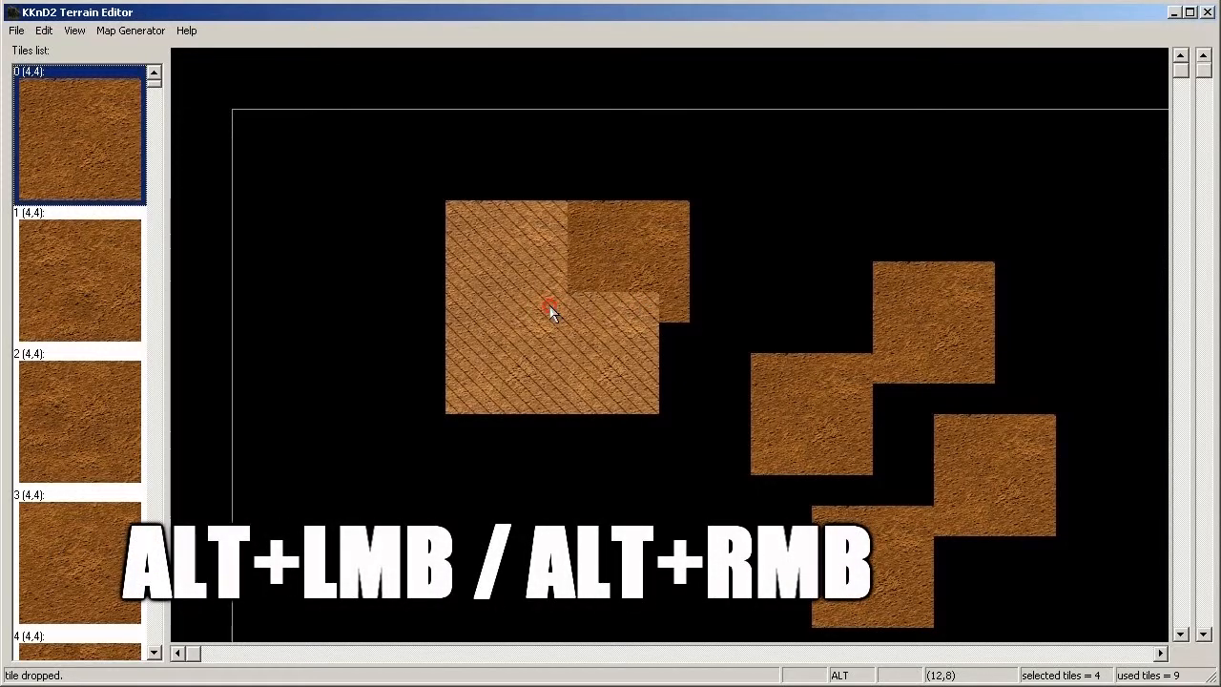
click(552, 313)
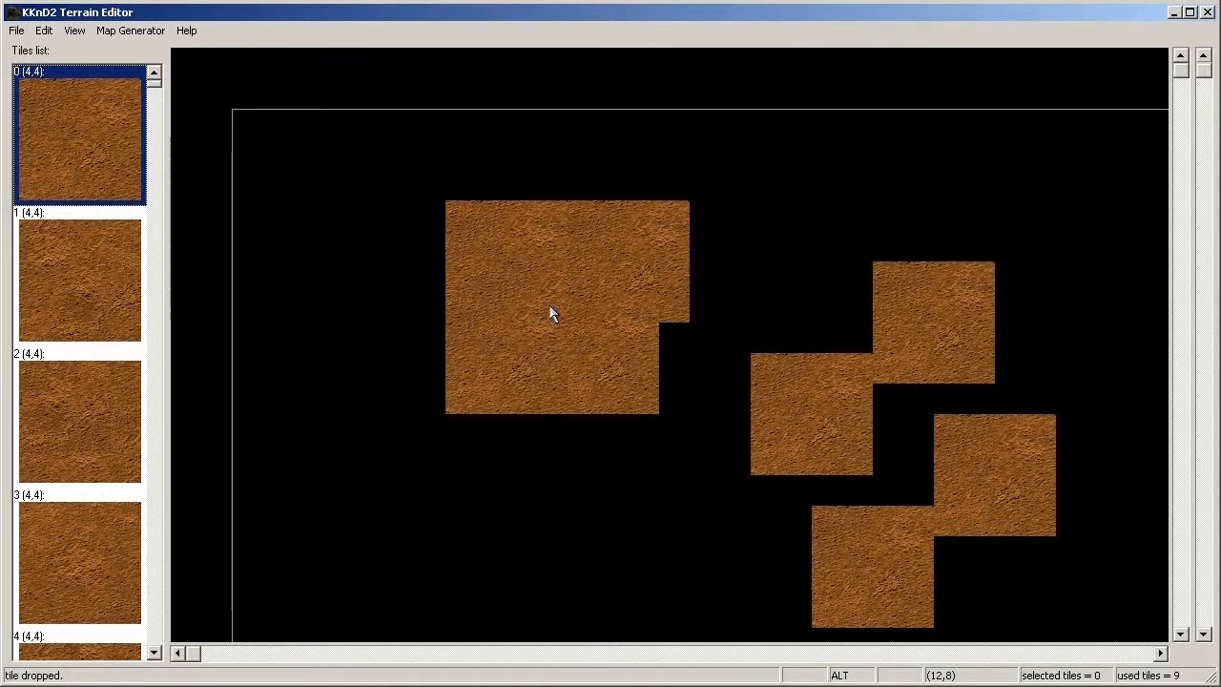
click(551, 314)
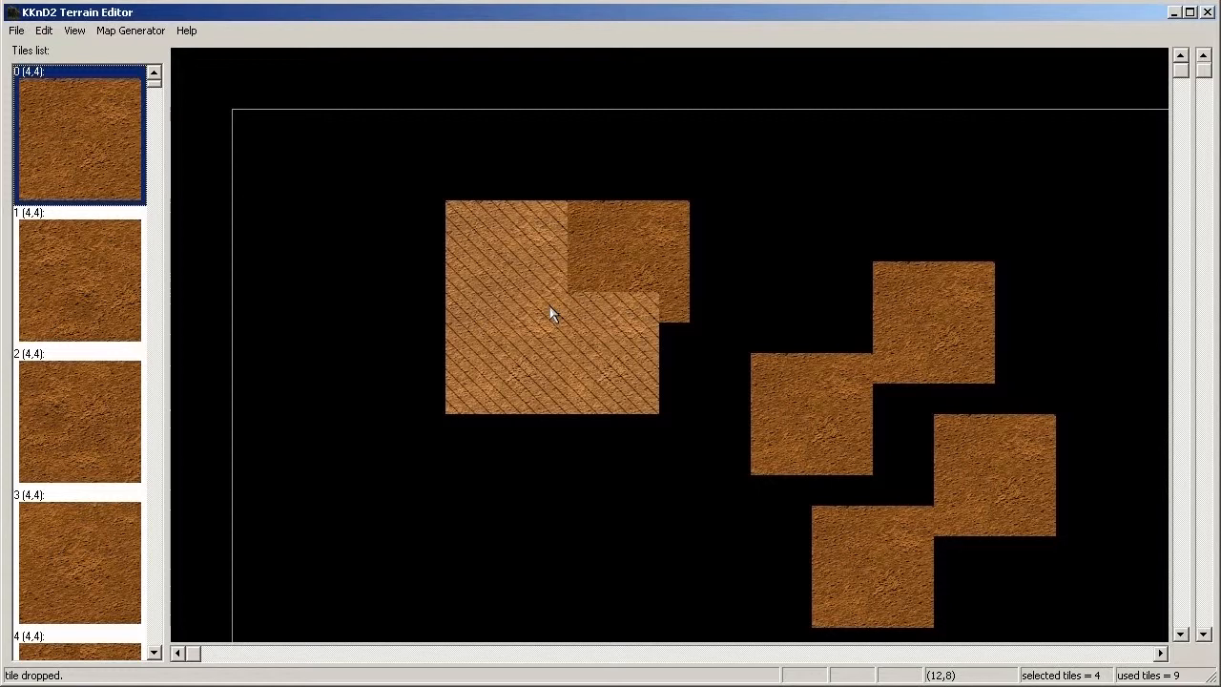
key(ctrl+d)
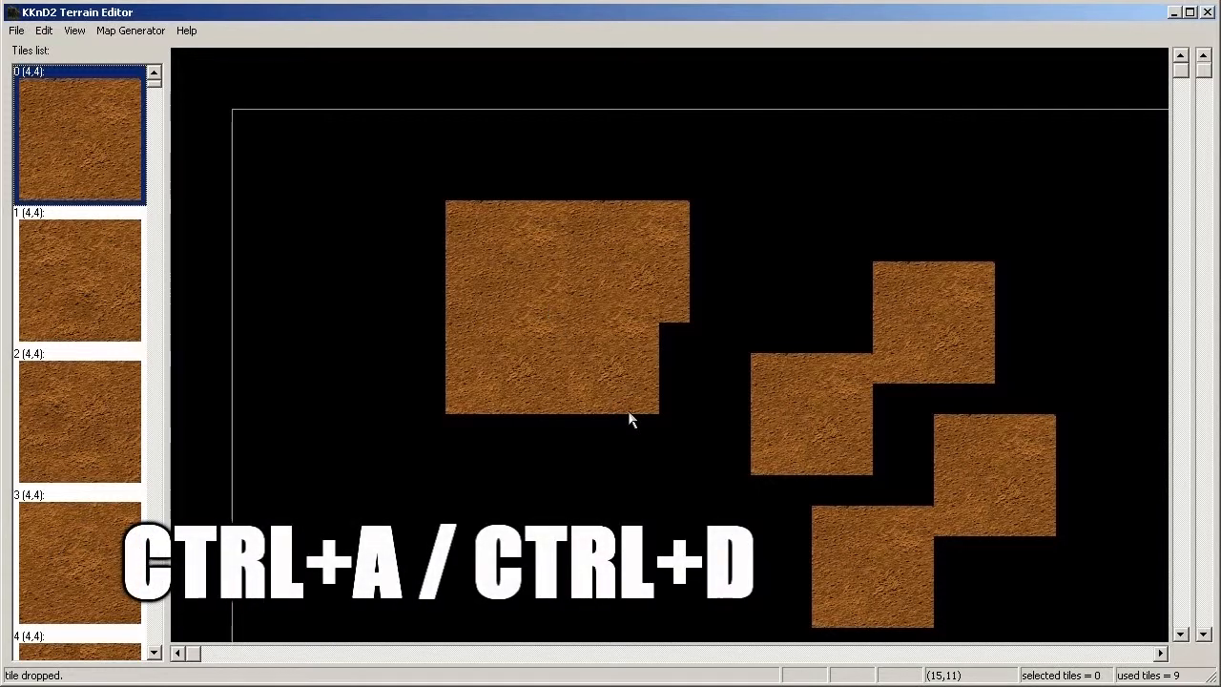
key(ctrl+a)
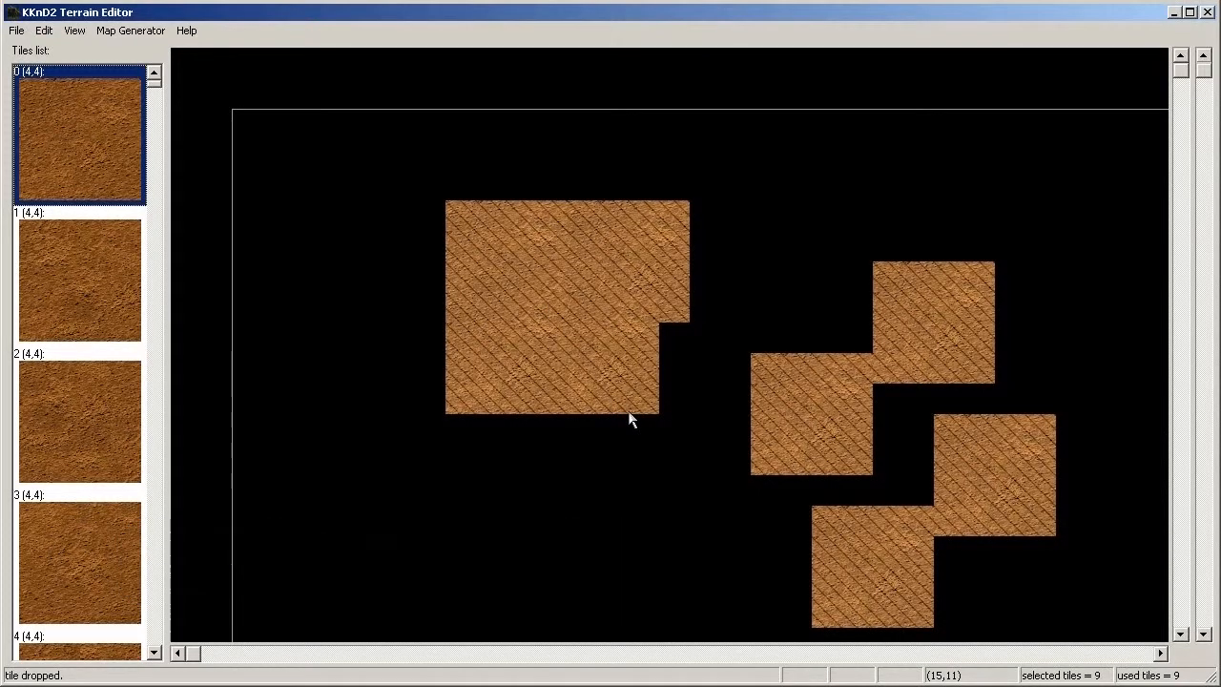
click(627, 439)
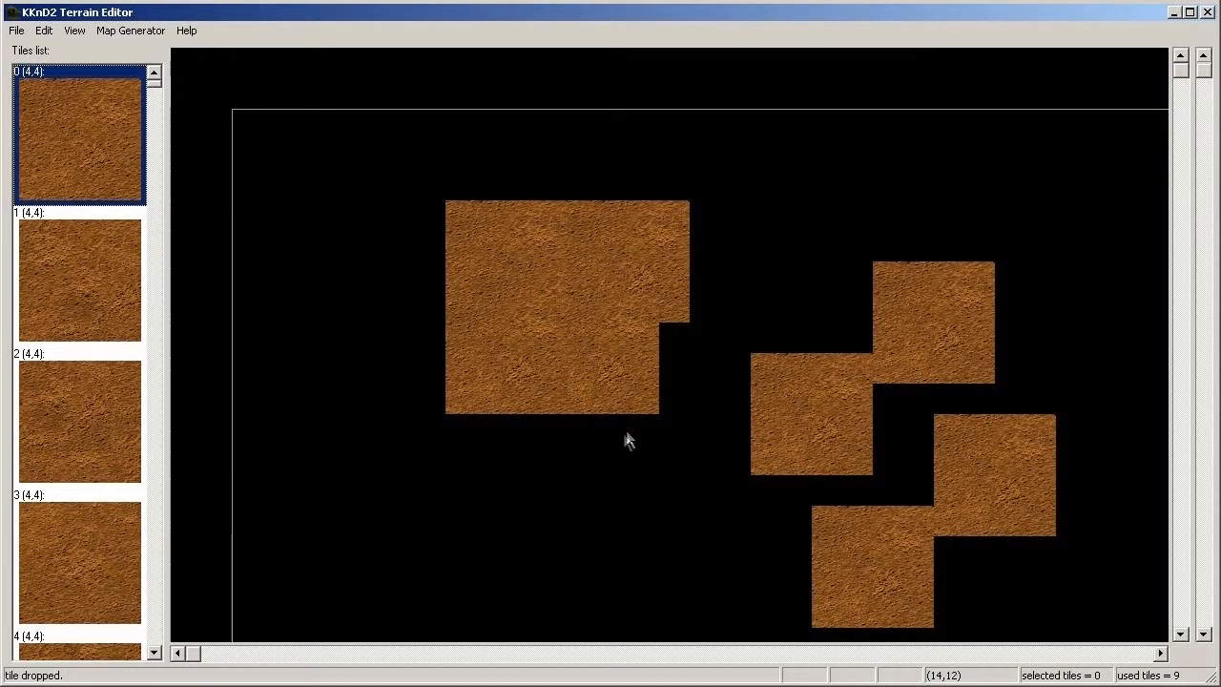
mouse_move(523, 393)
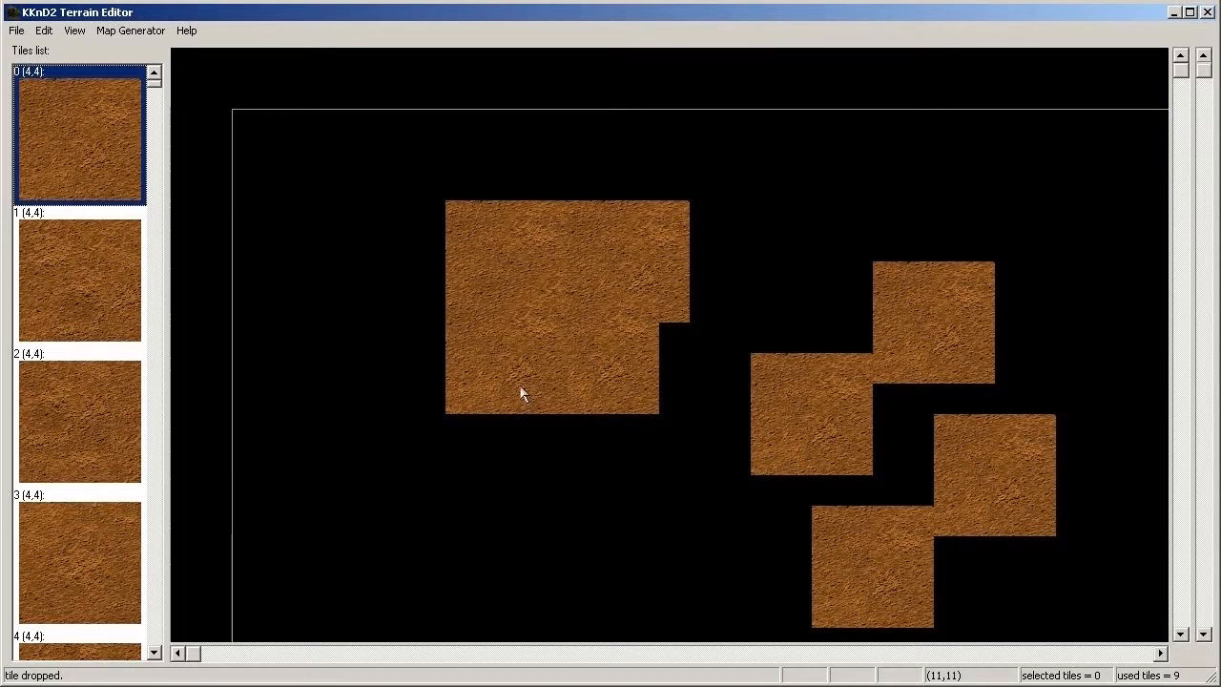
mouse_move(187, 117)
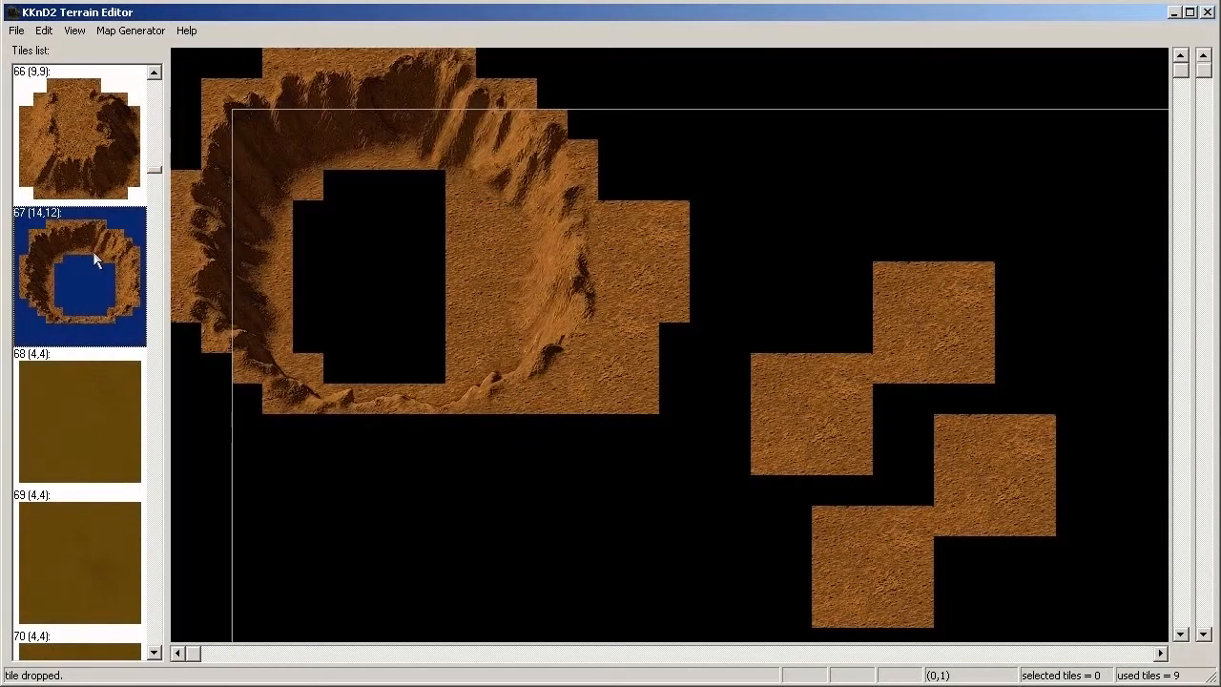
Step: Drop crater tile 67 onto the map overlapping the lower sand patch
click(519, 465)
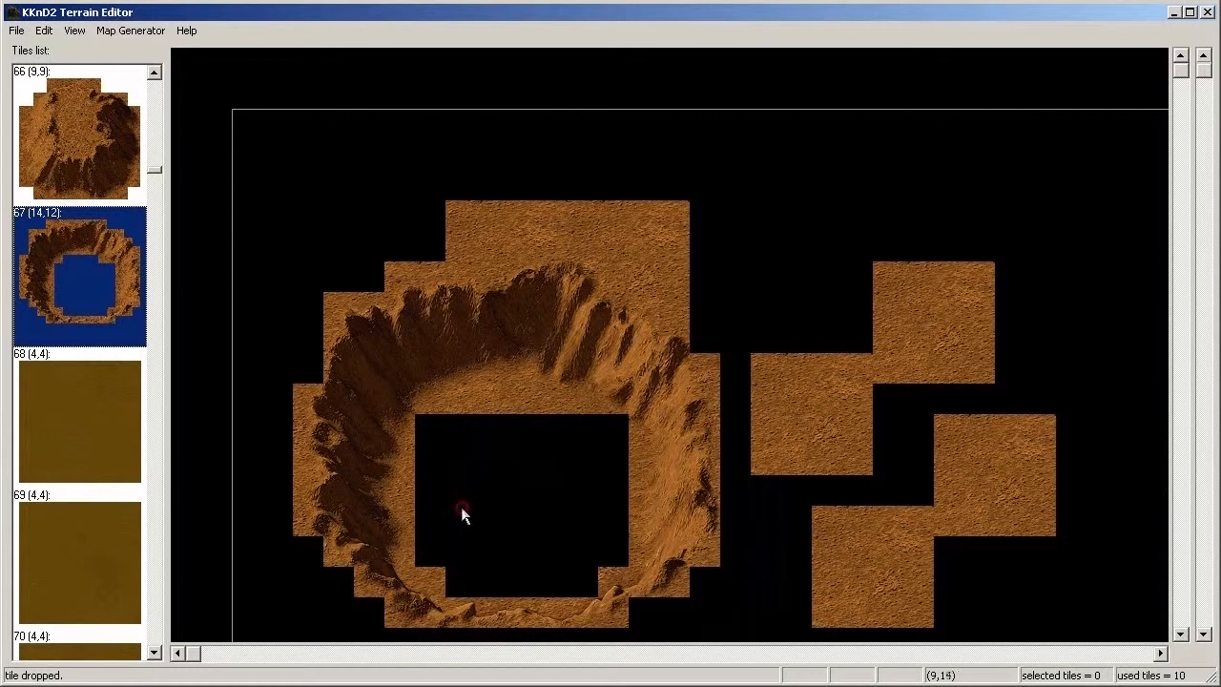
mouse_move(511, 470)
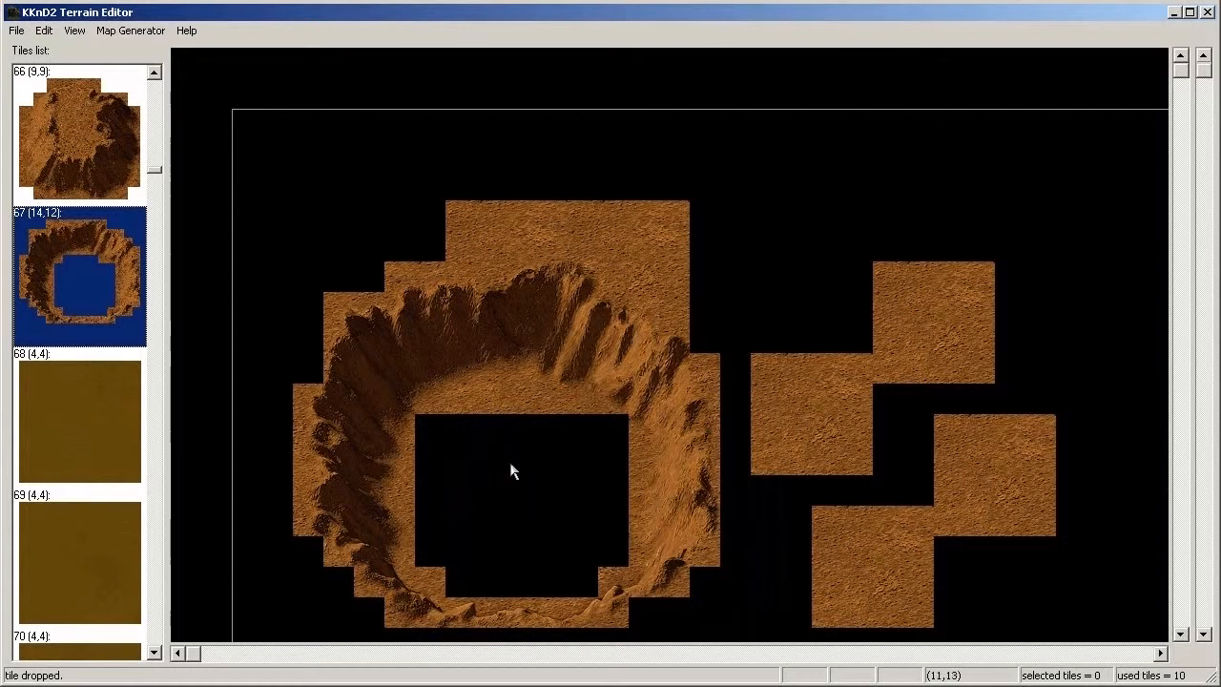
key(alt)
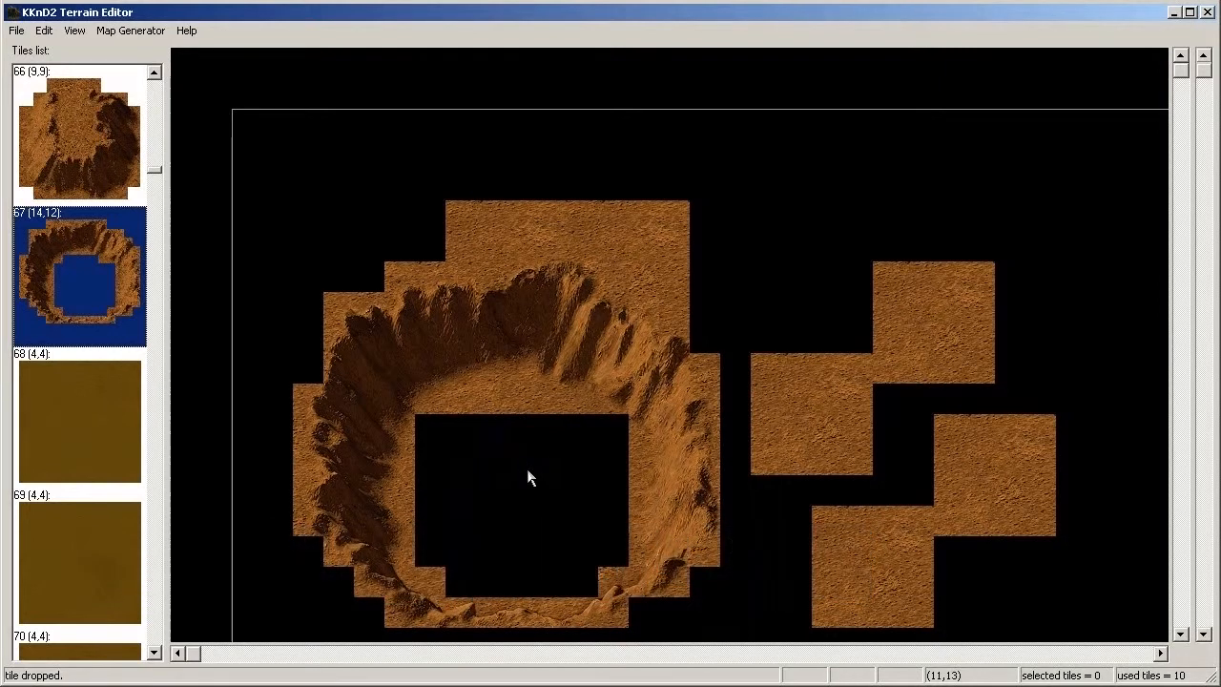
mouse_move(468, 475)
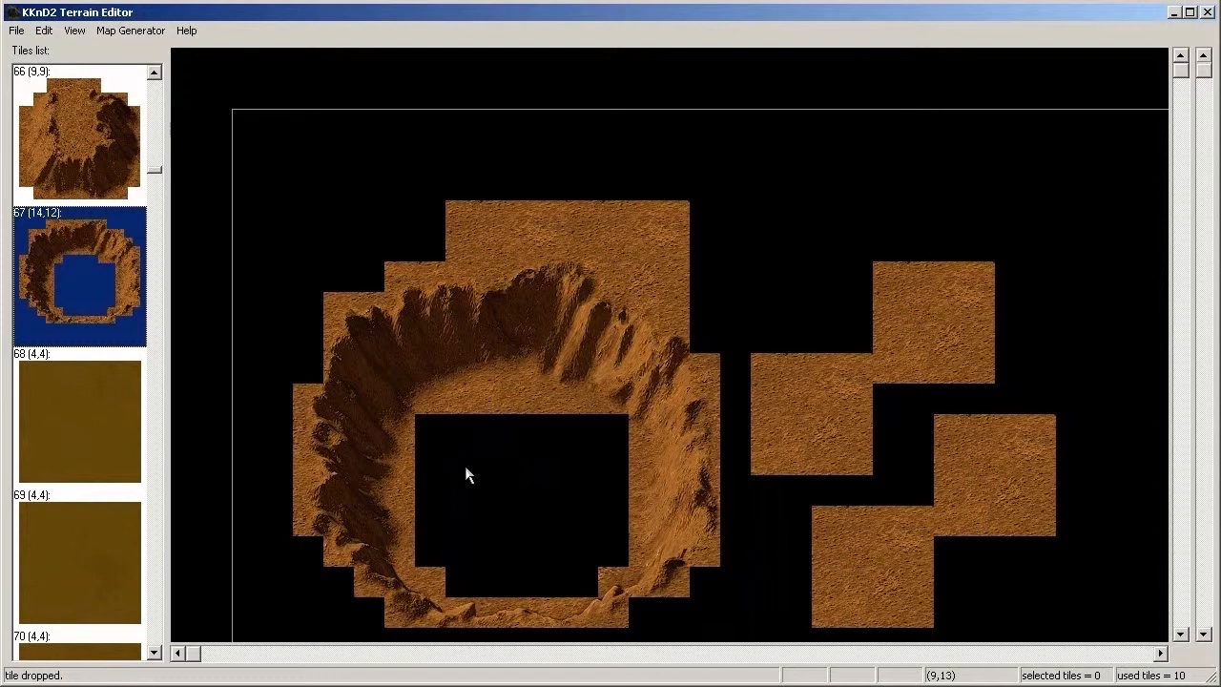
Step: Select the top sand tile and crater, send them to bottom with Ctrl+B, then swap their layers
click(506, 232)
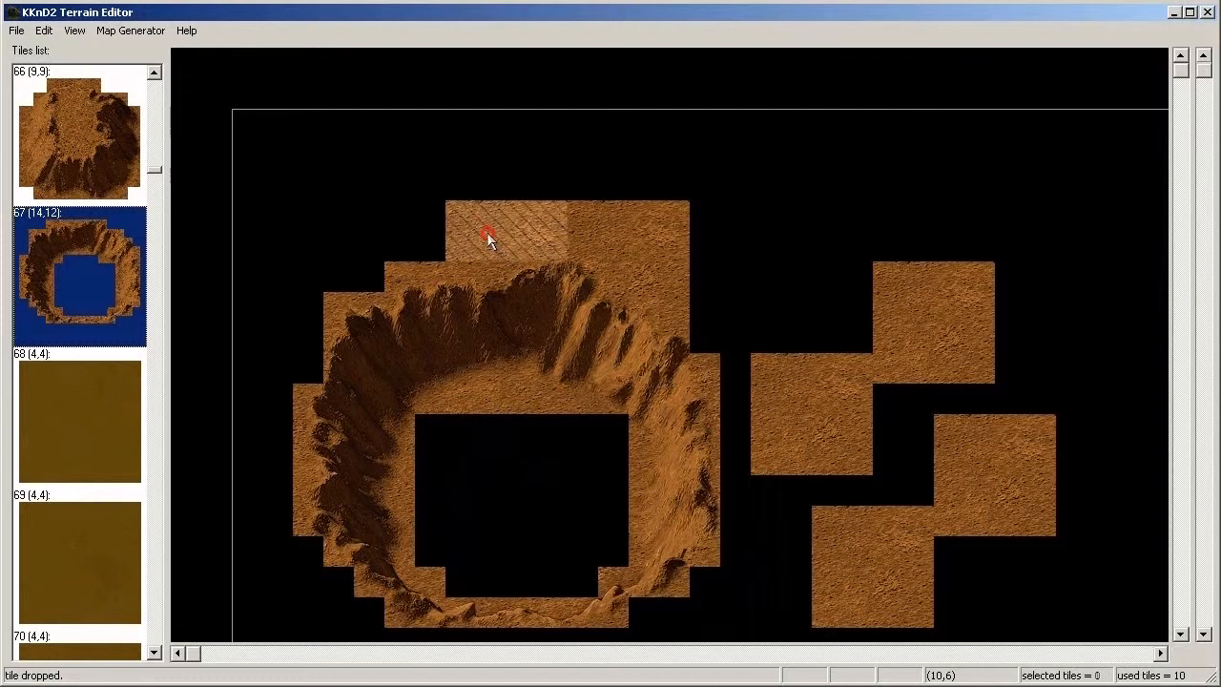
click(487, 236)
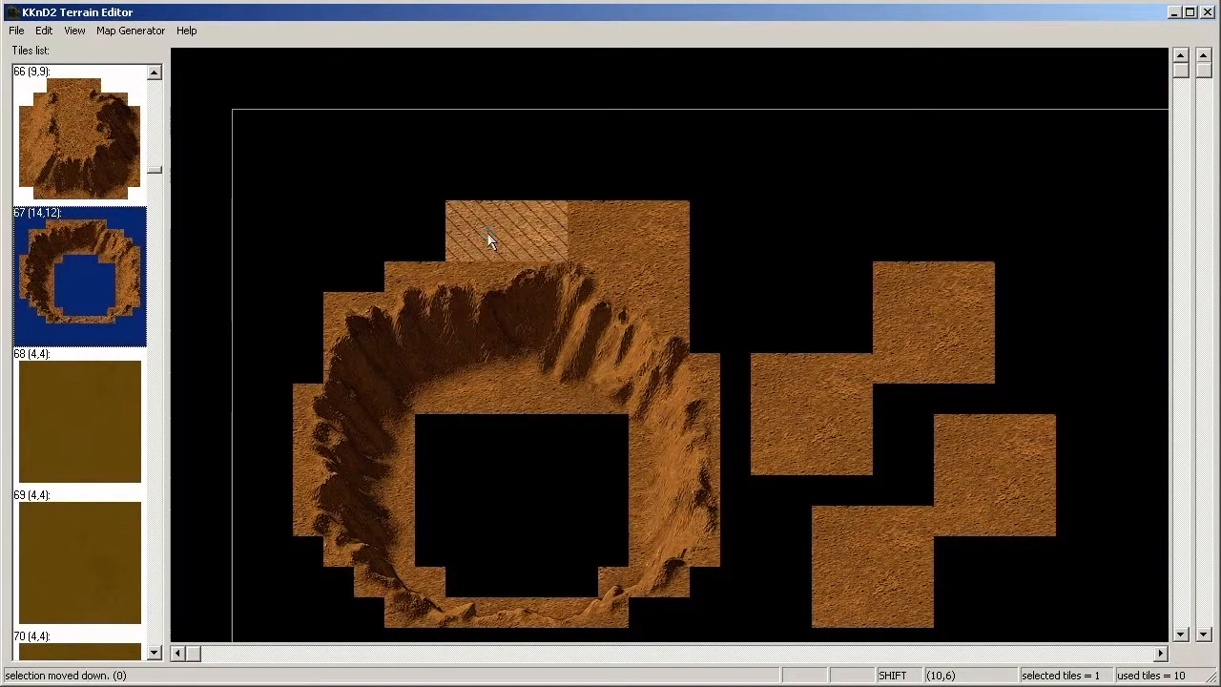
mouse_move(462, 324)
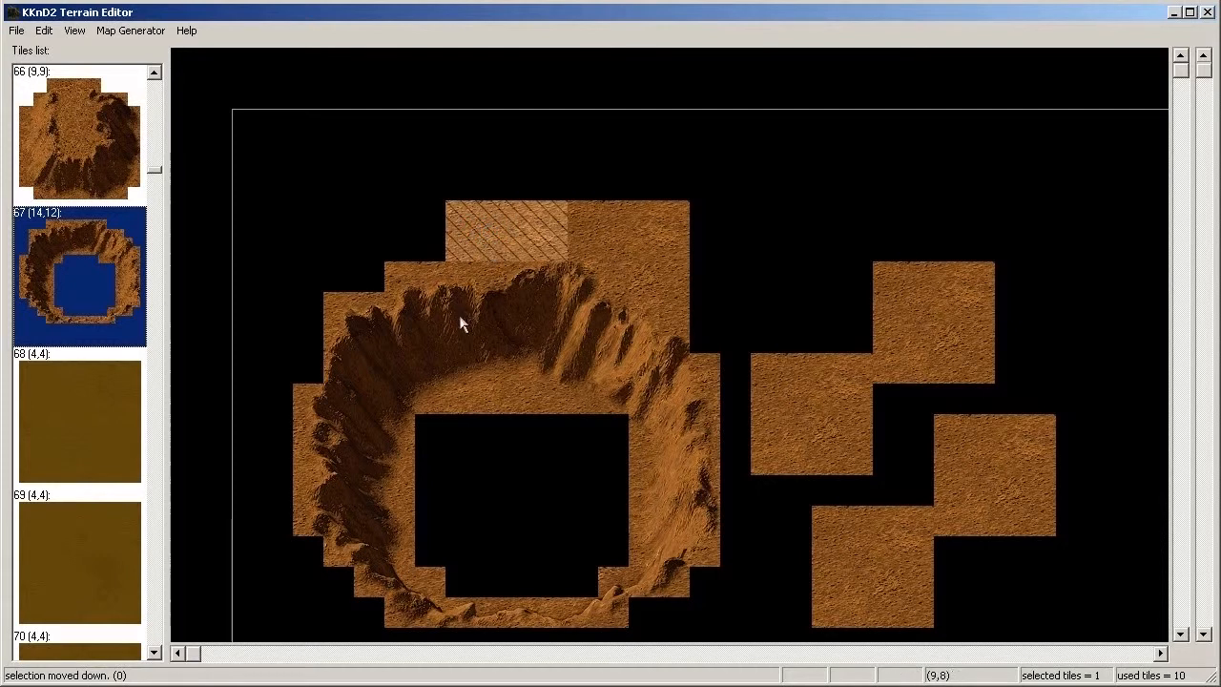
mouse_move(467, 271)
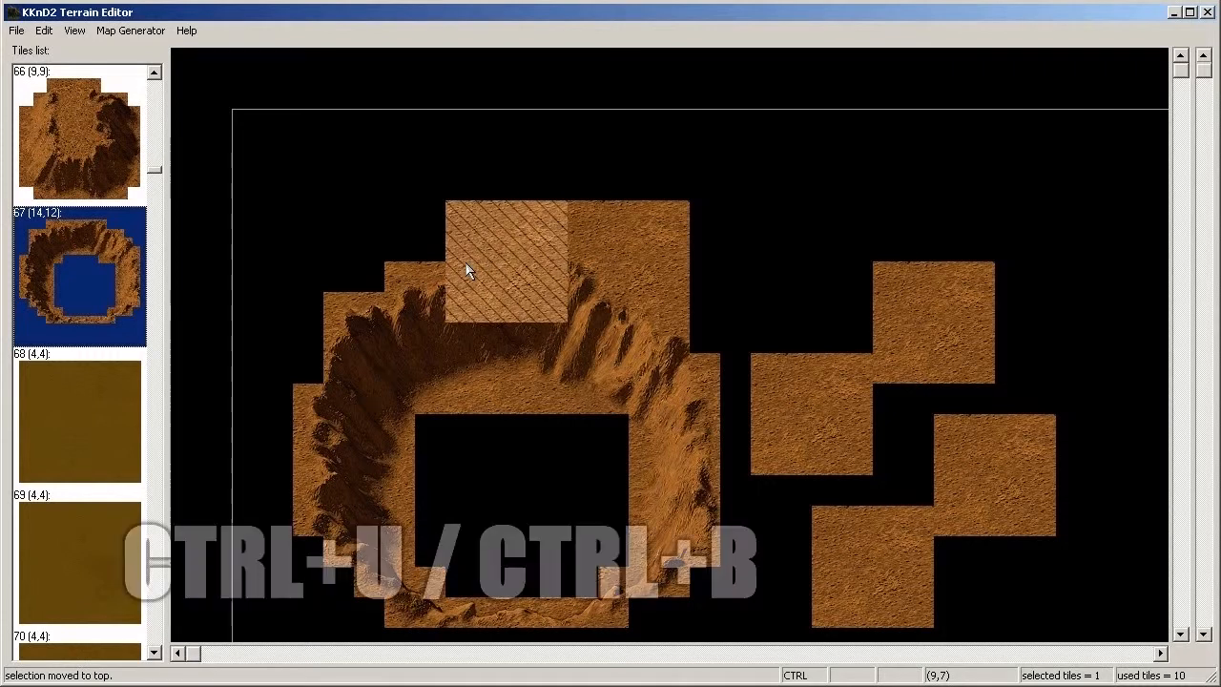
key(ctrl+b)
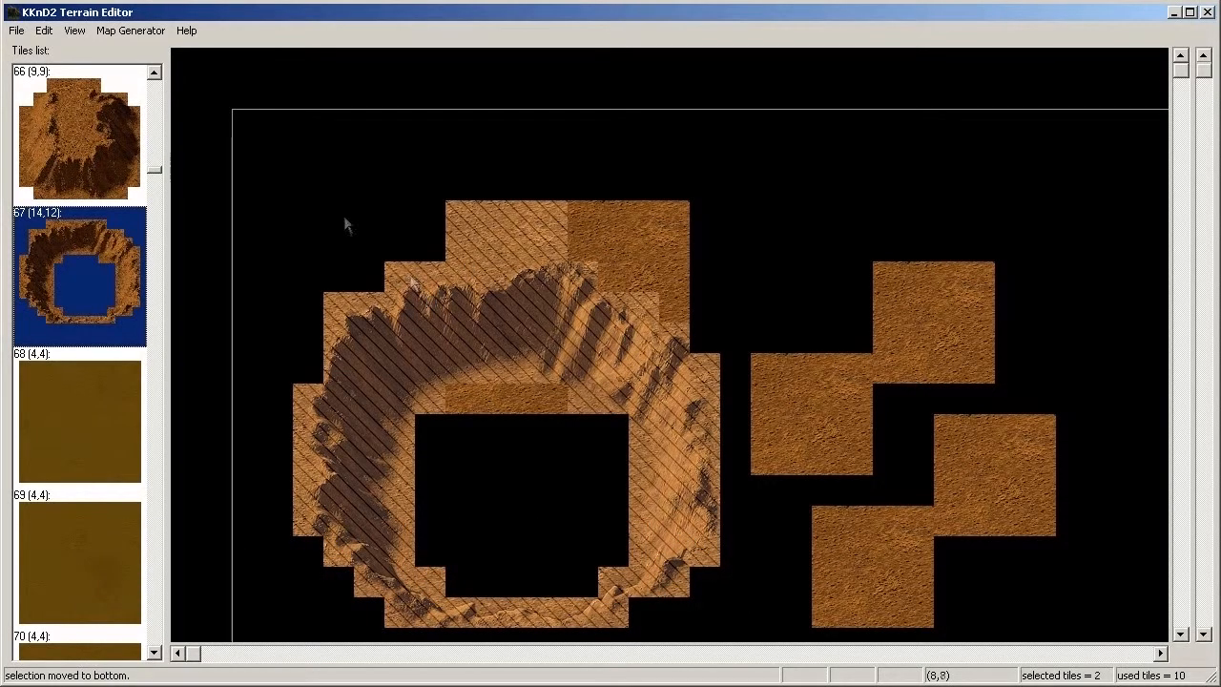
click(44, 31)
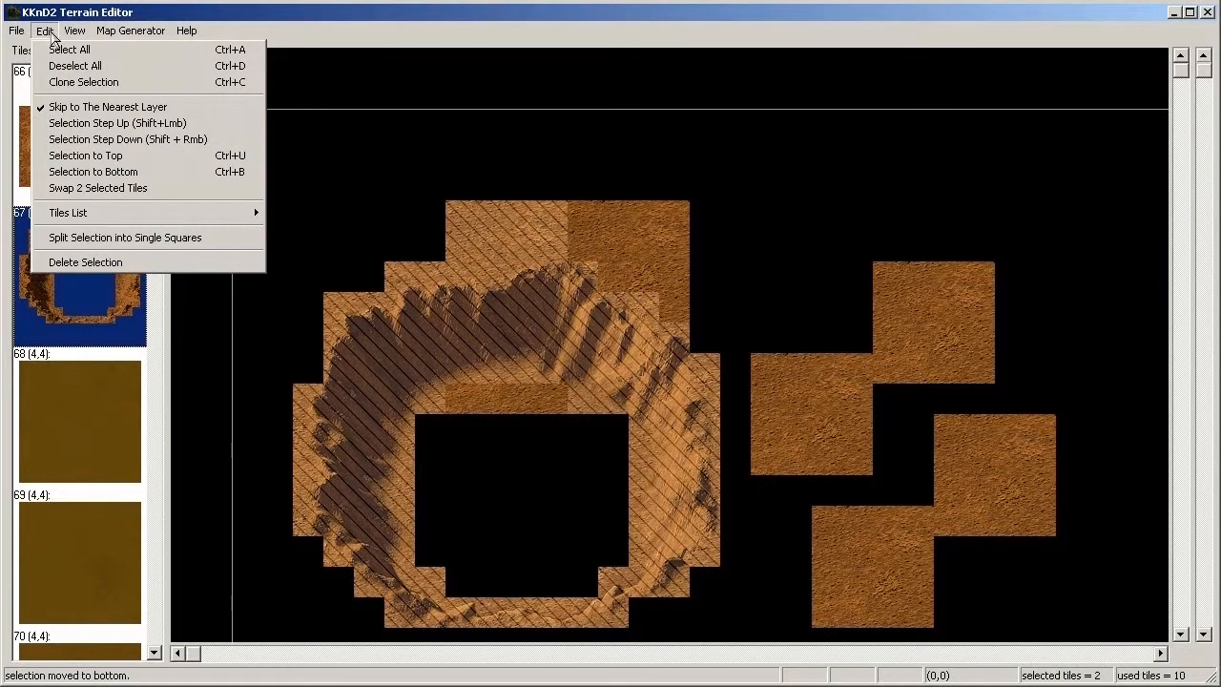
click(97, 189)
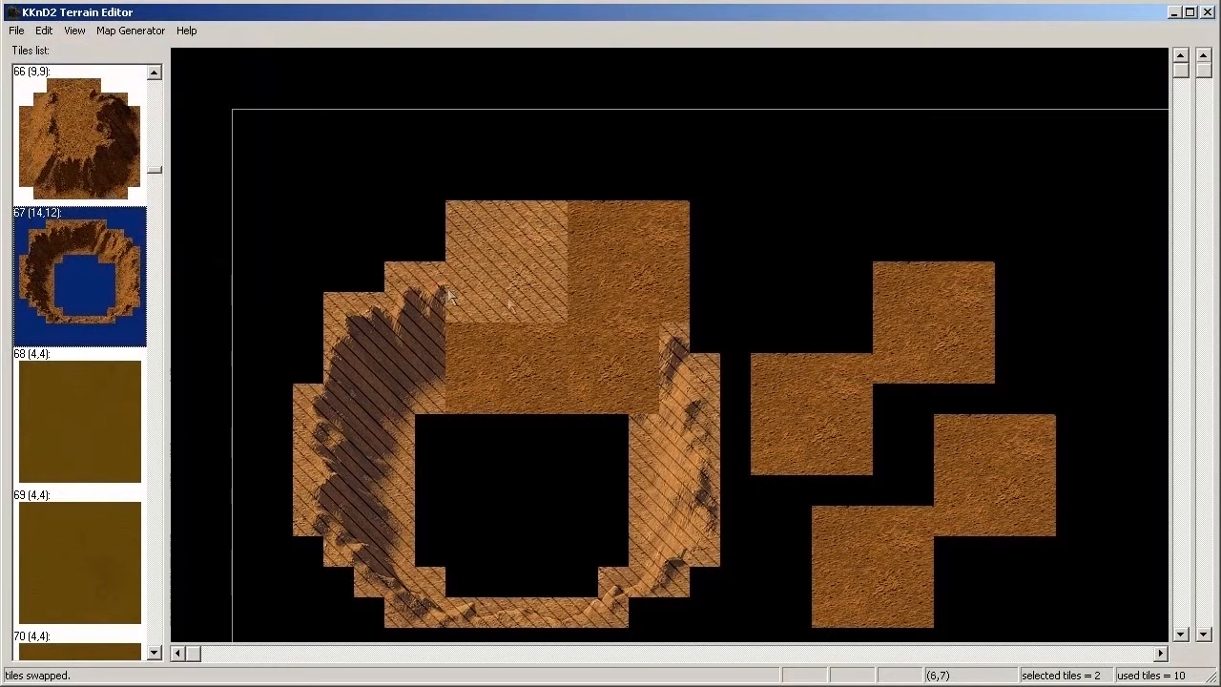
mouse_move(402, 236)
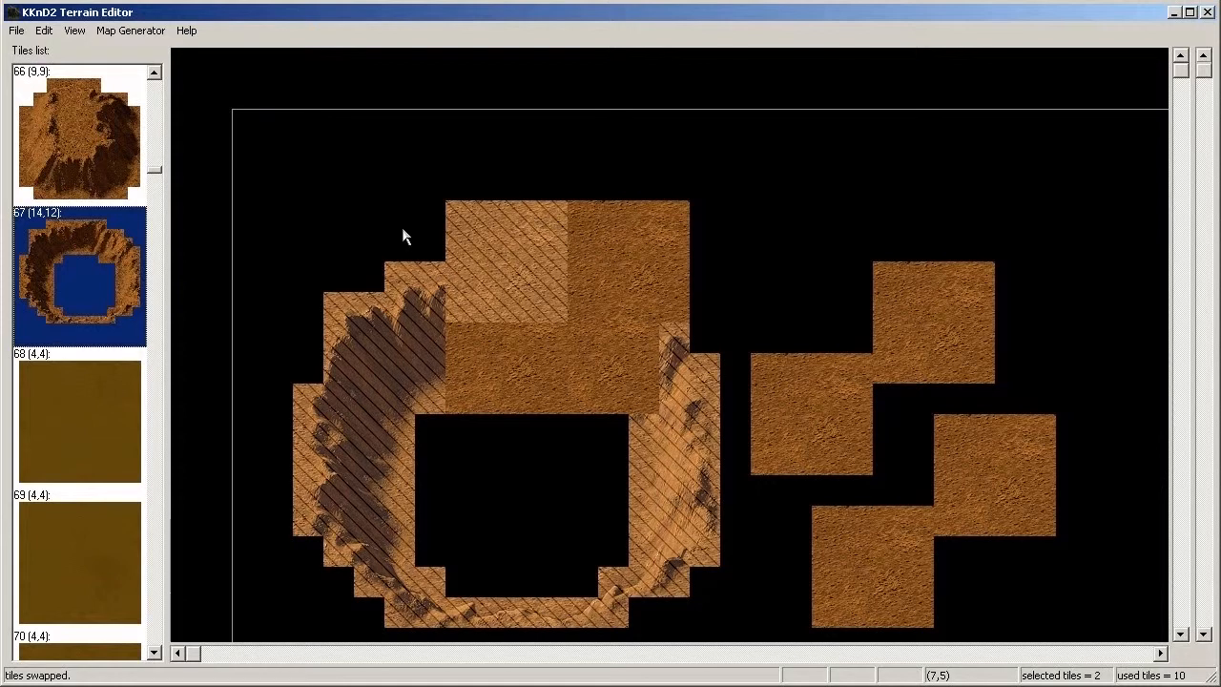
Step: Delete the crater and overlapping sand tile, leaving eight sand tiles, then go to the File commands
key(delete)
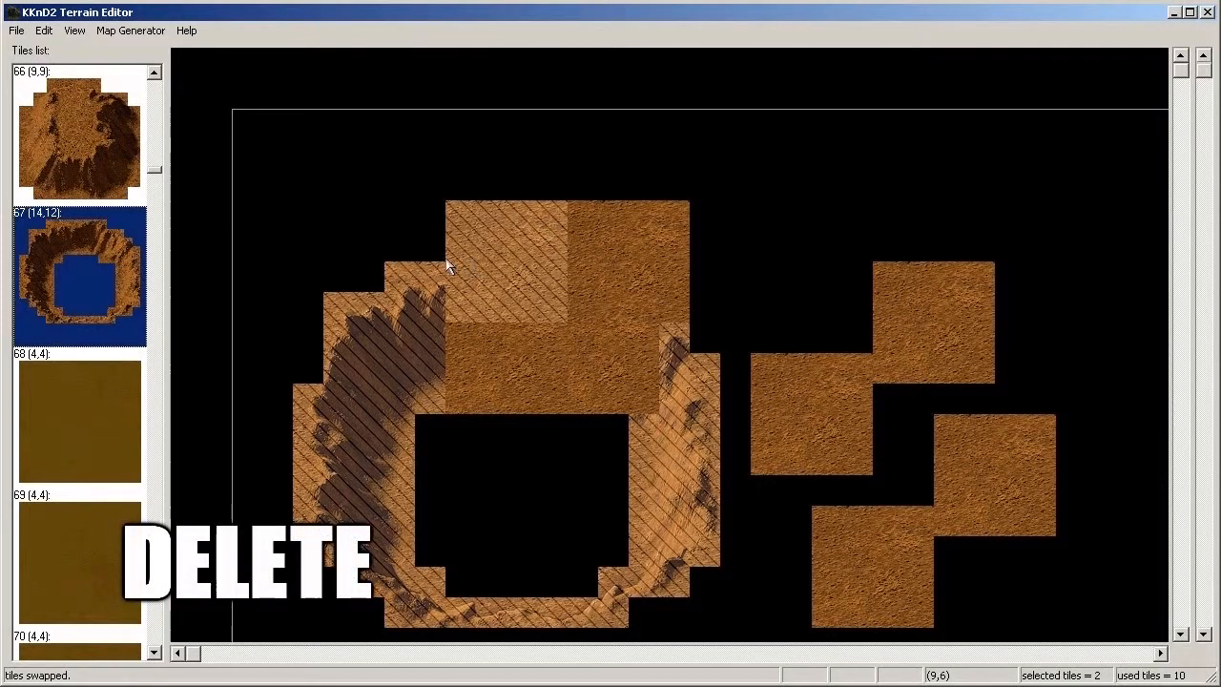
key(Delete)
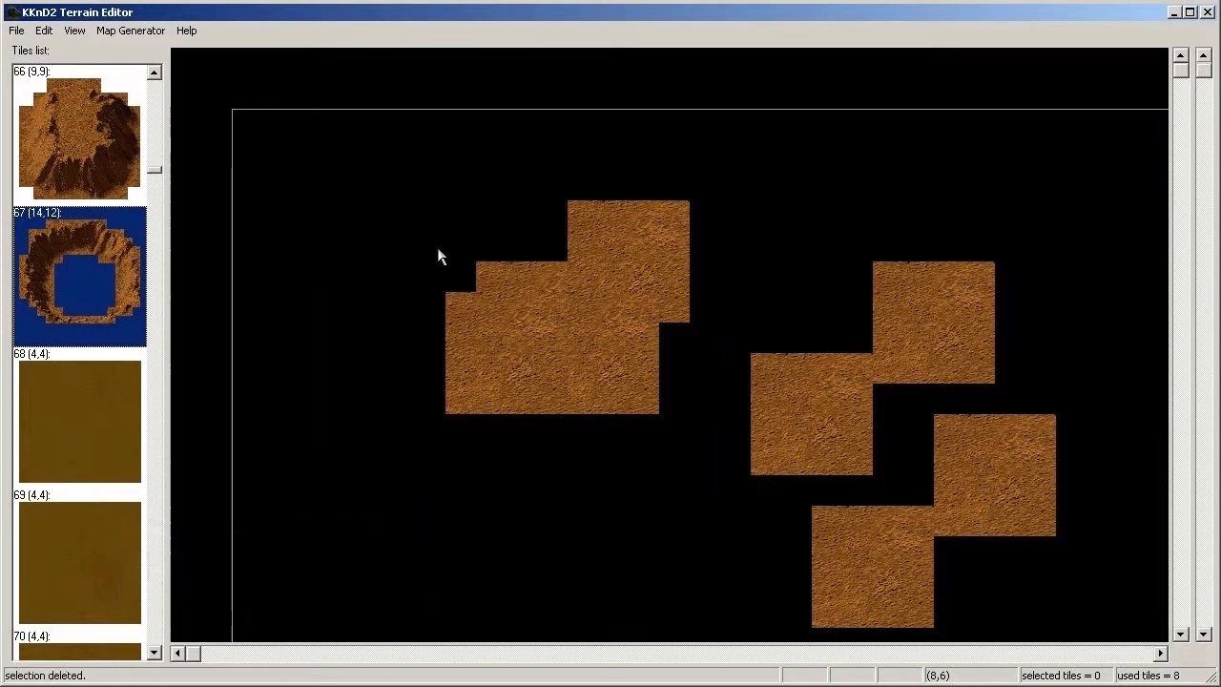
mouse_move(423, 342)
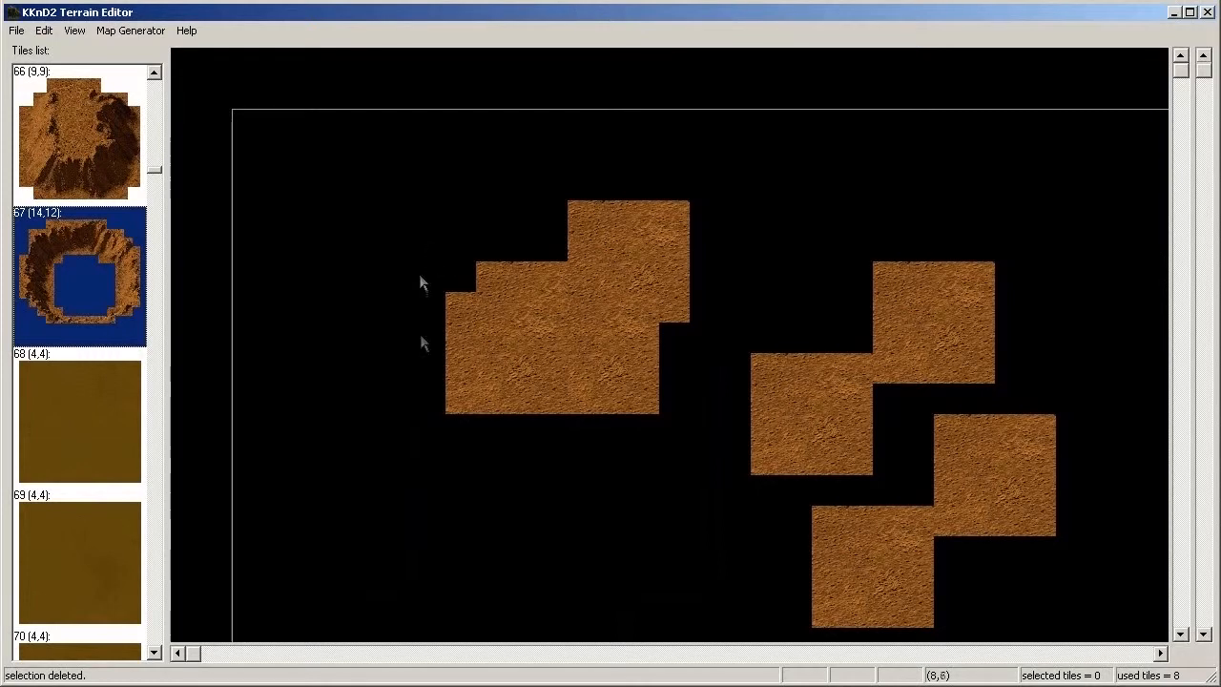
mouse_move(576, 525)
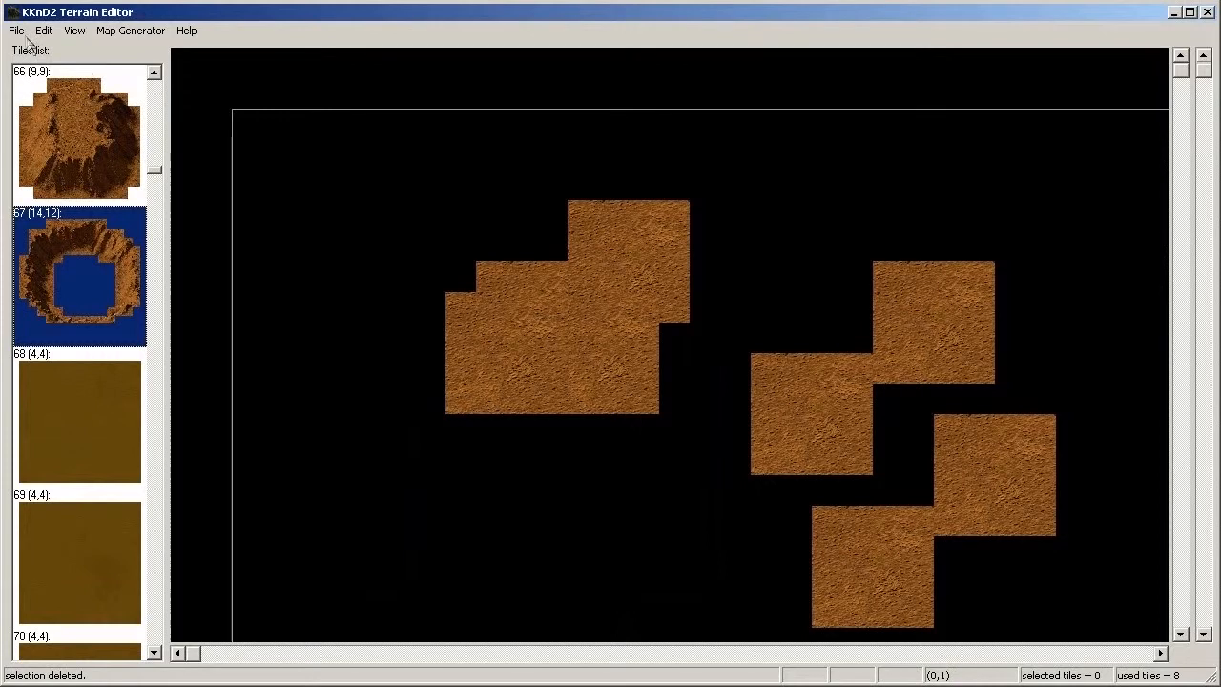
click(15, 30)
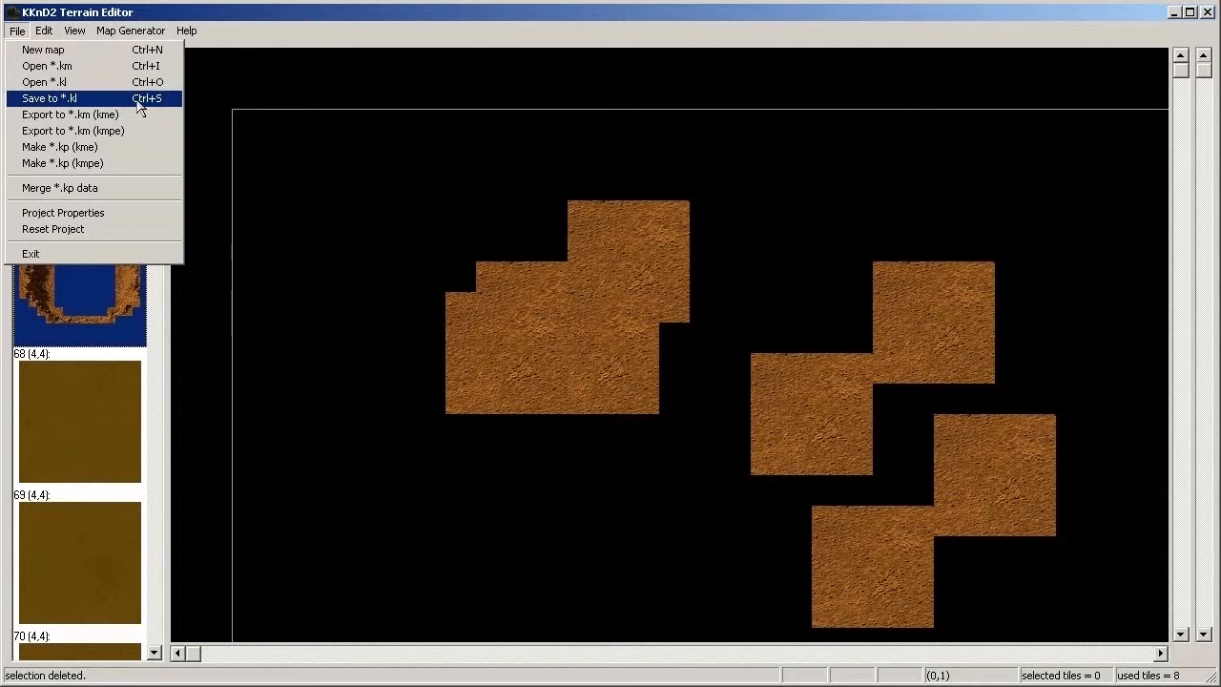
mouse_move(57, 99)
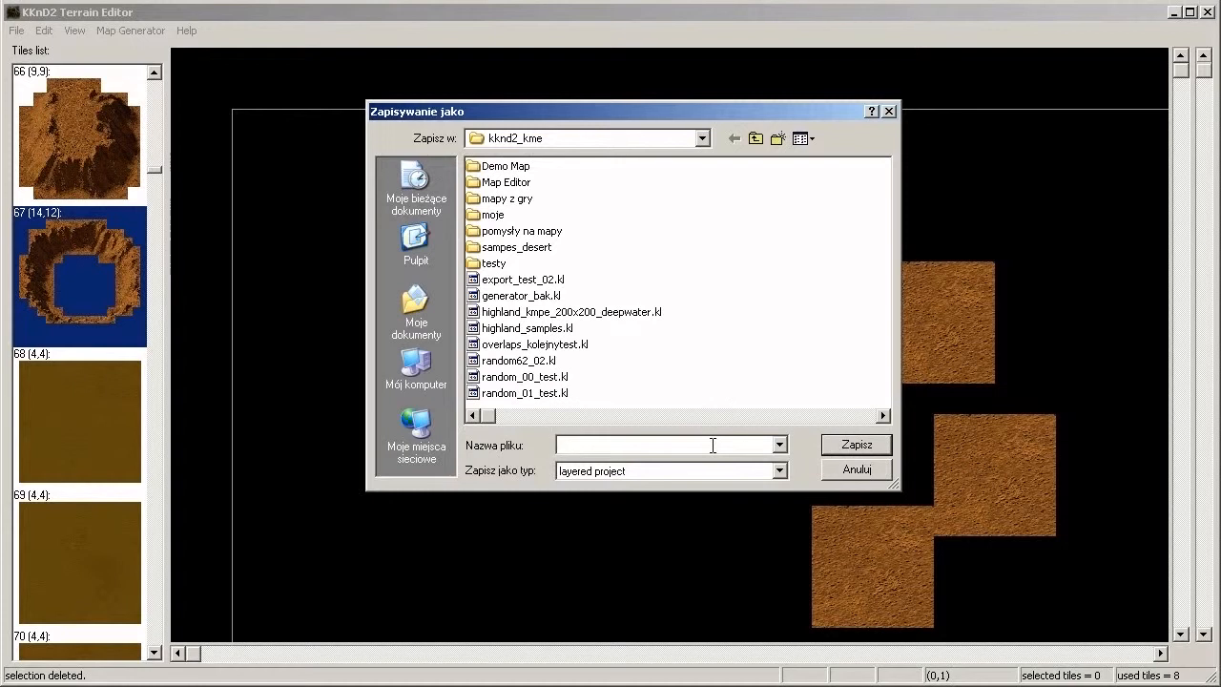
Step: Save the map as tutorial_01.kl and scroll the tile list toward the rock tiles
text(tuto)
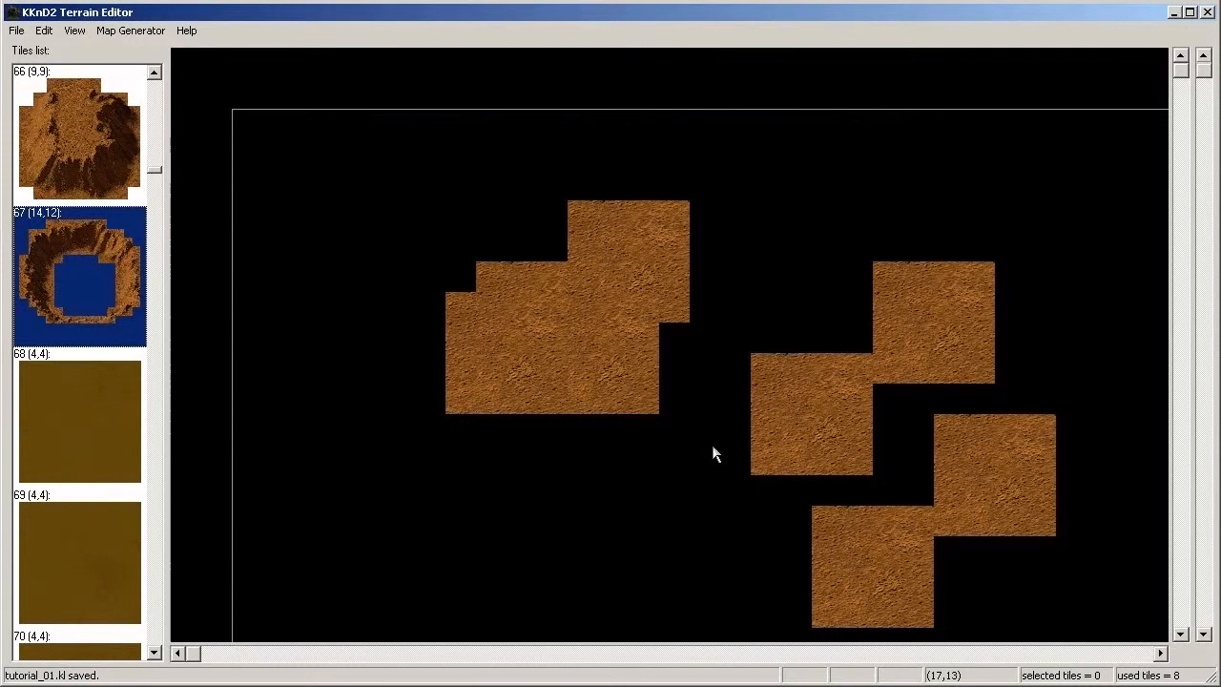
scroll(down, 3)
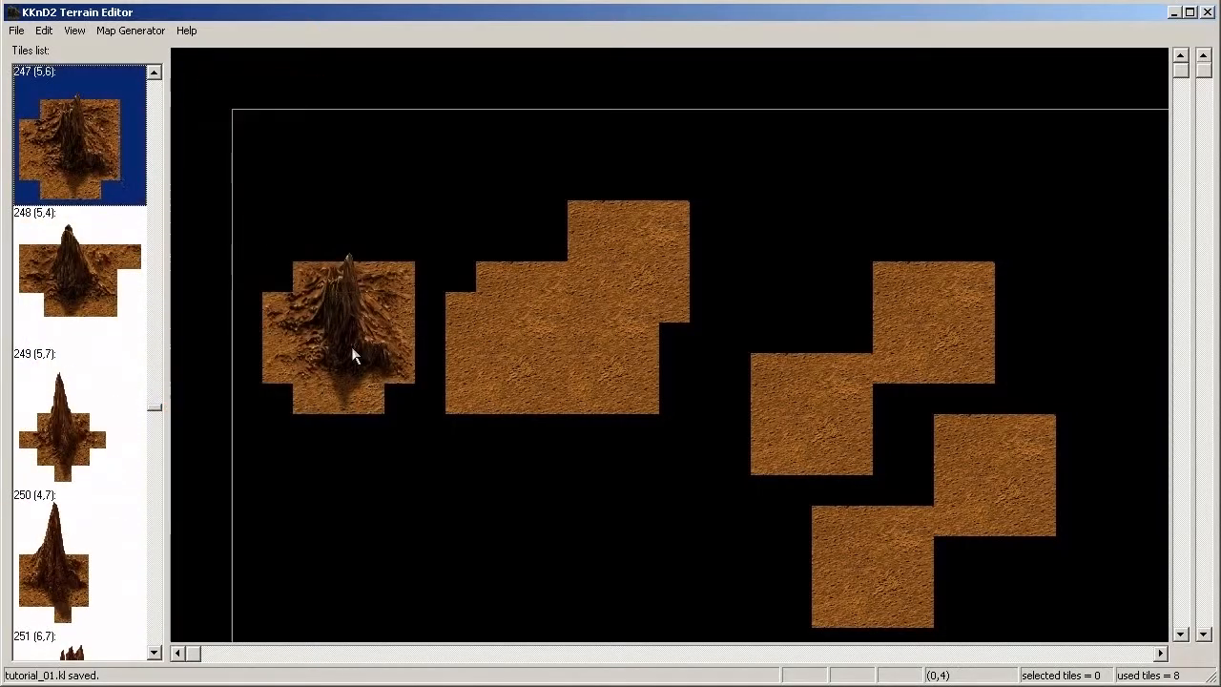
Step: Drop rock tile 247 on the lower left of the sand and split it into single squares
click(487, 394)
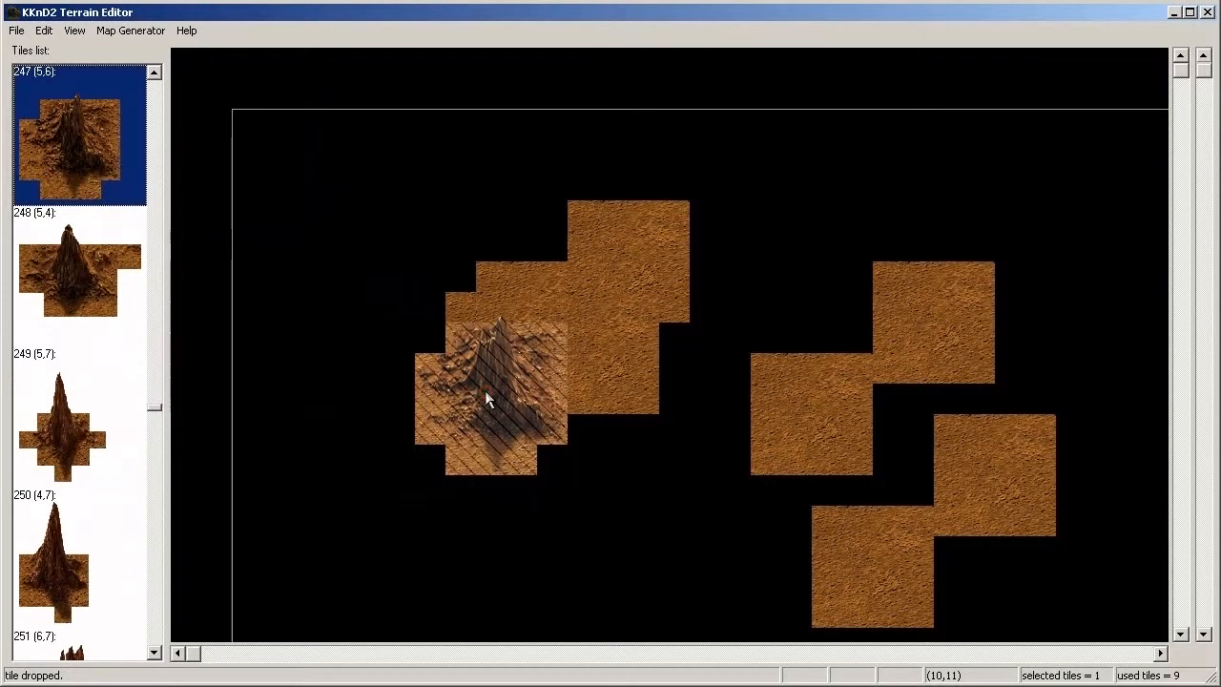
click(43, 31)
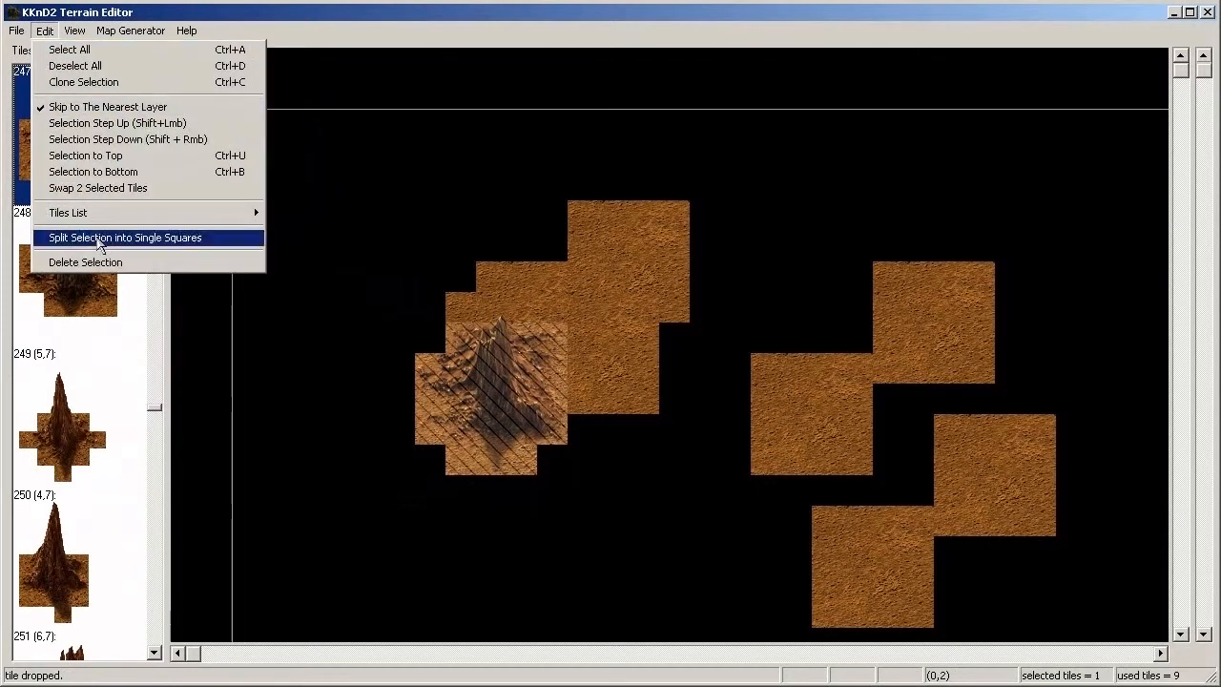
click(124, 237)
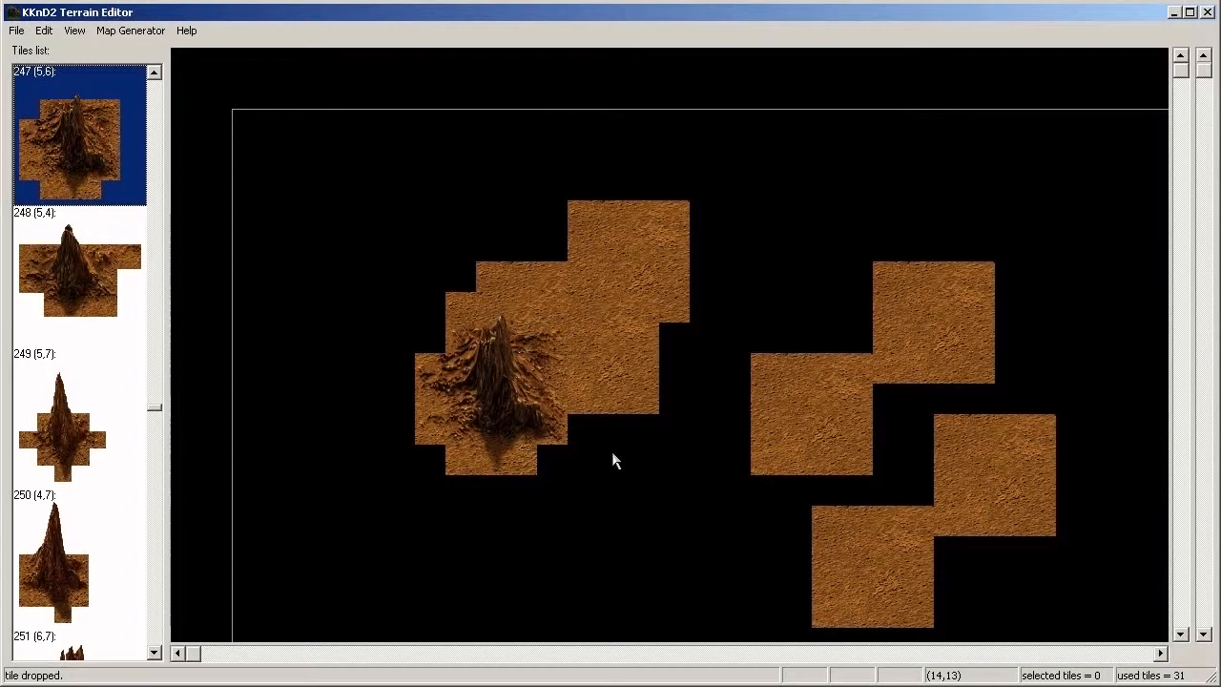
mouse_move(1164, 92)
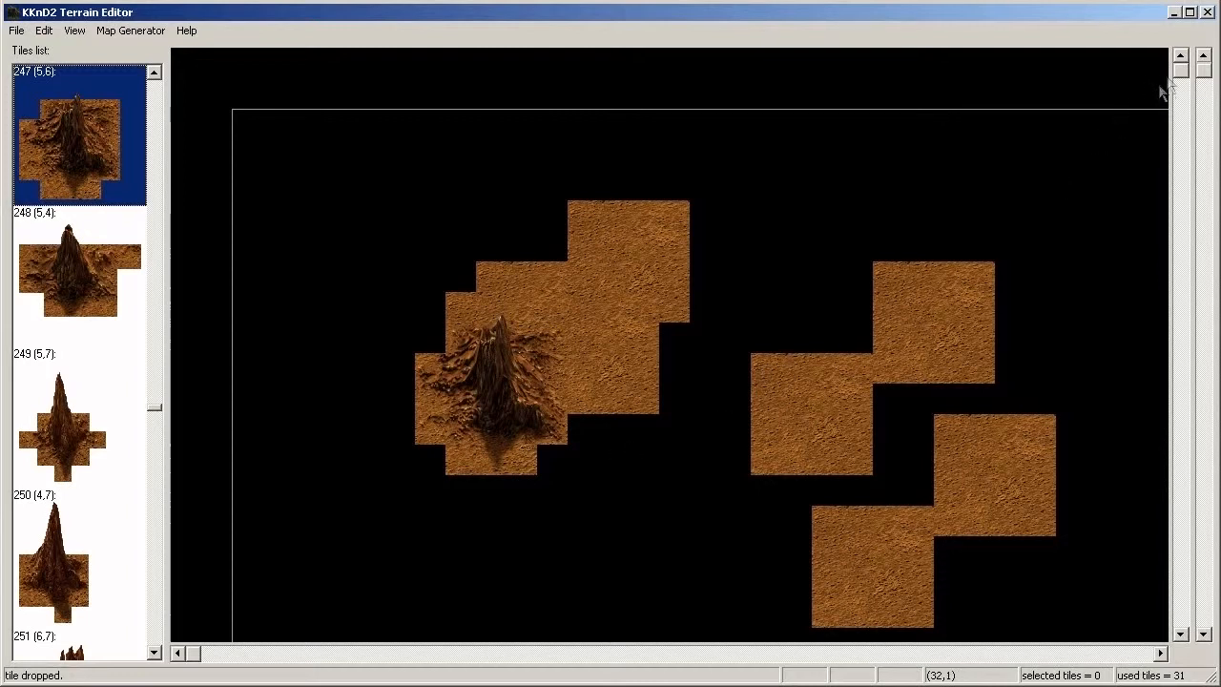
mouse_move(389, 437)
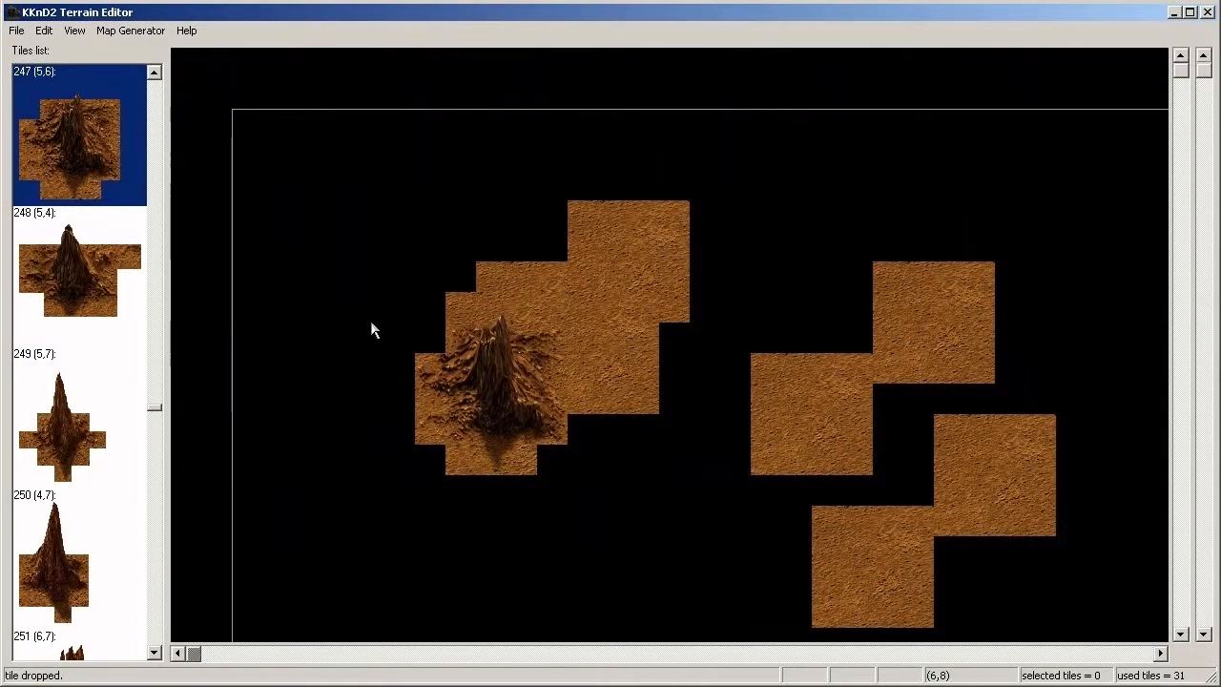
mouse_move(906, 206)
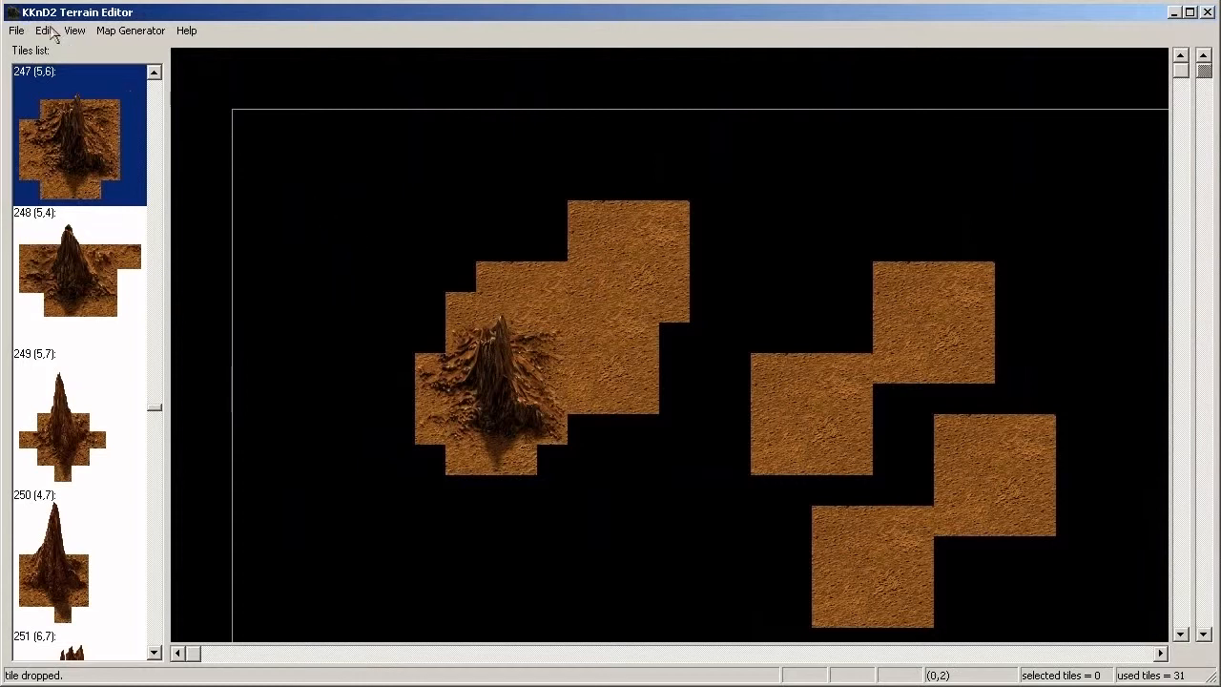
Step: Toggle Show Attributes on and off, then open the Mini Map window
click(75, 30)
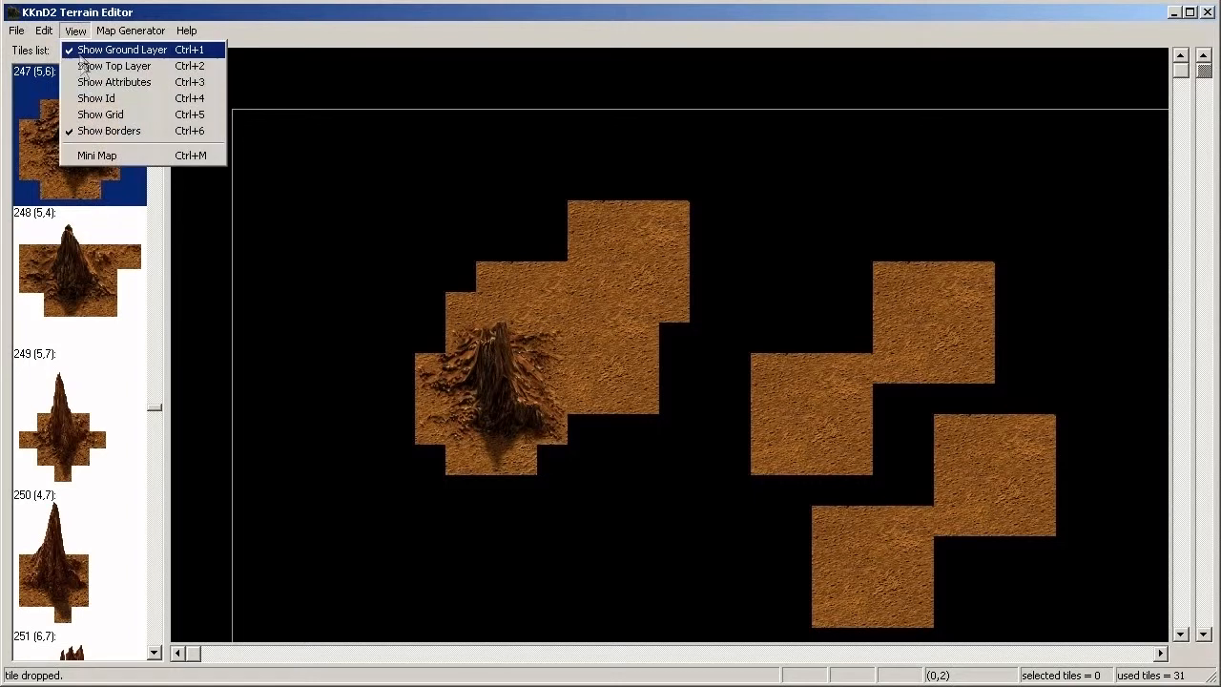
click(114, 80)
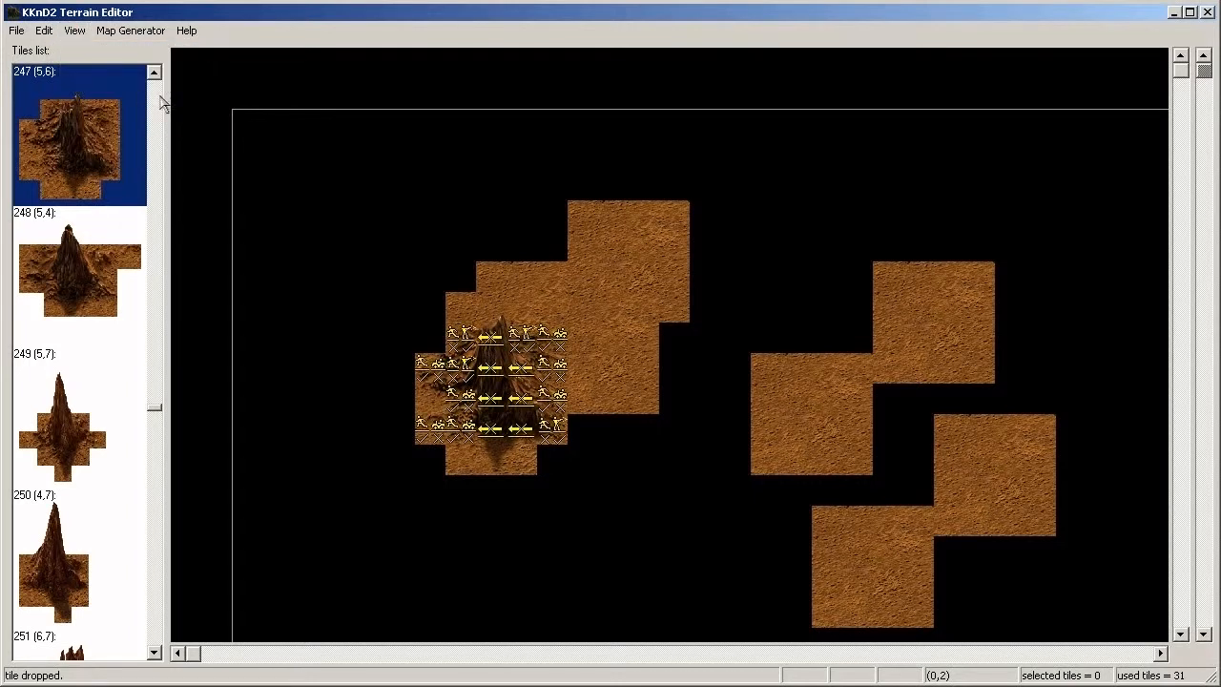
click(44, 30)
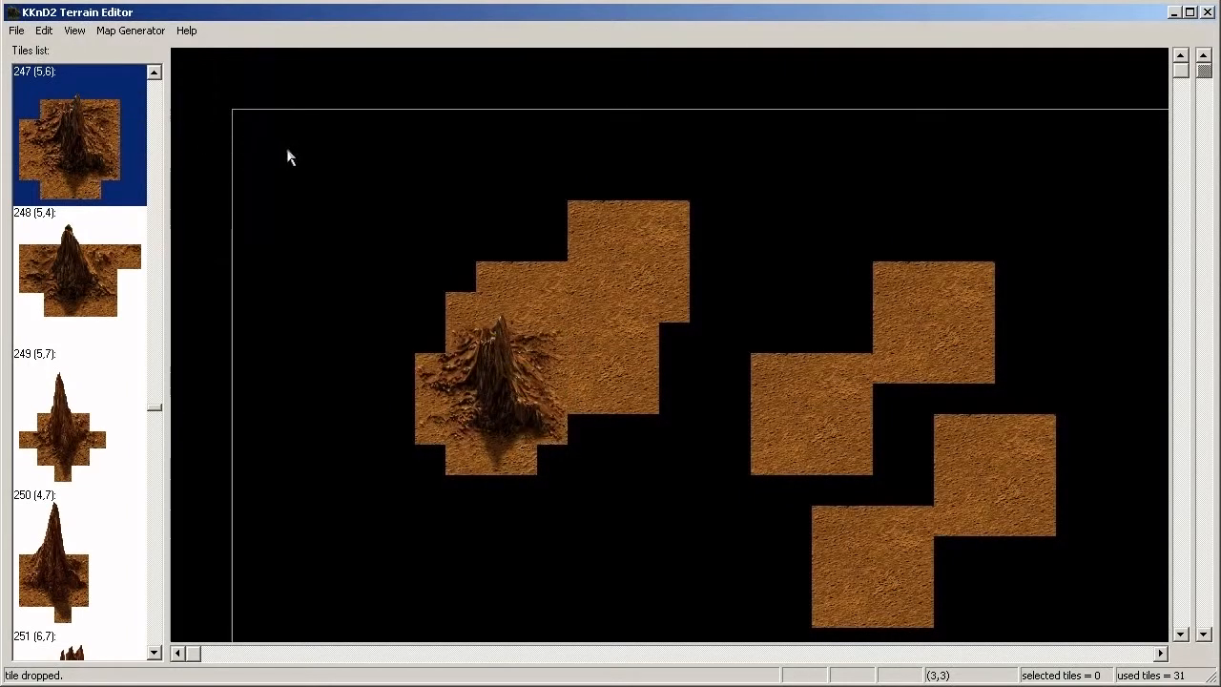
click(75, 30)
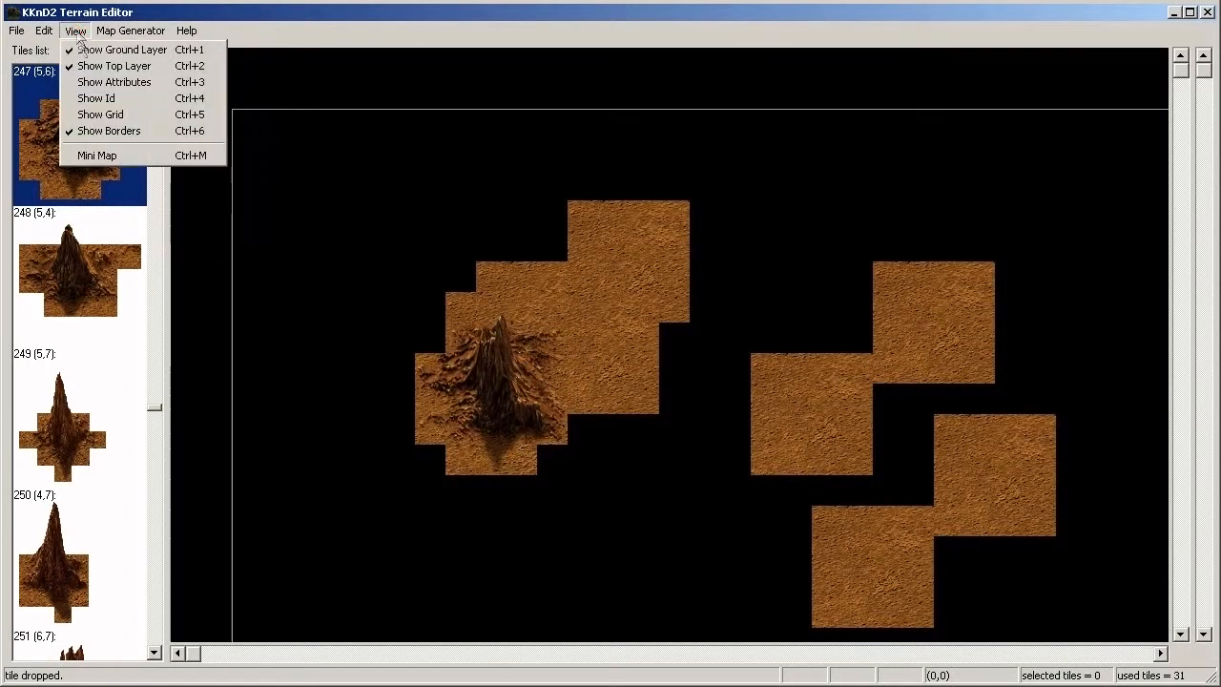
click(95, 154)
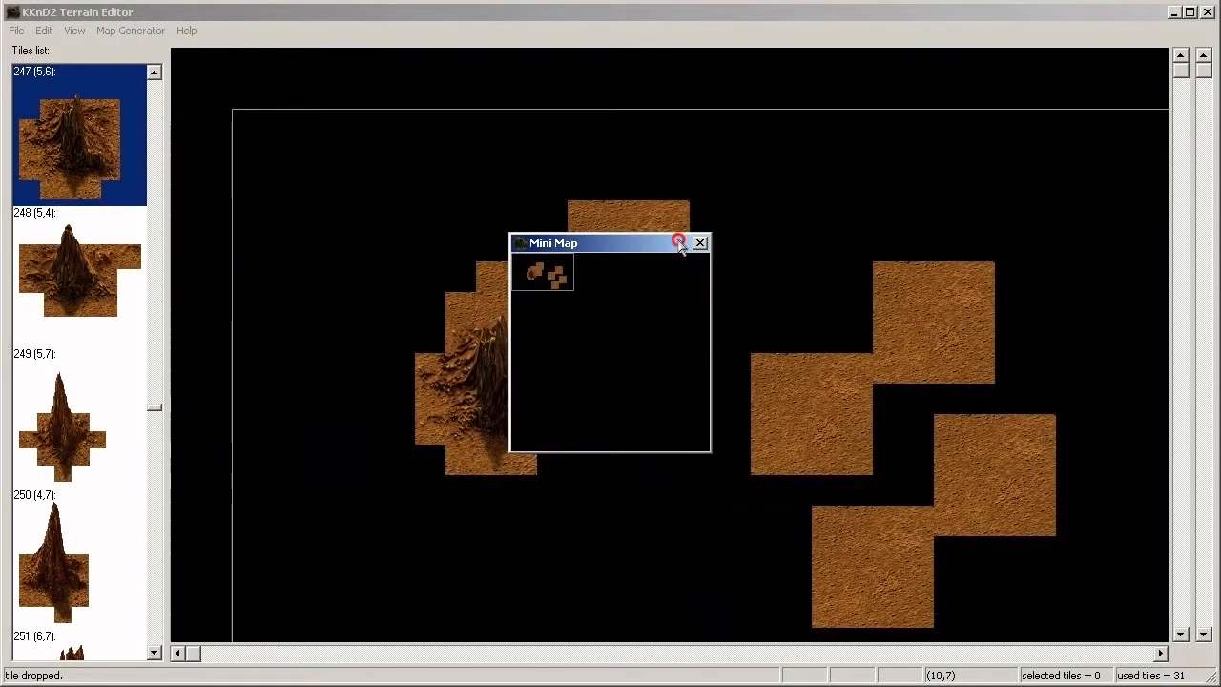
Step: Move the Mini Map window to the top-right corner, off the rock and sand tiles
drag(611, 242, 989, 111)
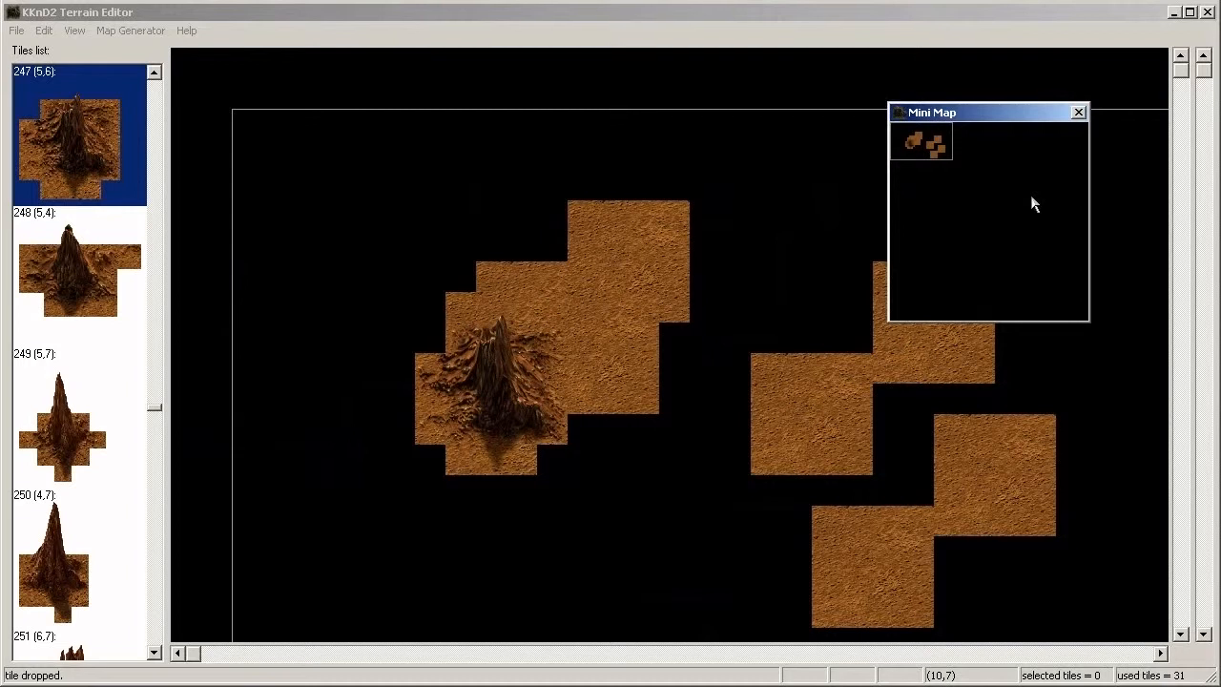
mouse_move(181, 34)
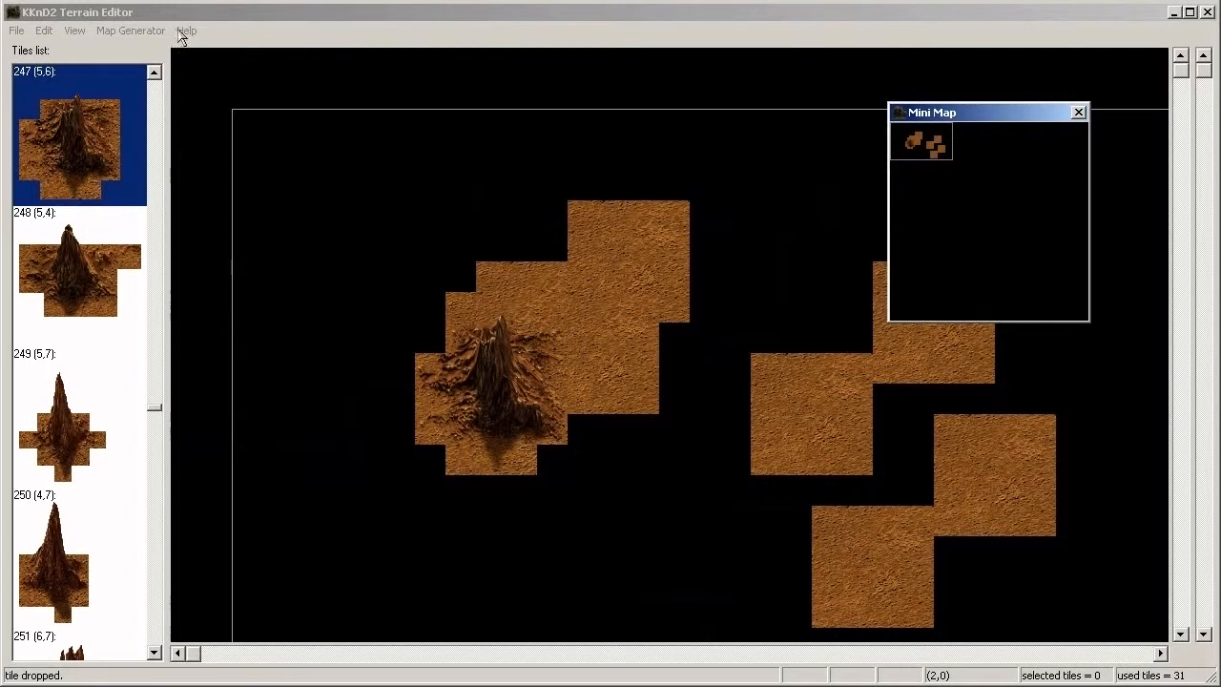
Step: Show the Controls window listing mouse controls and keyboard shortcuts
click(187, 30)
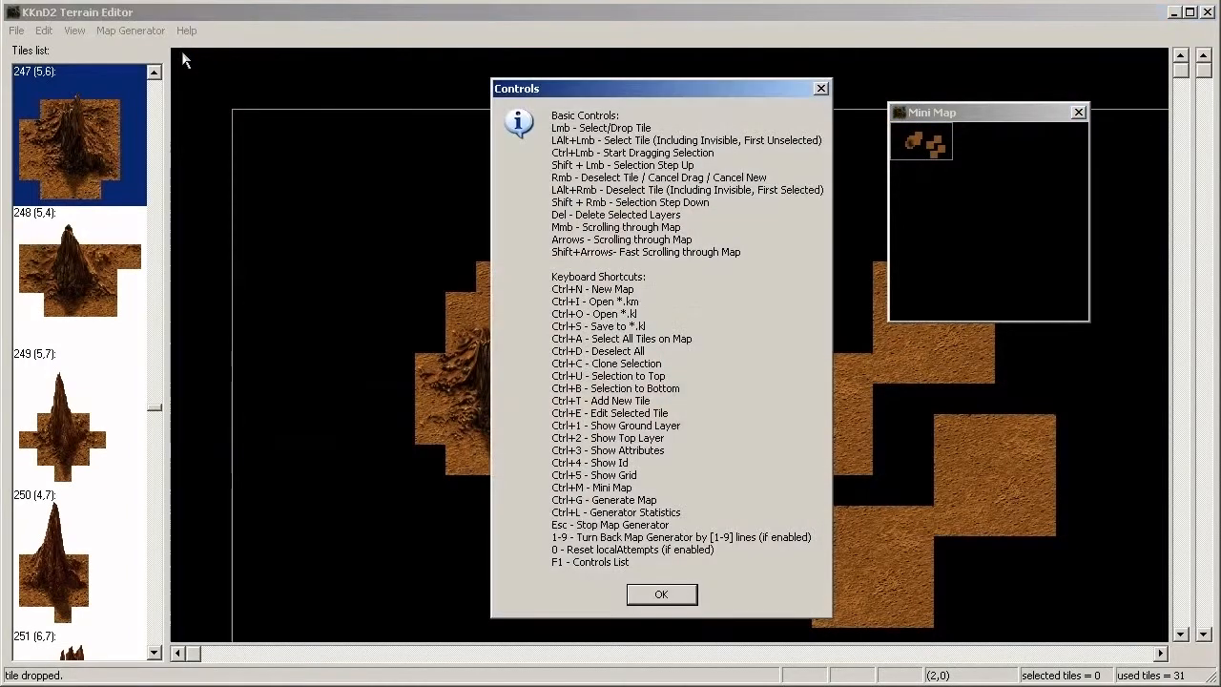
mouse_move(358, 250)
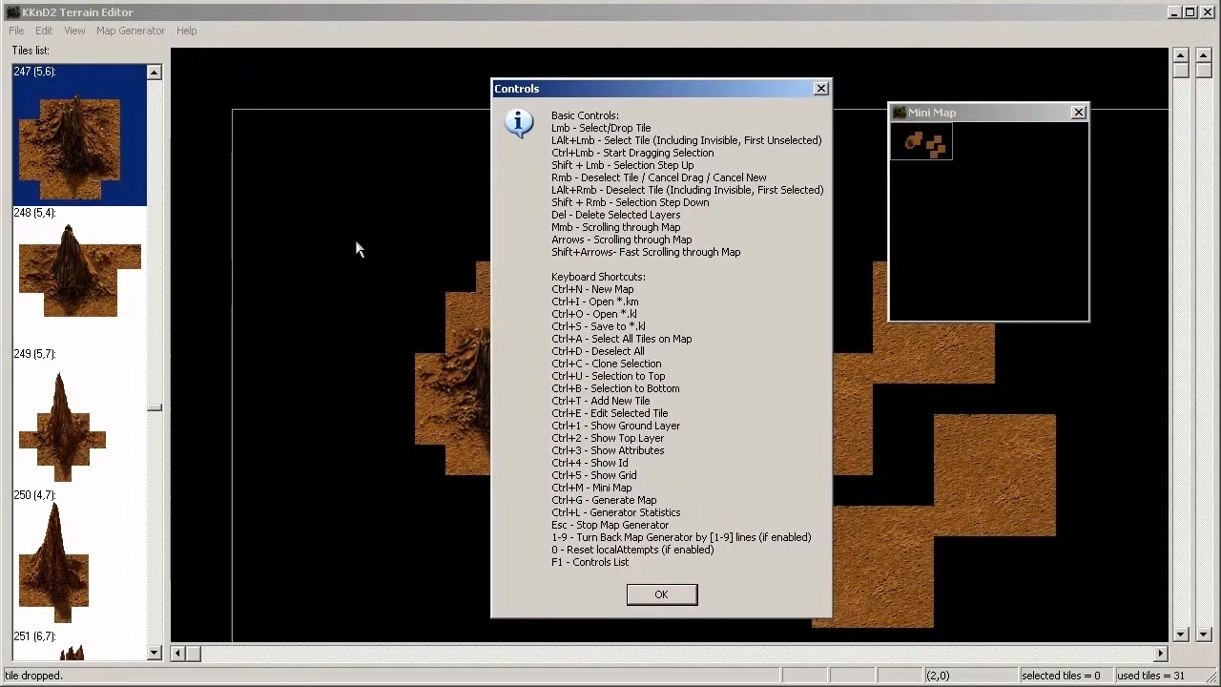
mouse_move(1061, 492)
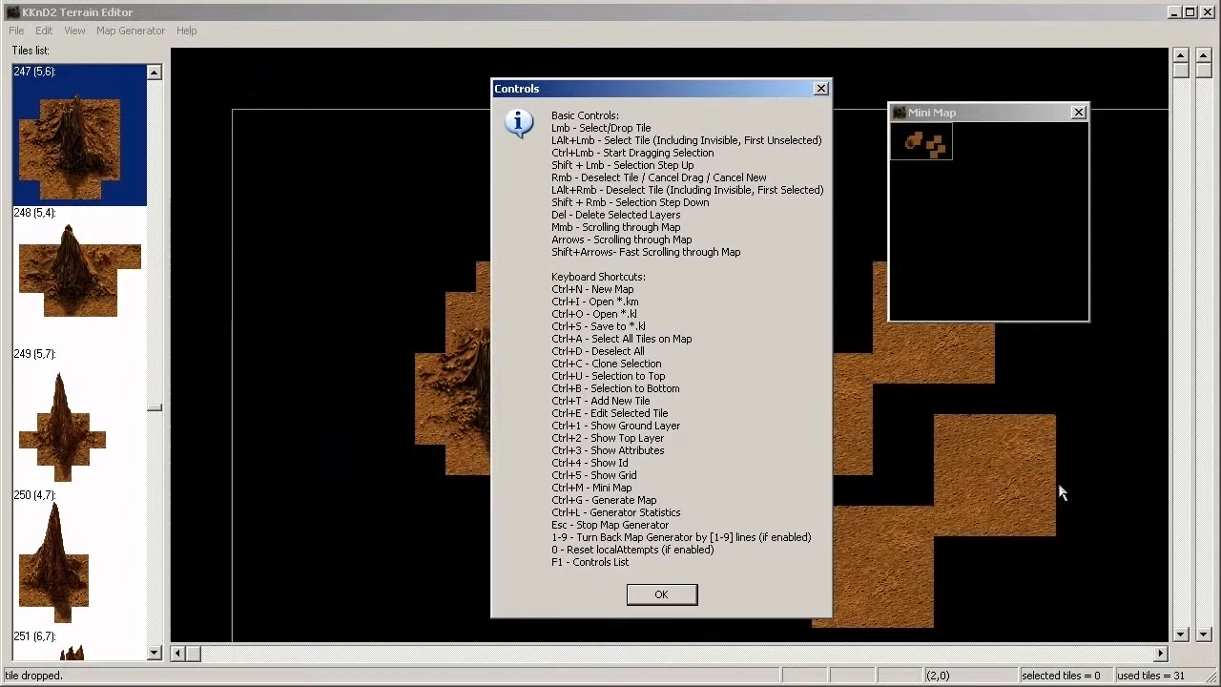